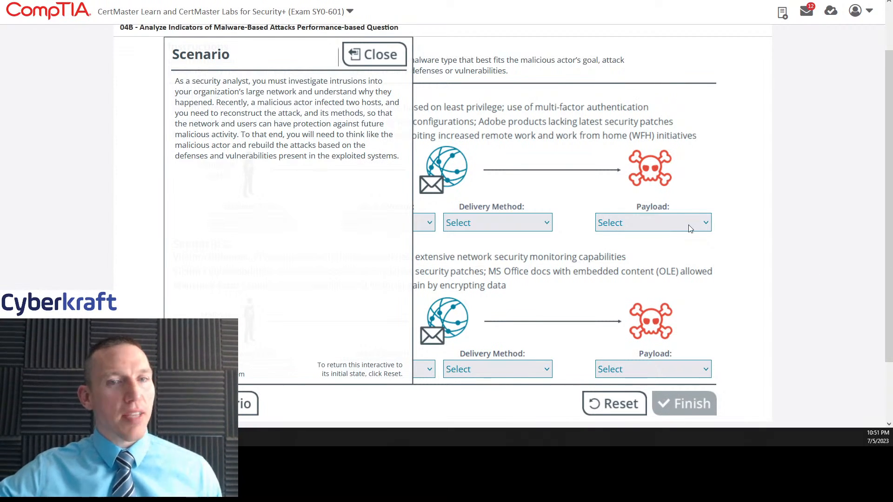
mouse_move(512, 179)
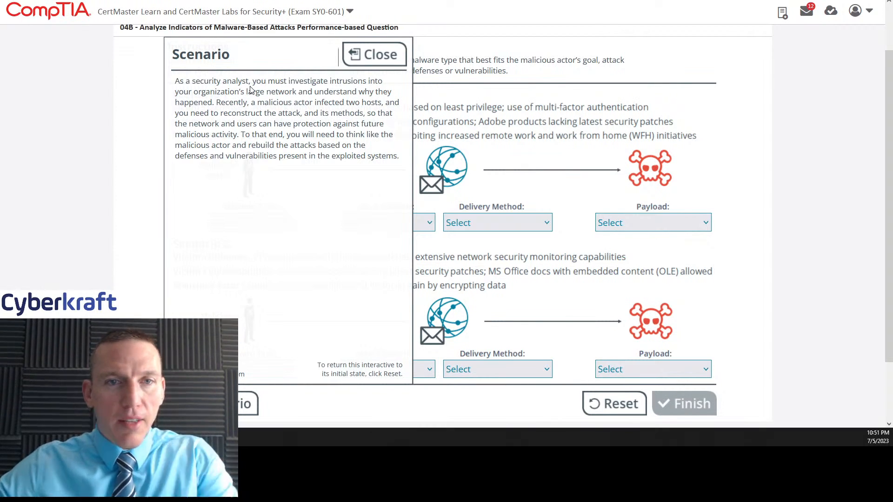
mouse_move(301, 86)
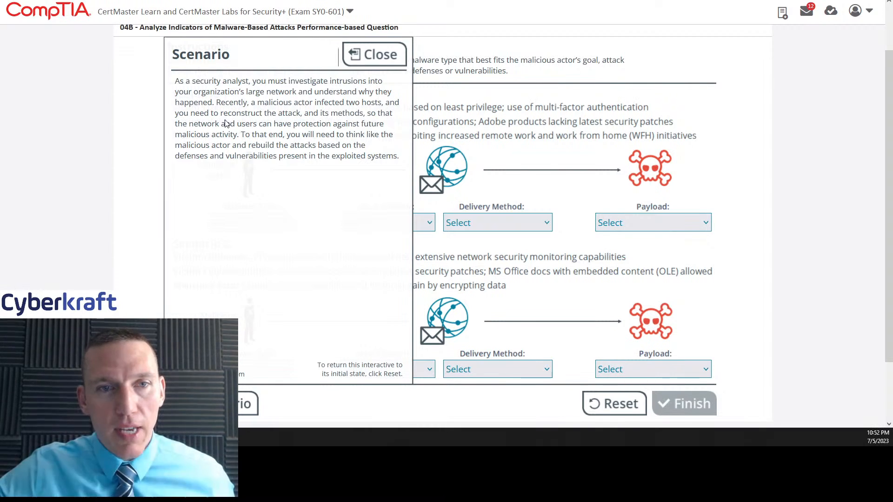
mouse_move(334, 125)
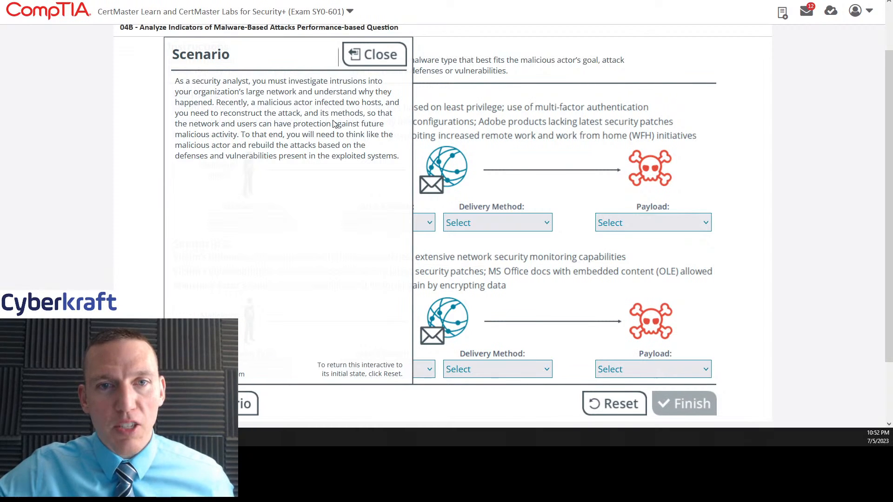
mouse_move(247, 133)
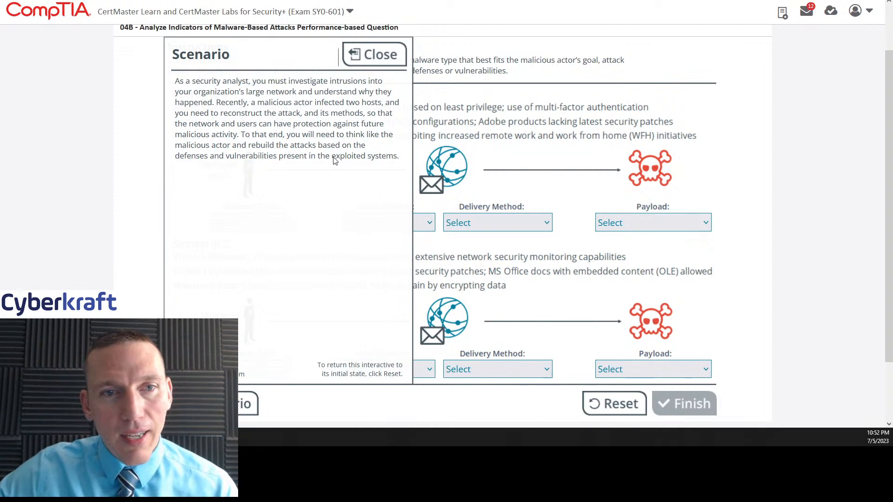
mouse_move(324, 179)
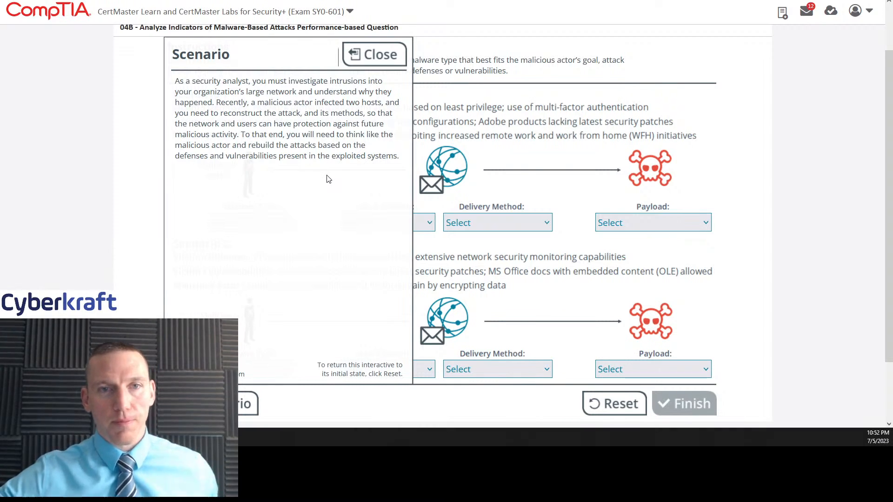
- Close the scenario description so both attack scenarios are fully visible
left_click(374, 54)
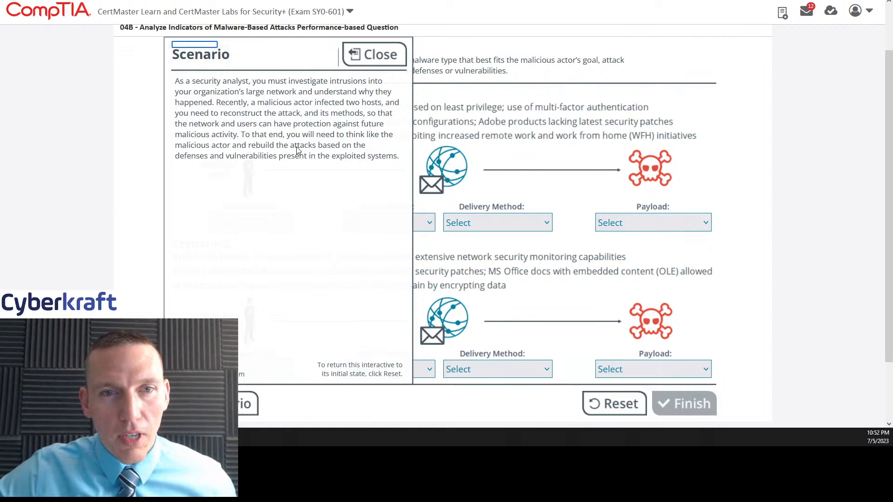
mouse_move(311, 170)
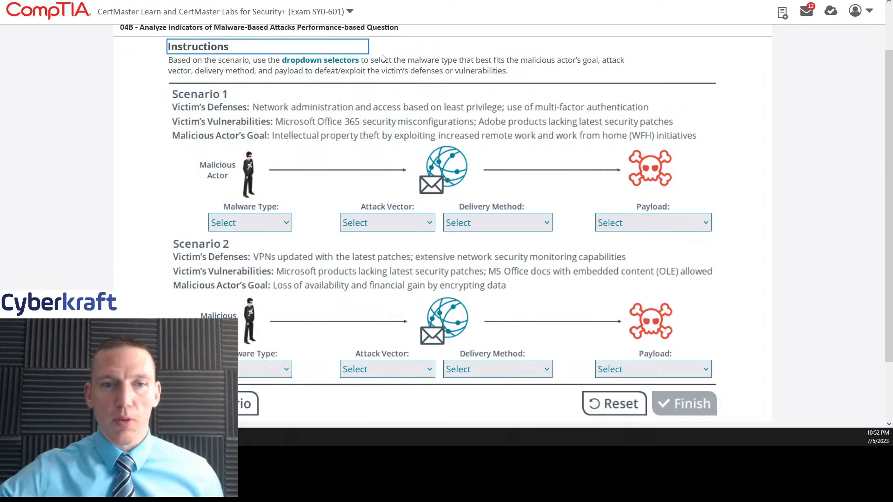
mouse_move(382, 83)
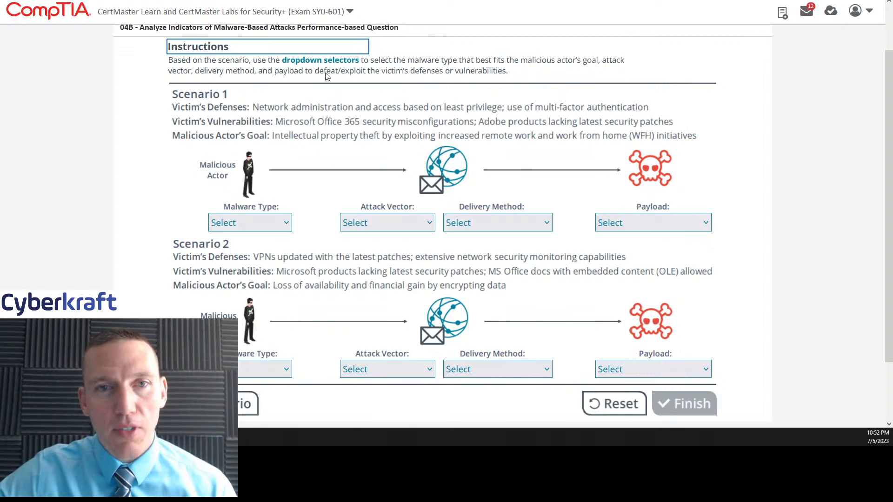
mouse_move(517, 80)
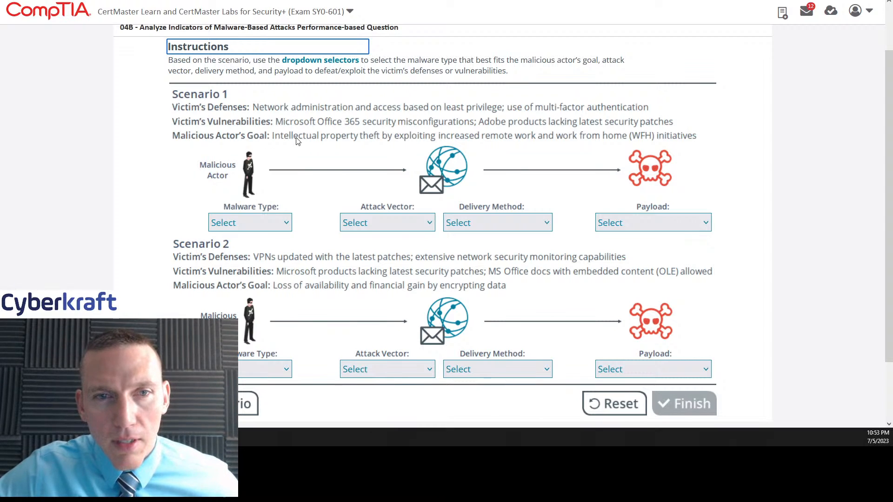
mouse_move(374, 117)
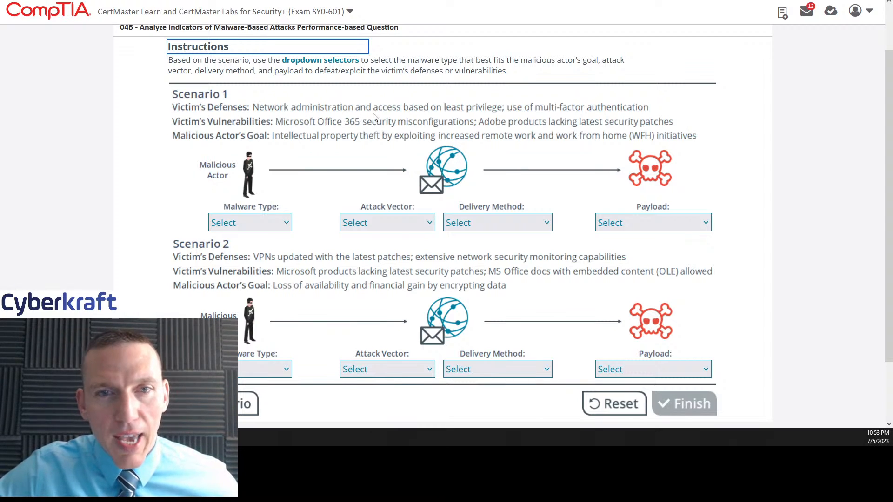
mouse_move(529, 118)
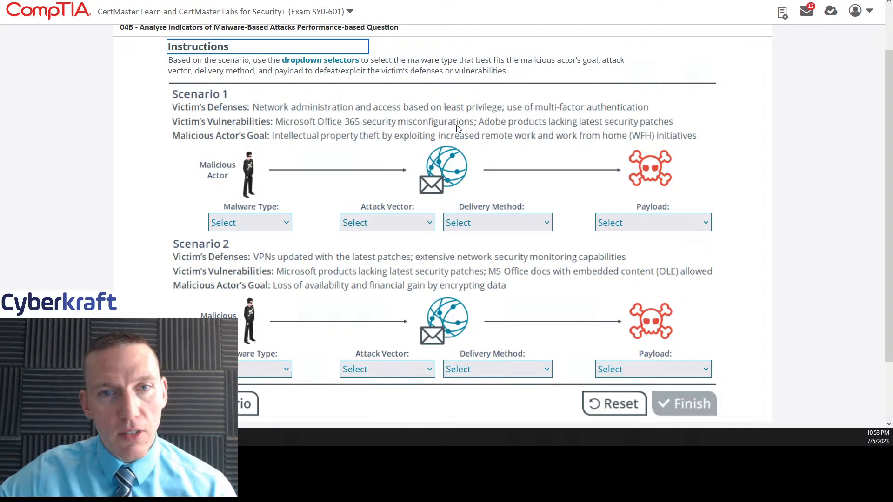
mouse_move(580, 132)
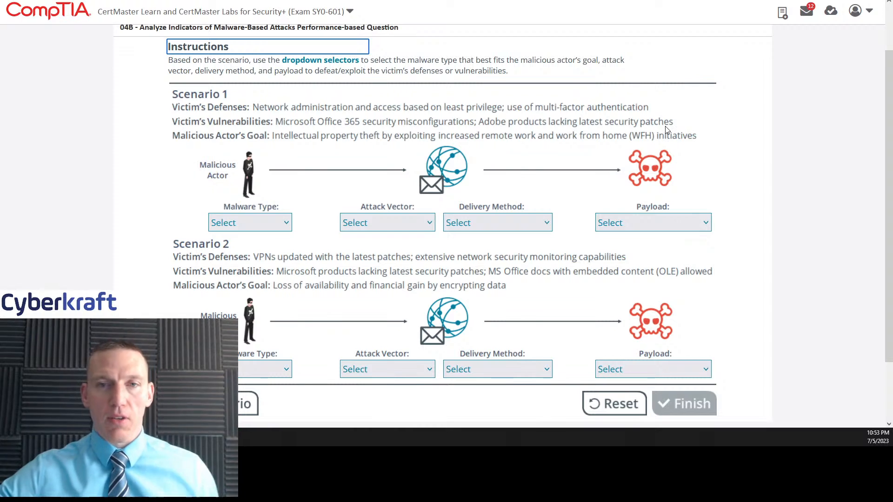
mouse_move(483, 120)
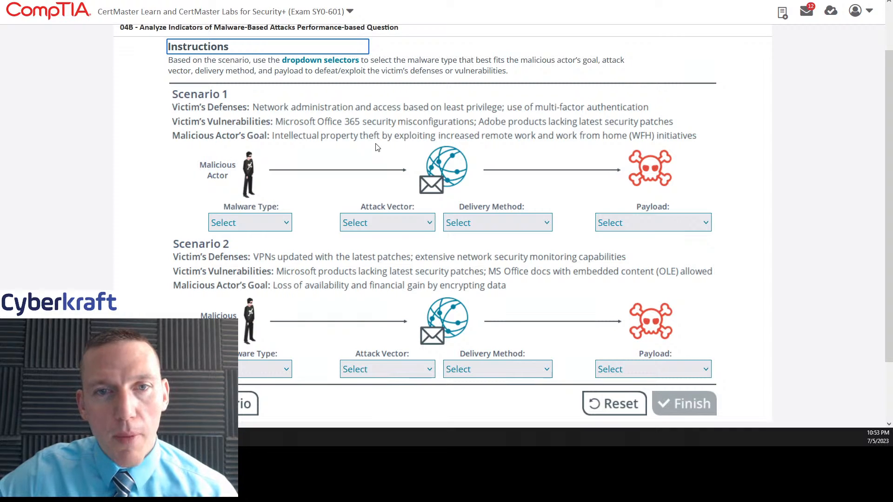
mouse_move(476, 140)
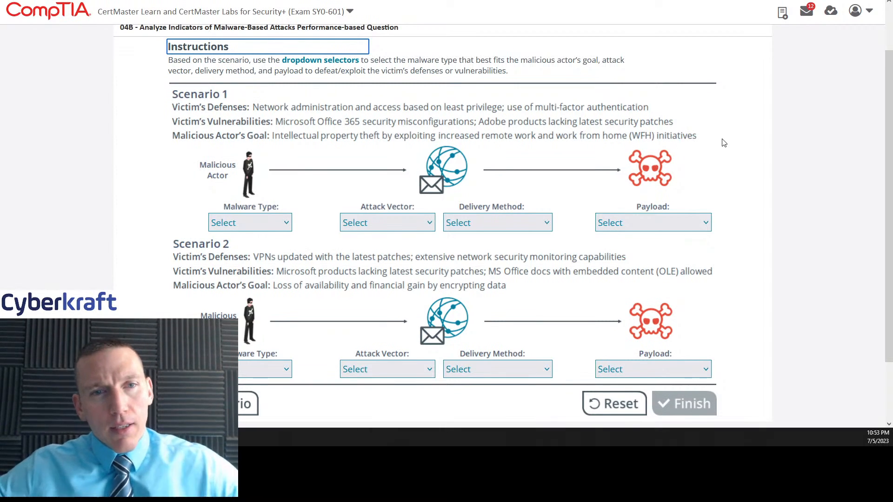
mouse_move(461, 159)
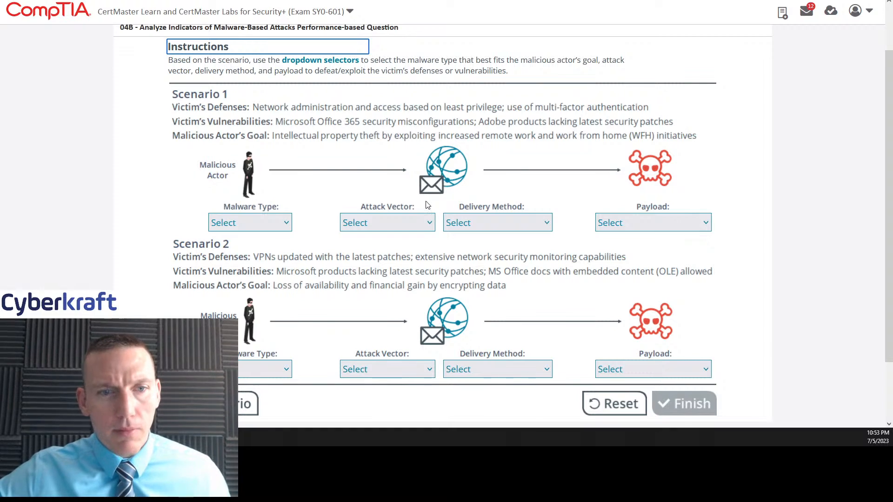
mouse_move(437, 193)
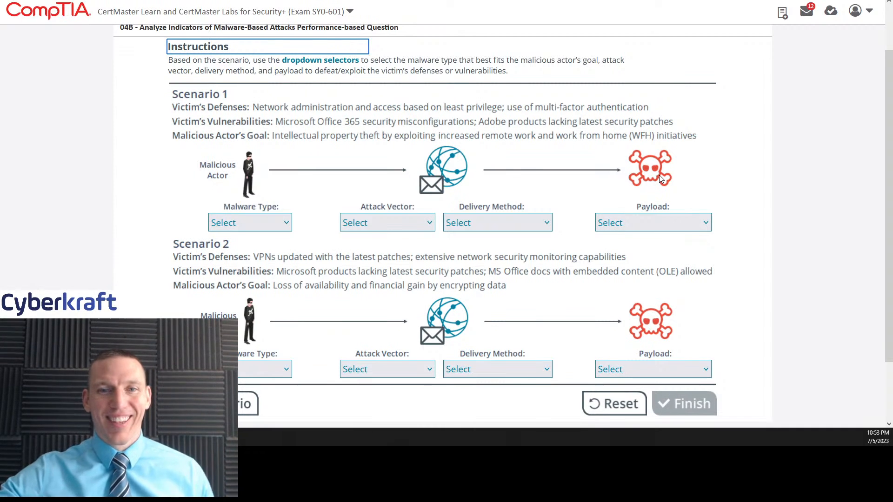
mouse_move(399, 165)
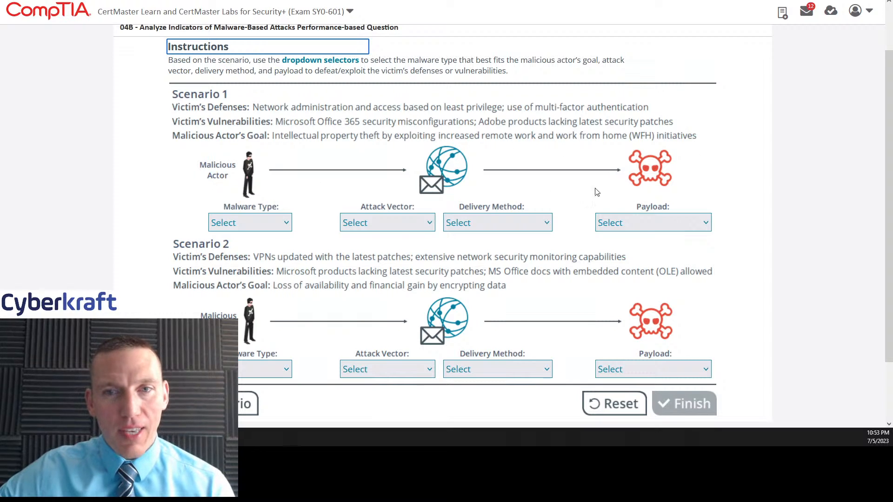
mouse_move(693, 156)
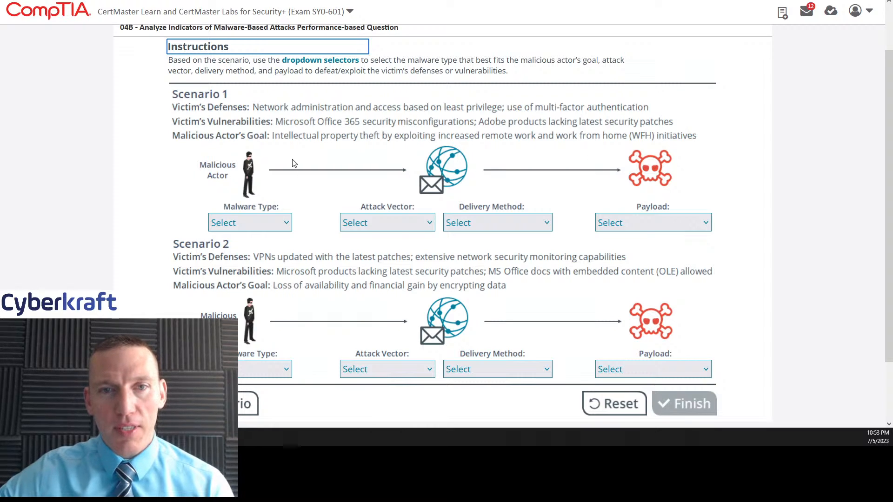
mouse_move(354, 164)
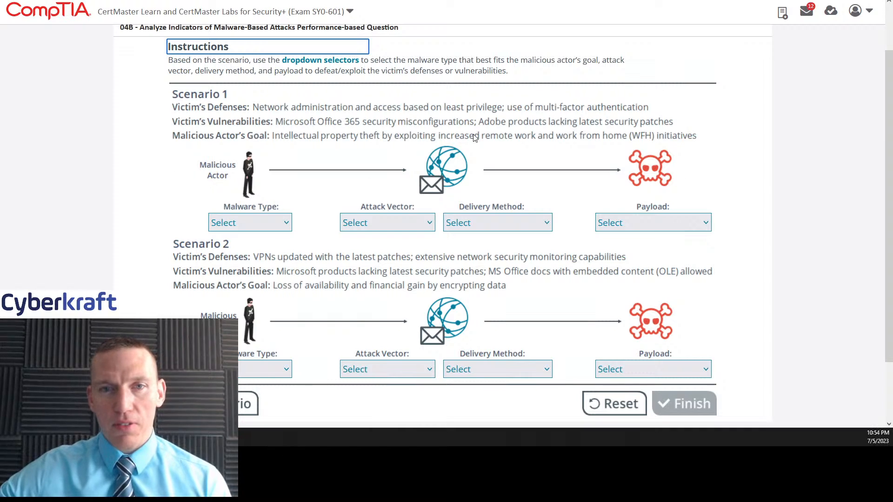
mouse_move(215, 171)
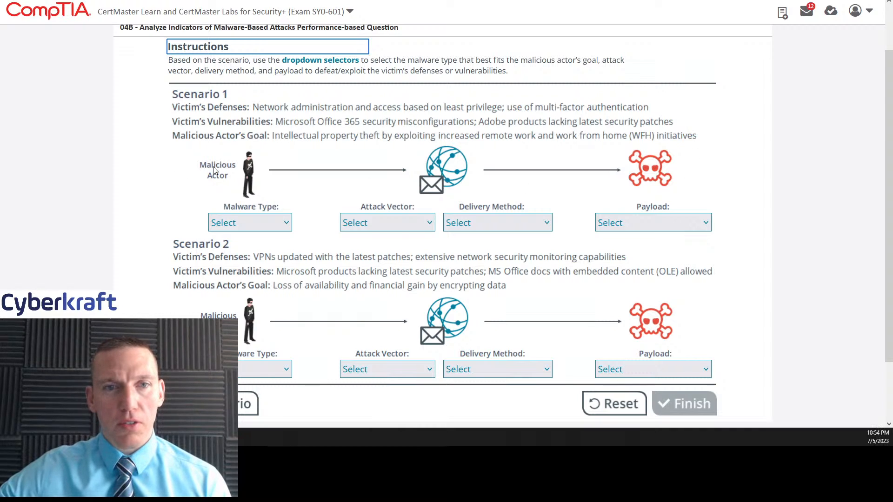
mouse_move(687, 176)
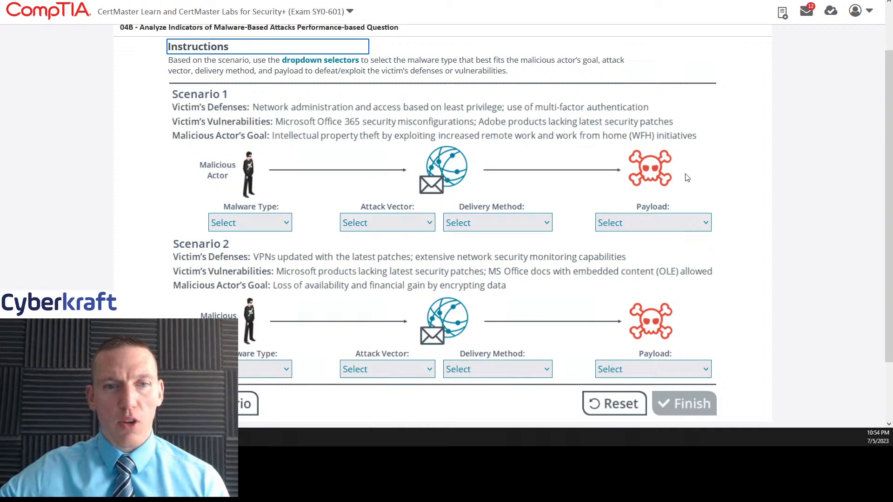
mouse_move(465, 158)
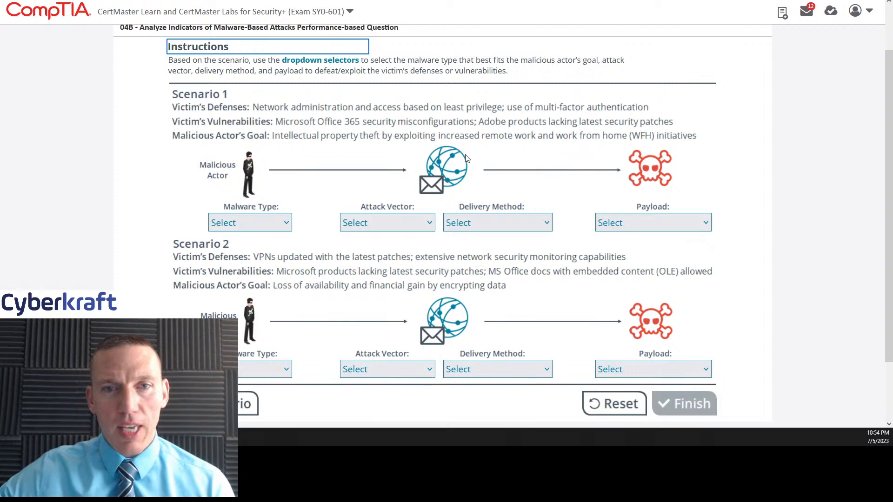
mouse_move(408, 187)
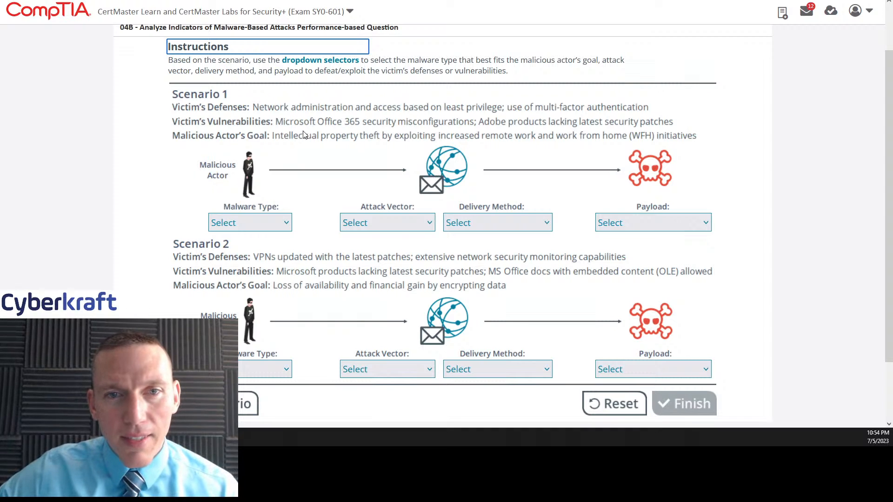
mouse_move(589, 124)
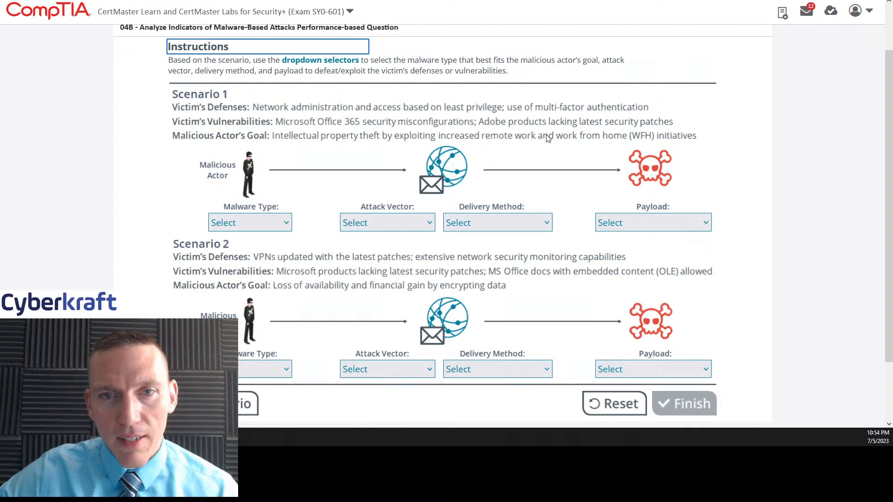
mouse_move(451, 175)
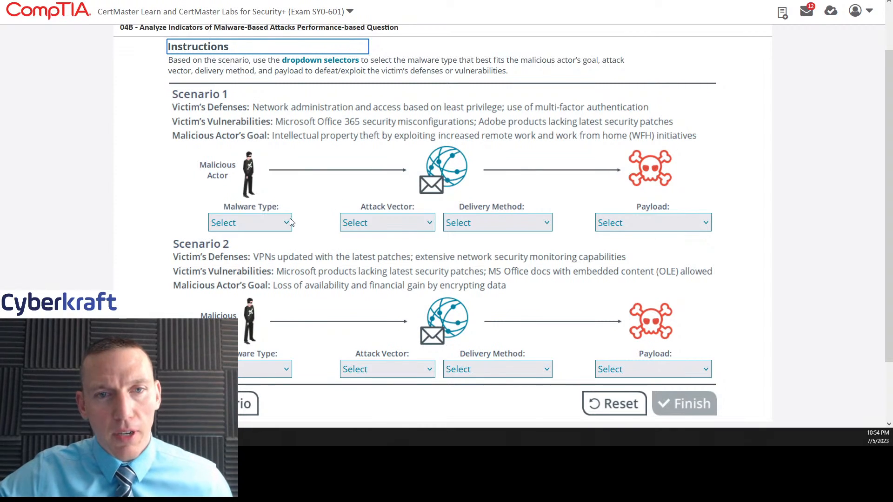
left_click(250, 222)
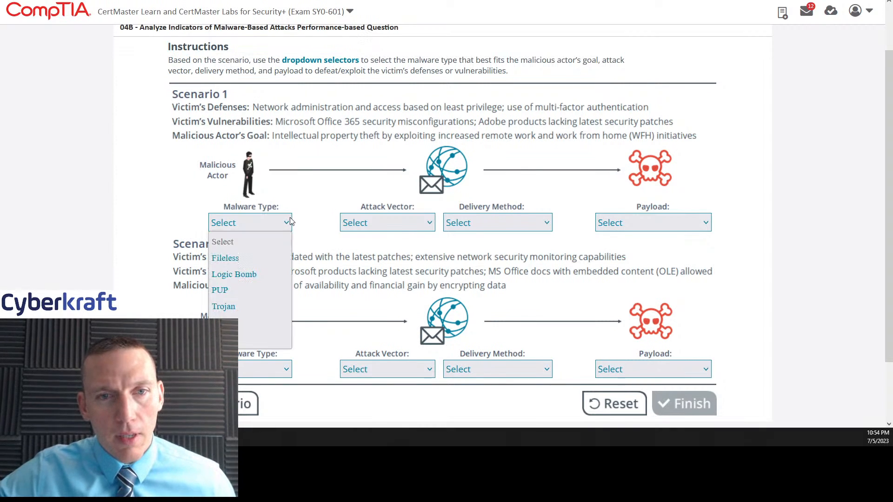
mouse_move(333, 201)
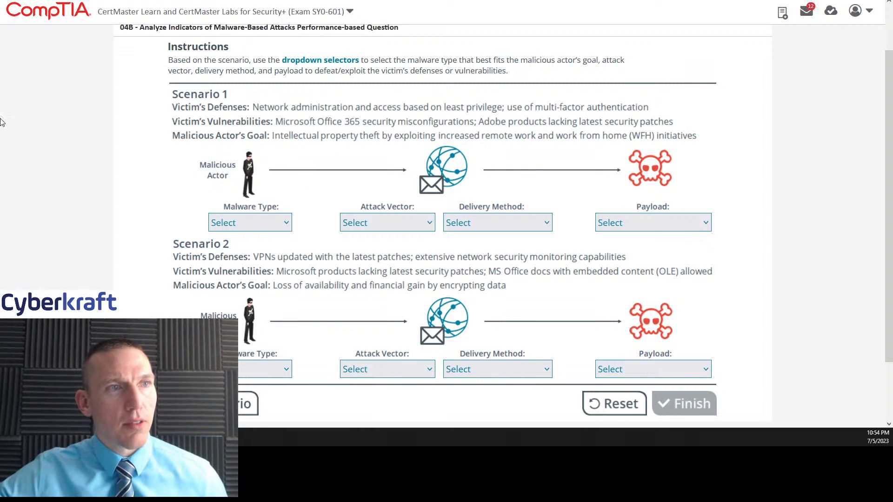
scroll("down", 3)
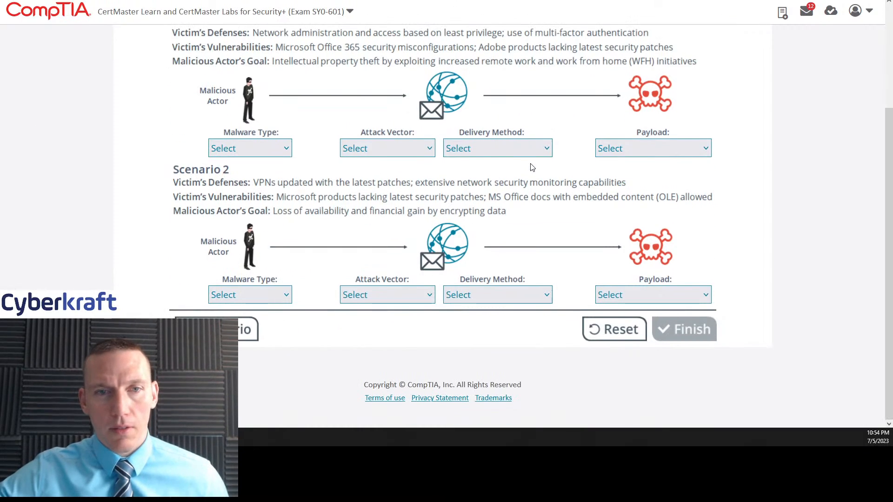
left_click(249, 148)
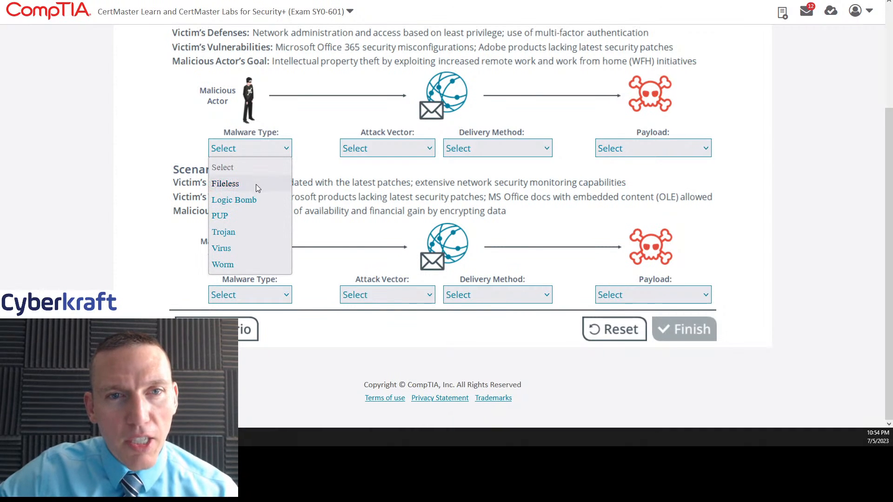
mouse_move(255, 214)
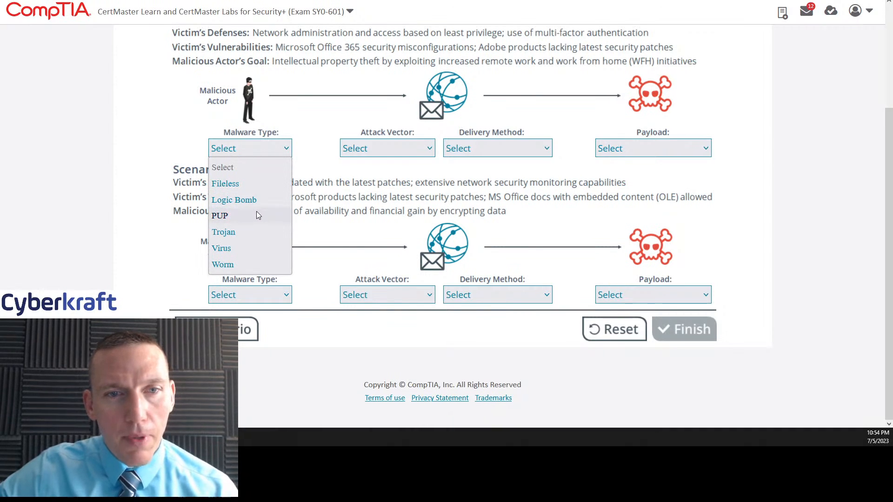
mouse_move(249, 263)
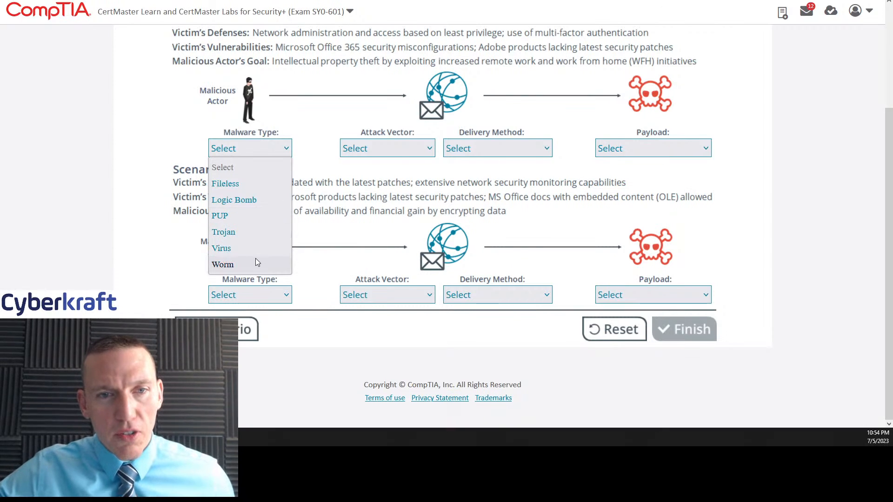
mouse_move(374, 231)
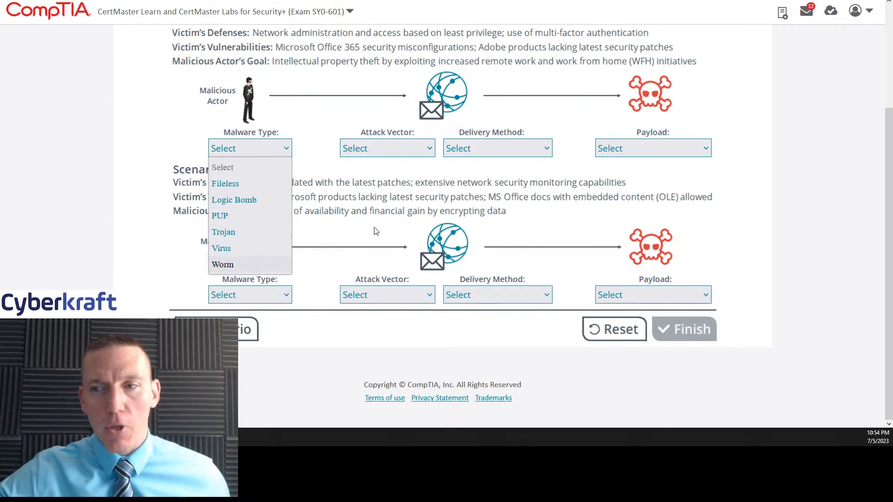
left_click(387, 148)
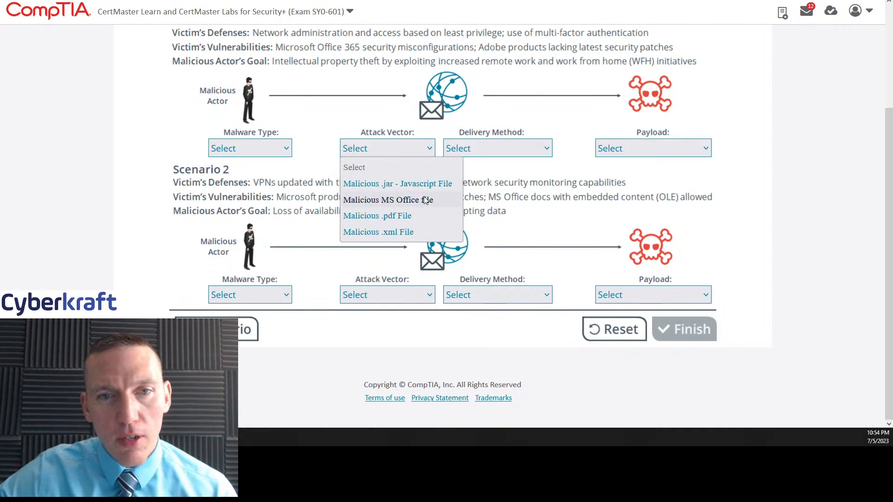
mouse_move(428, 239)
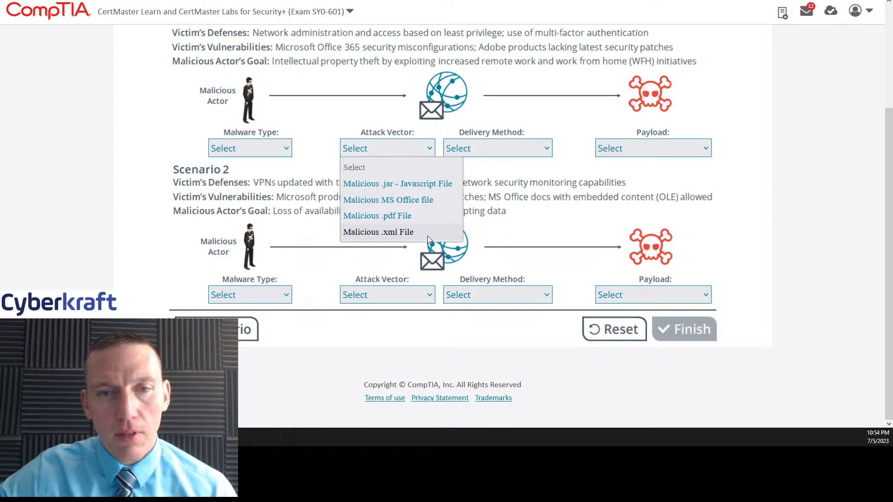
left_click(497, 147)
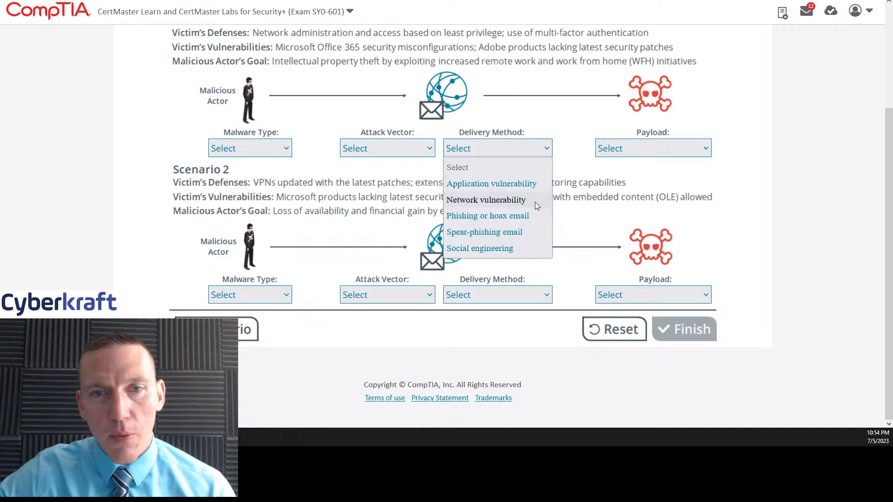
mouse_move(487, 215)
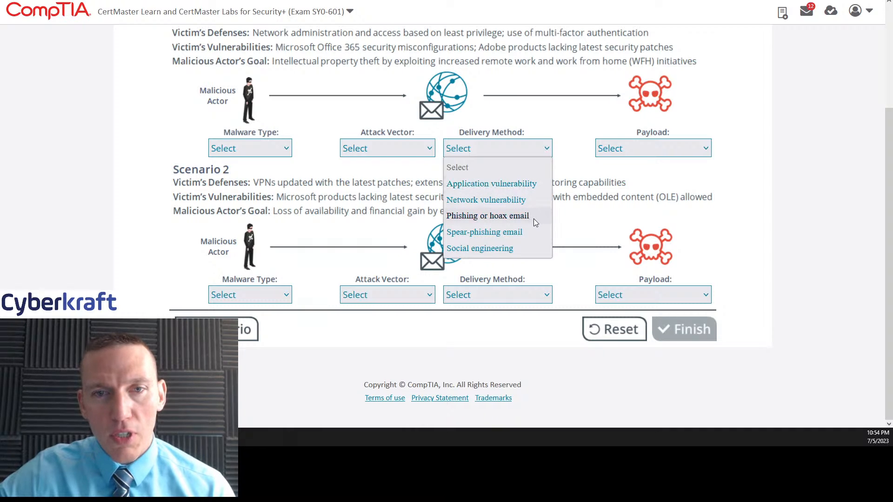
mouse_move(526, 248)
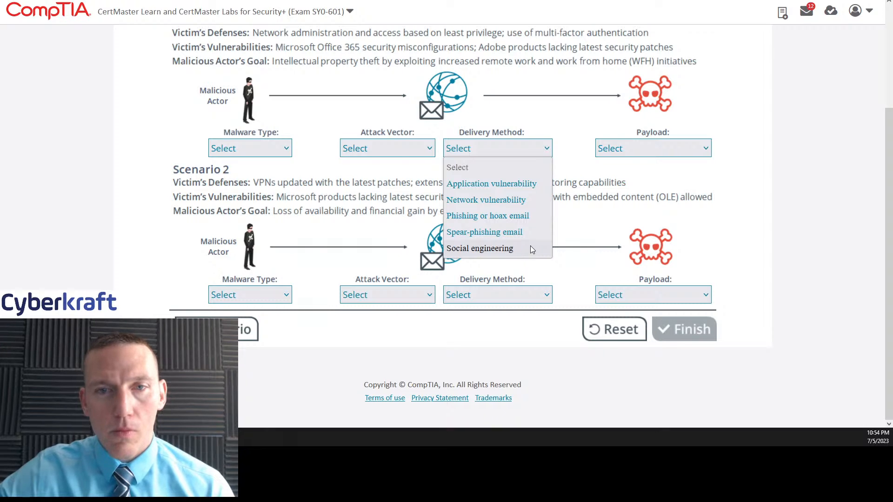
left_click(652, 147)
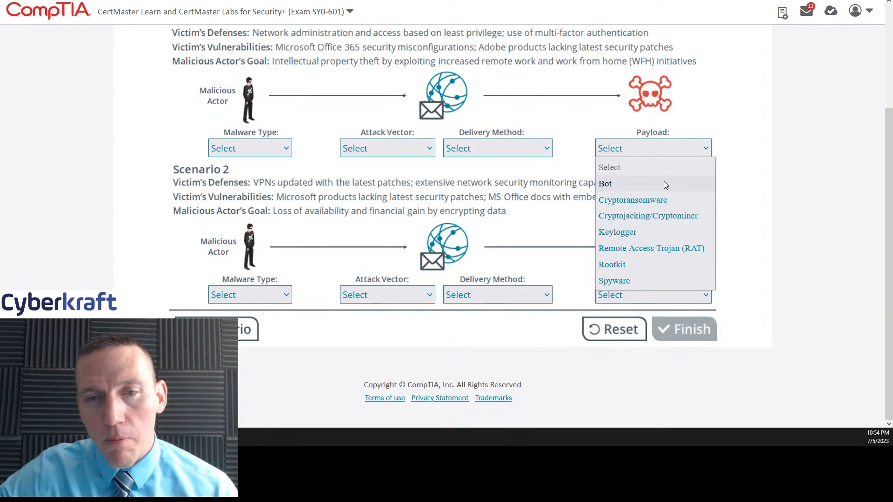
mouse_move(687, 222)
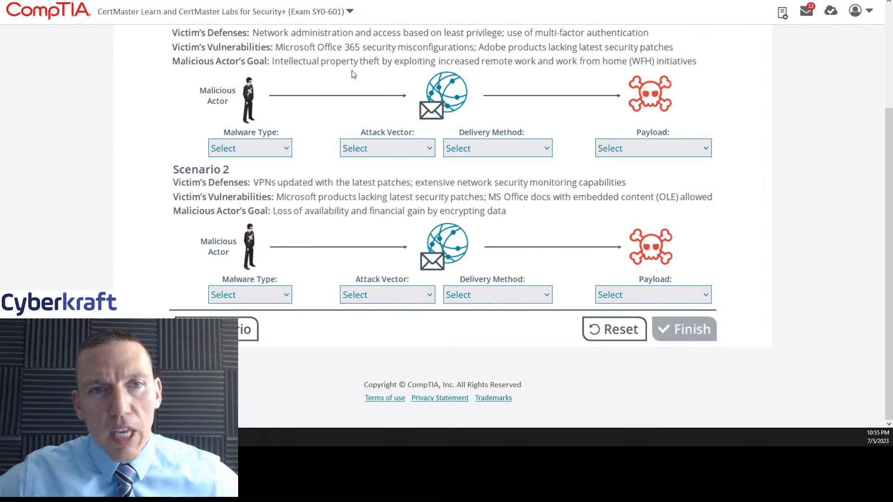
mouse_move(295, 45)
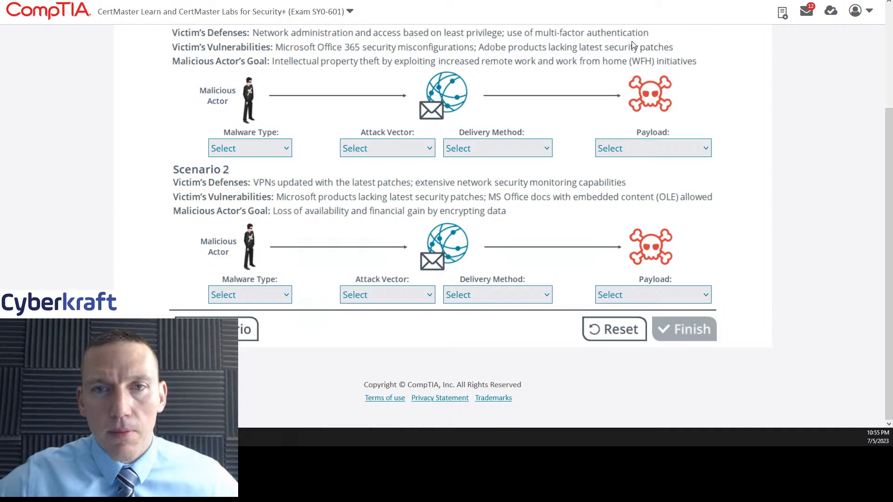
mouse_move(448, 86)
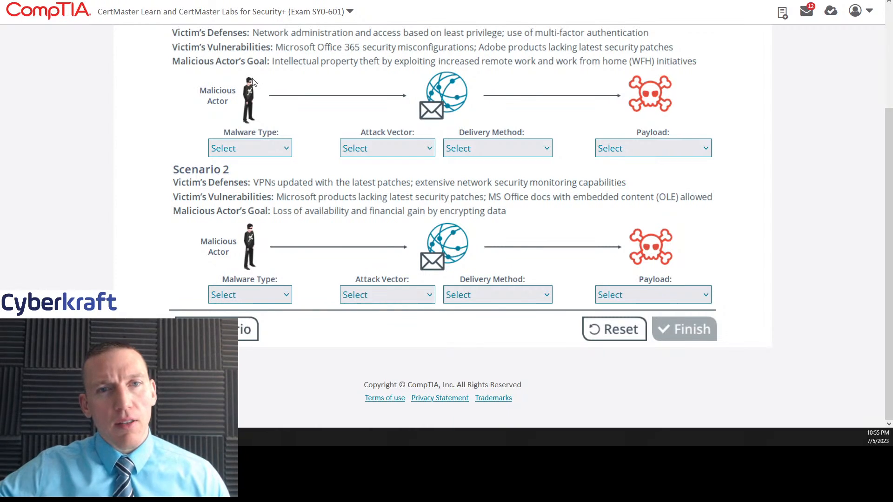
mouse_move(357, 58)
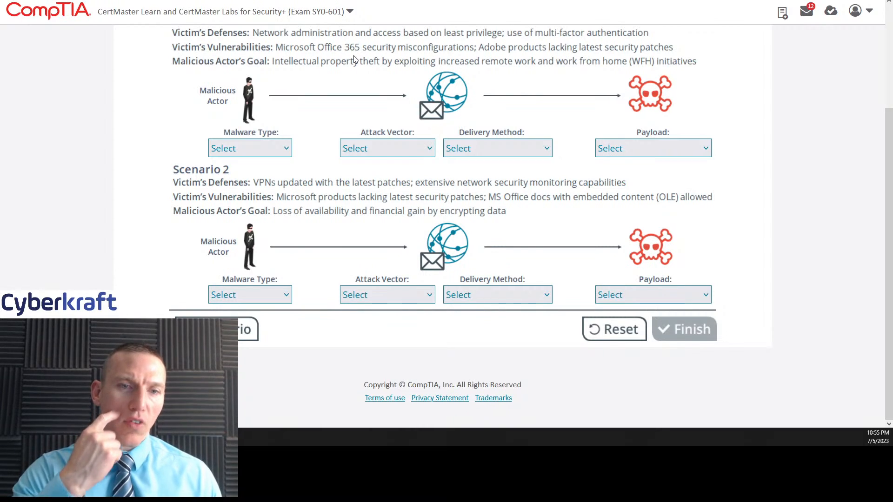
mouse_move(524, 53)
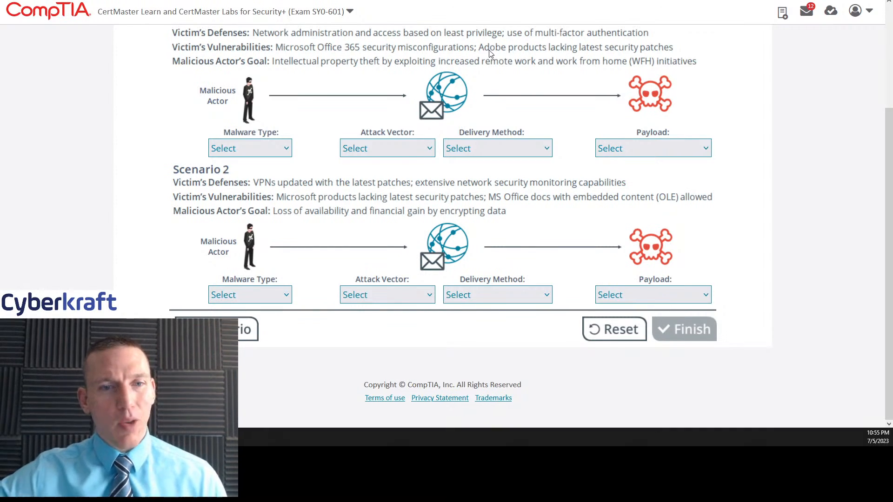
mouse_move(400, 147)
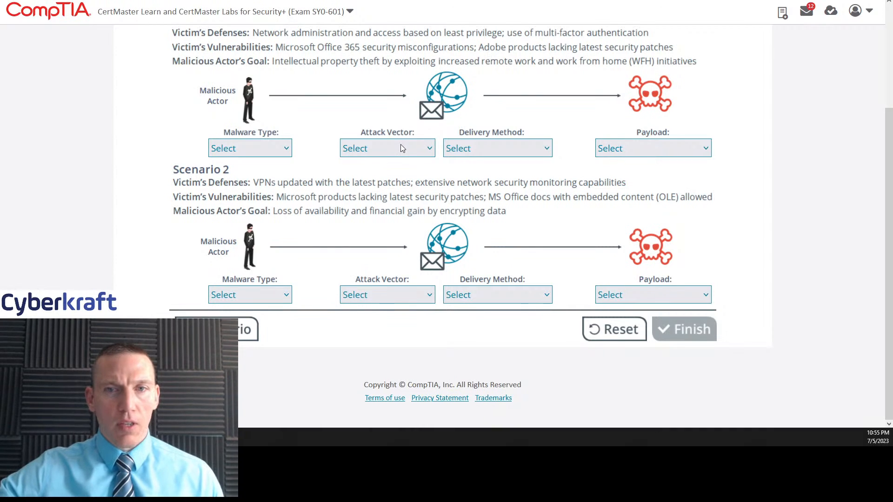
- Set Scenario 1's attack vector to Malicious .pdf File
left_click(387, 147)
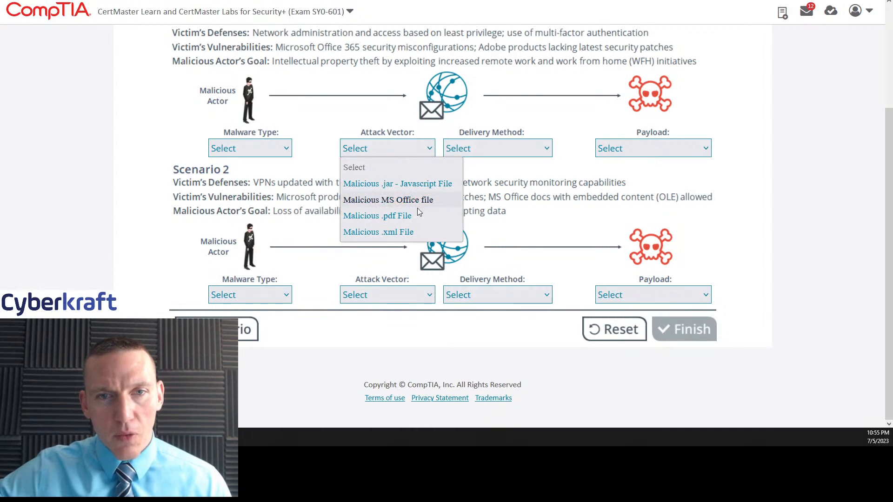
mouse_move(376, 215)
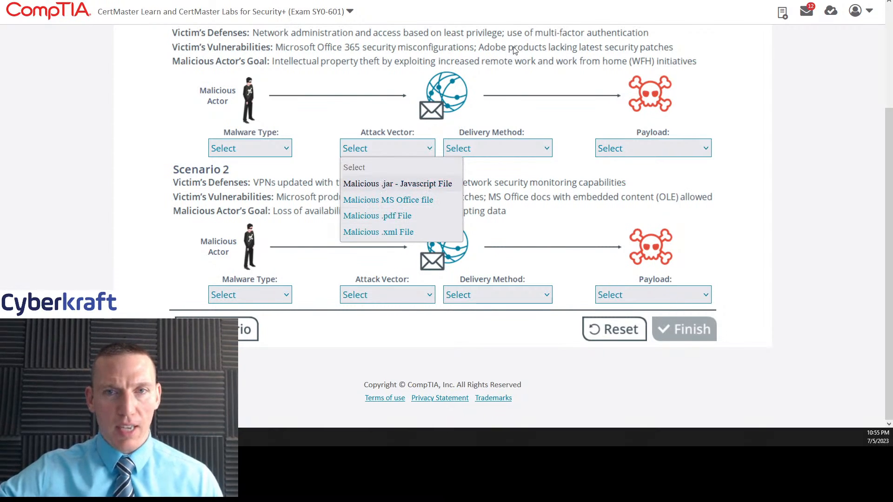
mouse_move(404, 199)
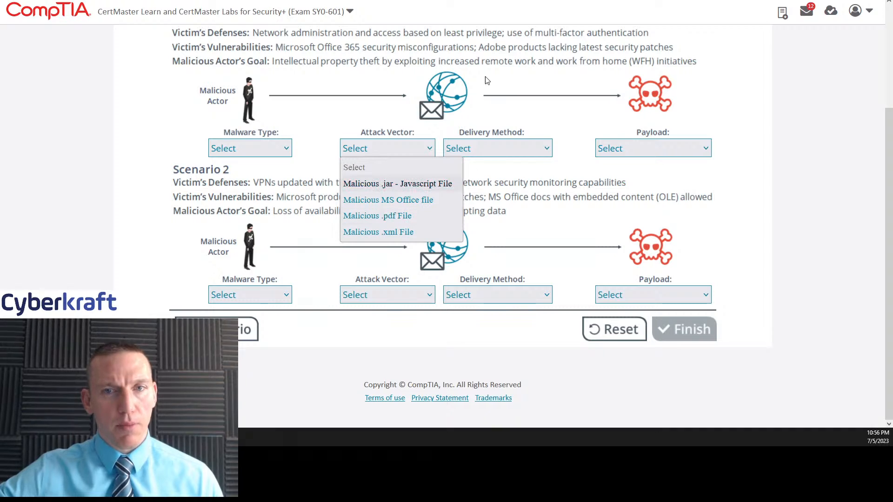
mouse_move(471, 51)
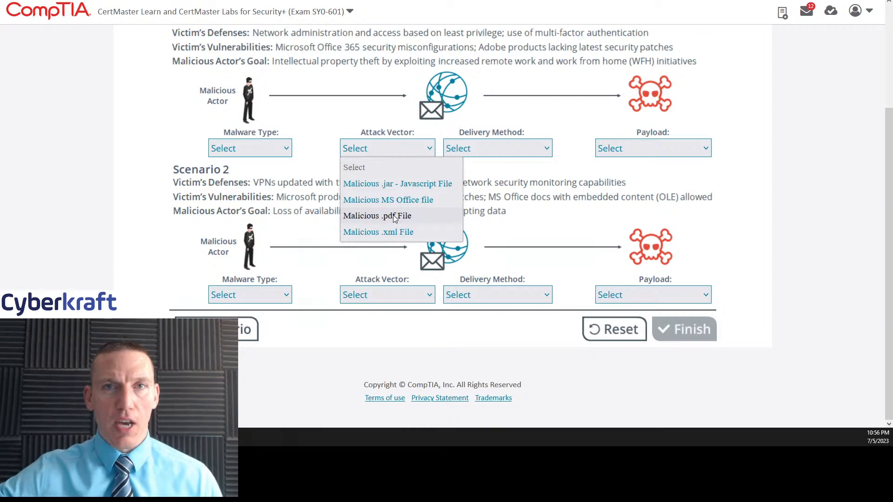
left_click(376, 215)
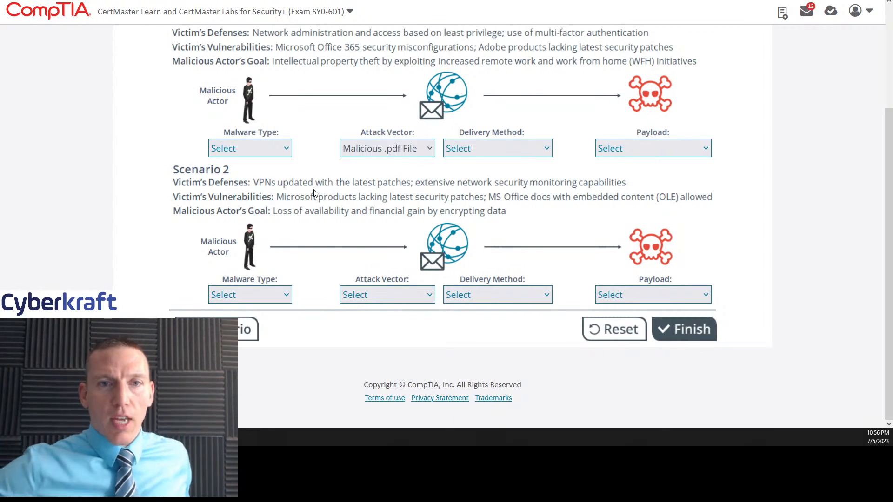
- Set Scenario 1's malware type to Trojan
left_click(249, 148)
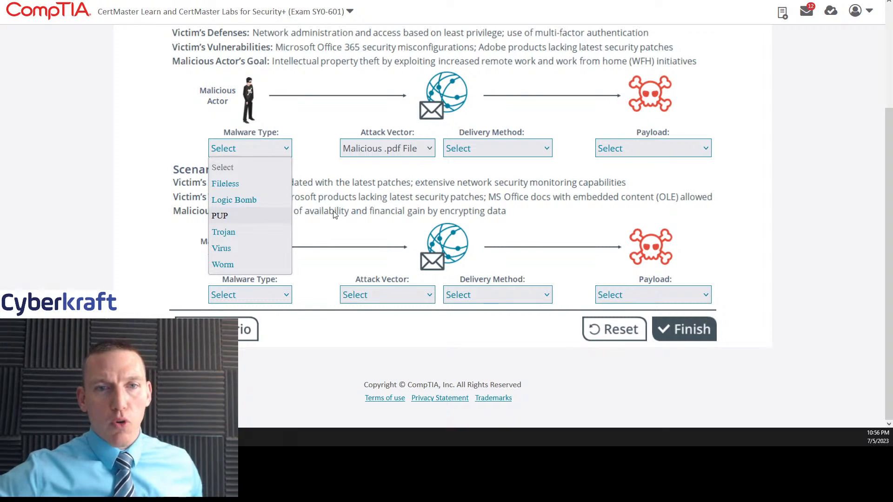
mouse_move(222, 264)
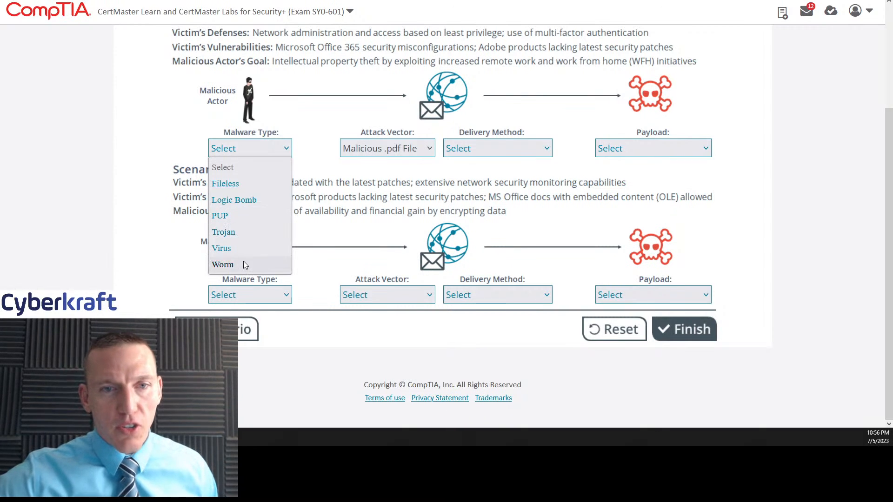
mouse_move(333, 217)
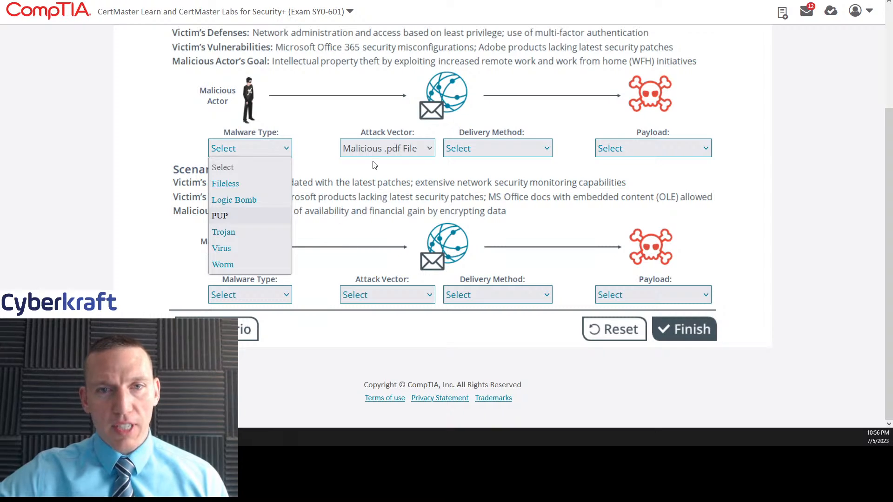
mouse_move(256, 232)
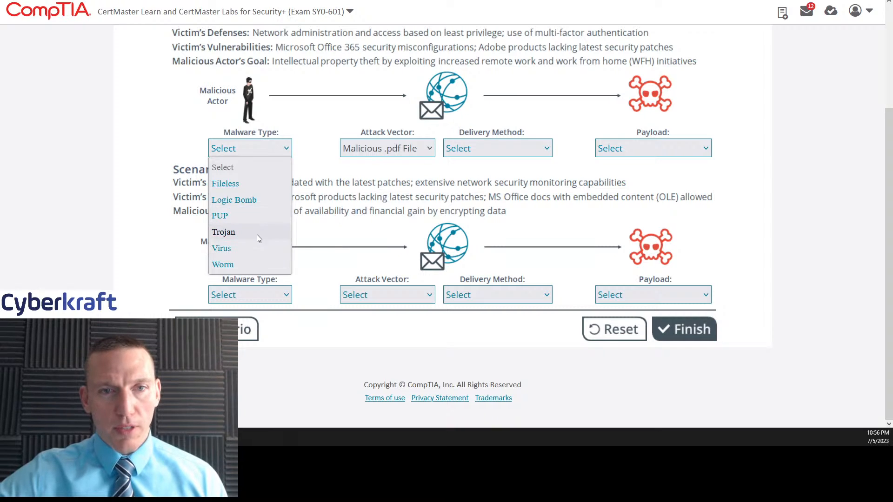
left_click(223, 231)
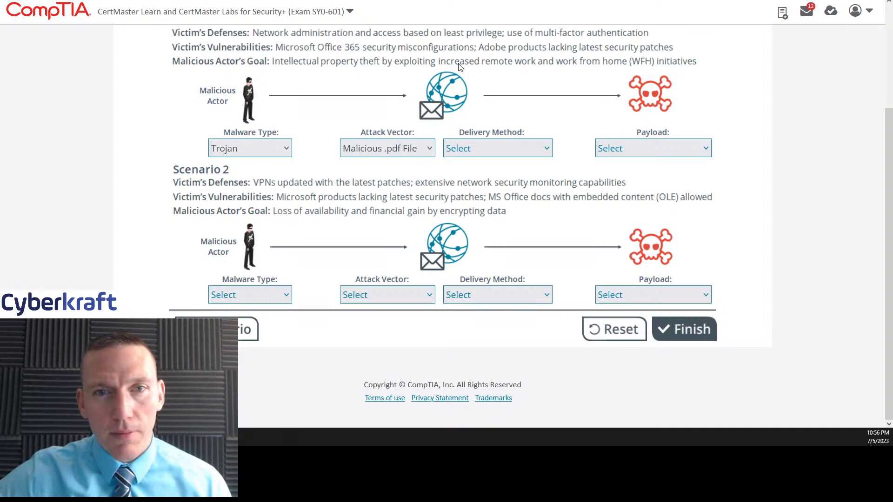
mouse_move(437, 122)
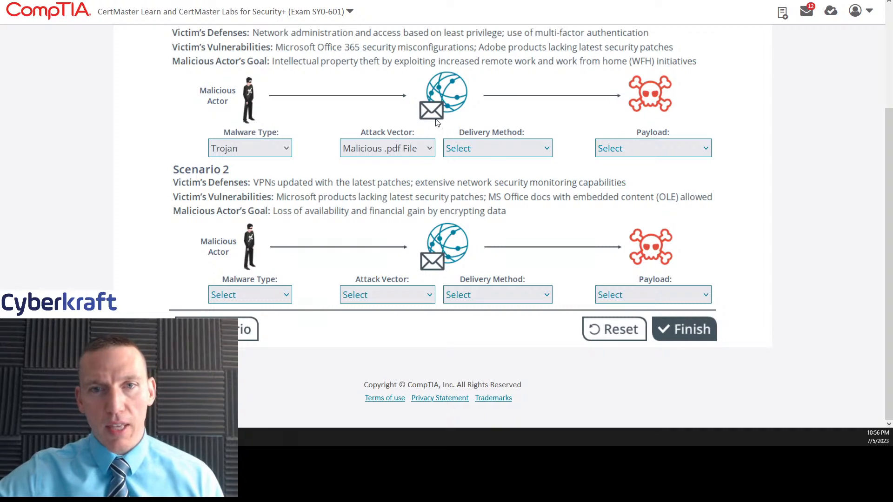
left_click(495, 147)
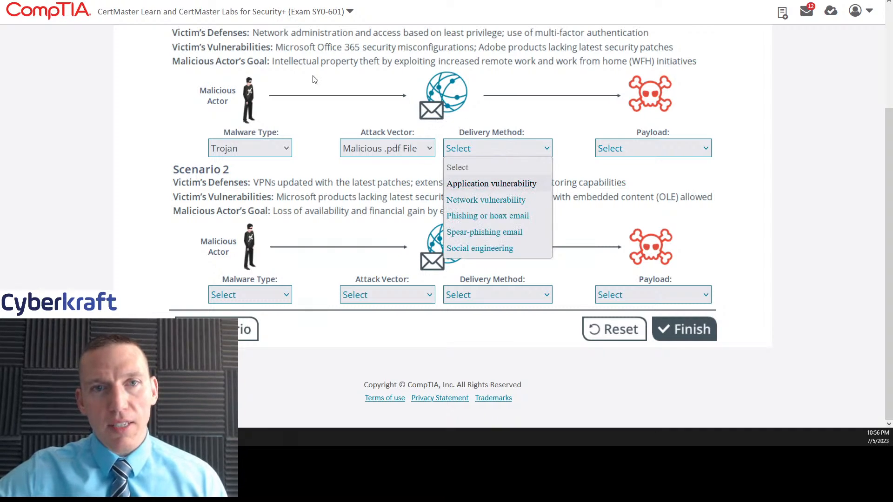
mouse_move(396, 72)
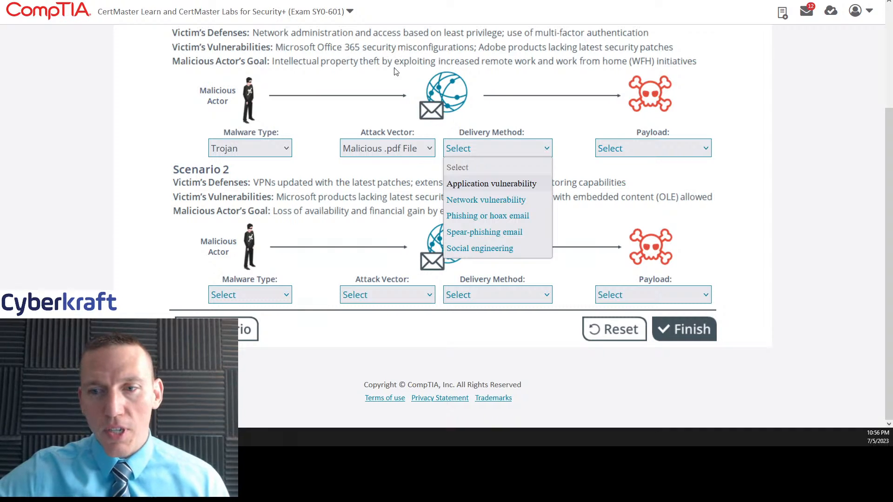
mouse_move(506, 78)
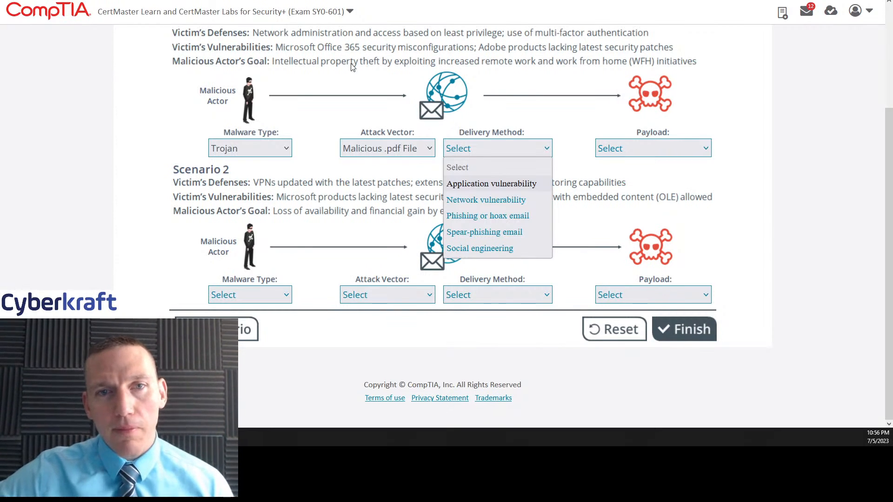
left_click(386, 148)
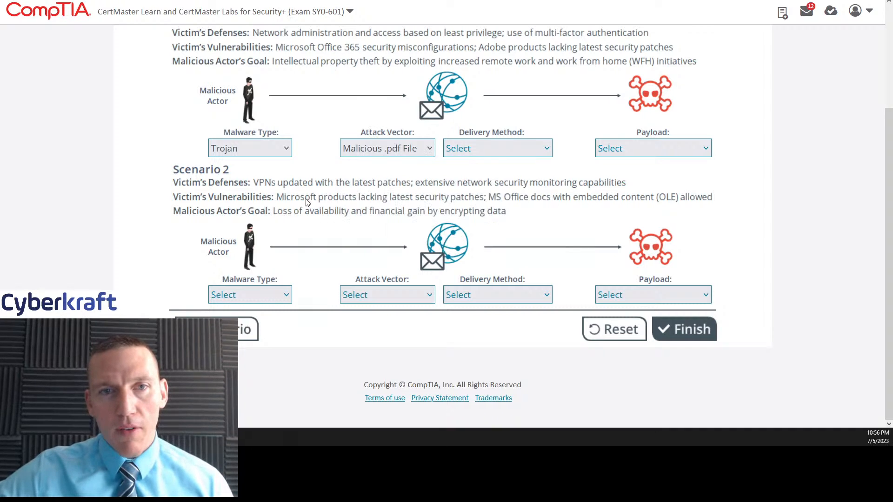
mouse_move(490, 87)
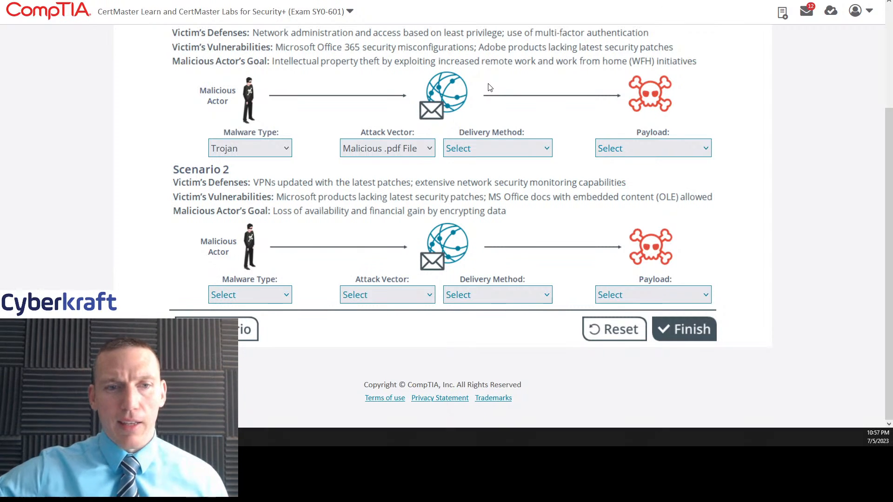
- Keep Malicious .pdf File as attack vector and set Scenario 1's delivery method to Phishing or hoax email
left_click(387, 148)
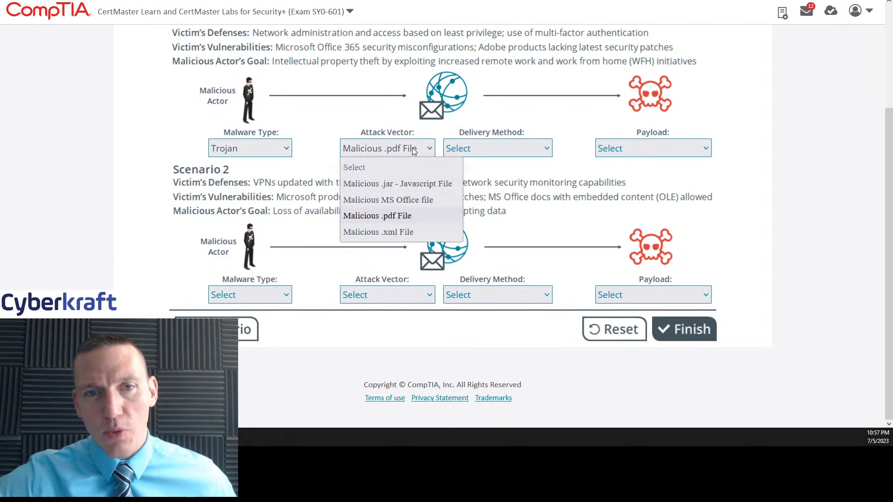
mouse_move(394, 215)
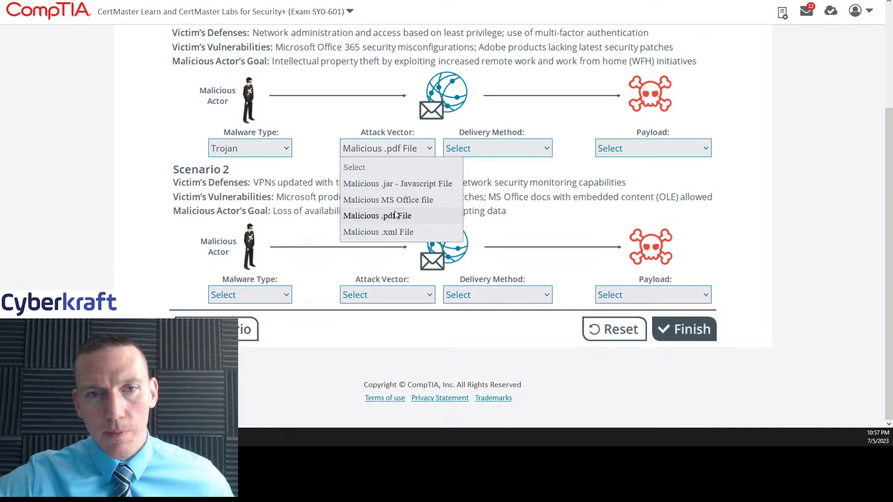
left_click(376, 215)
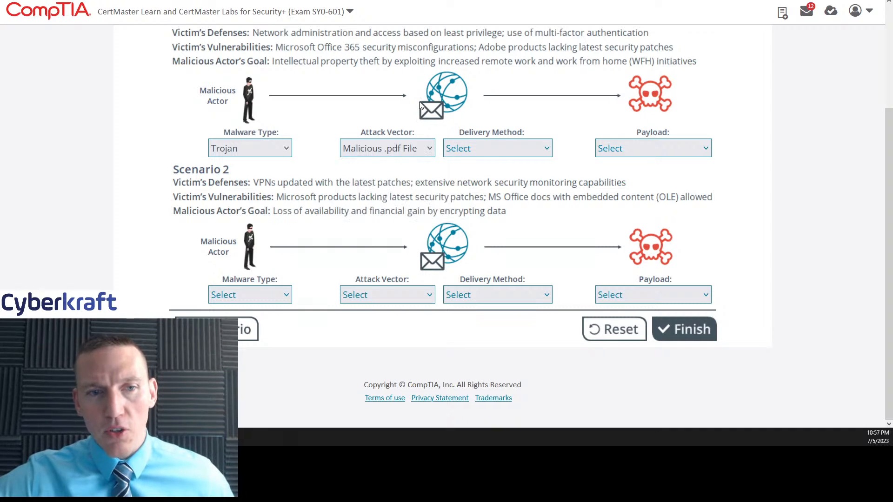
left_click(495, 148)
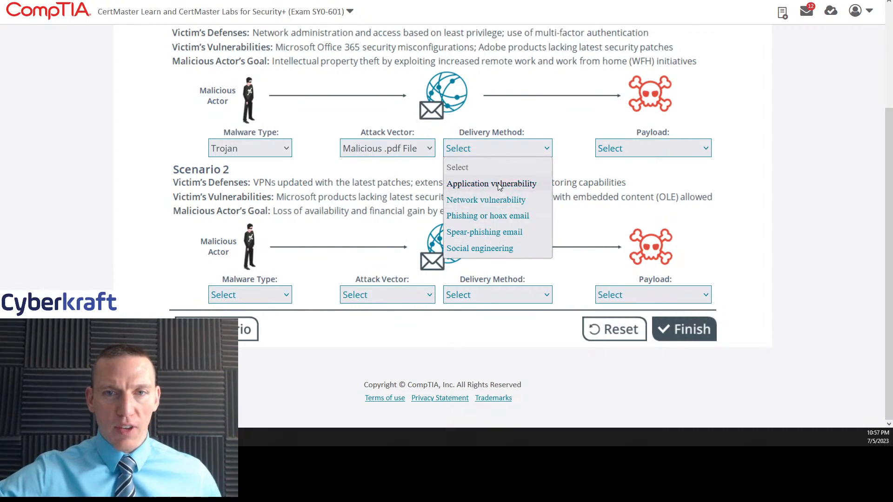
mouse_move(484, 231)
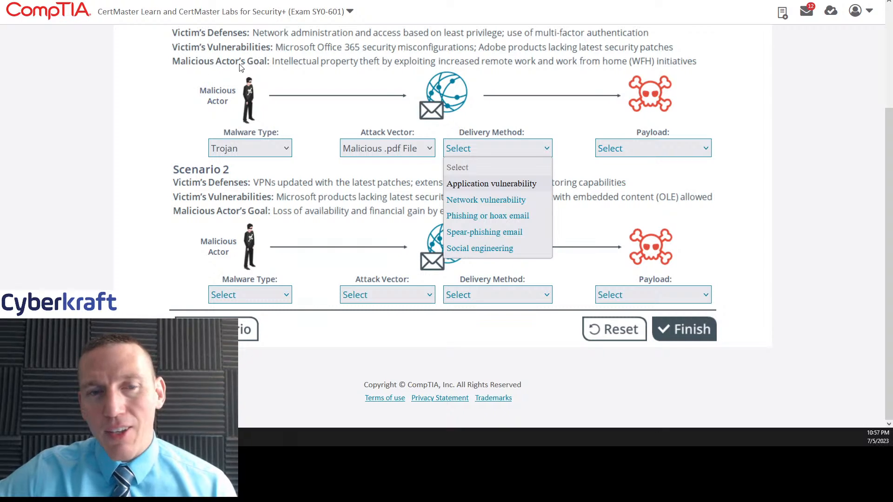
mouse_move(290, 68)
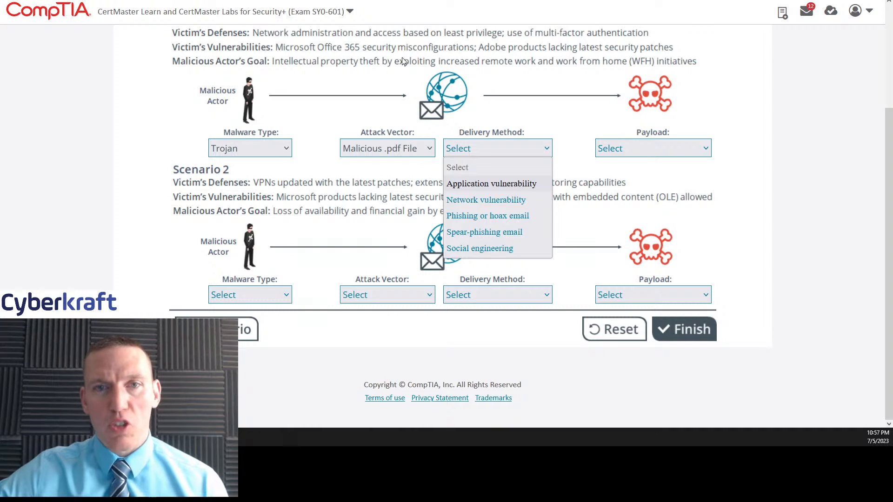
mouse_move(699, 65)
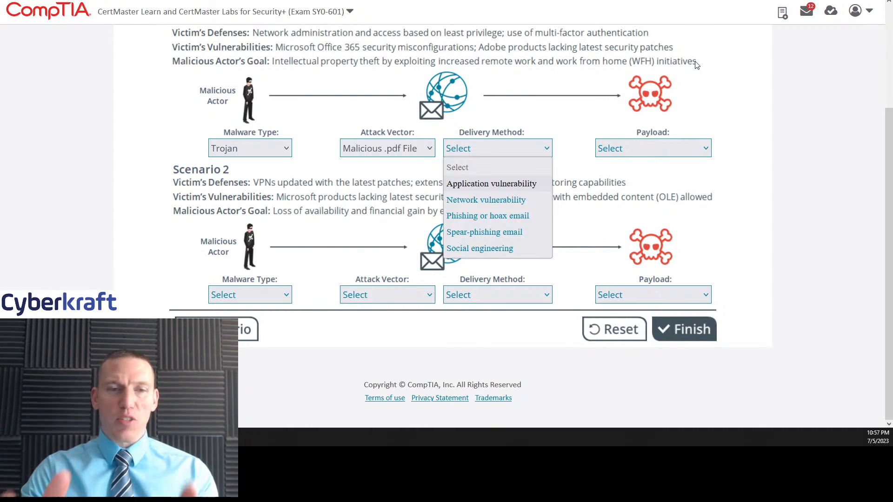
mouse_move(503, 209)
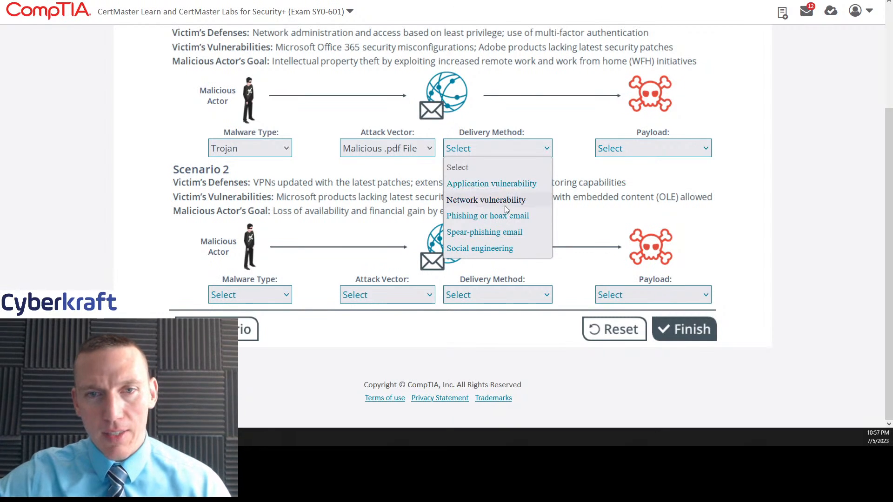
left_click(486, 215)
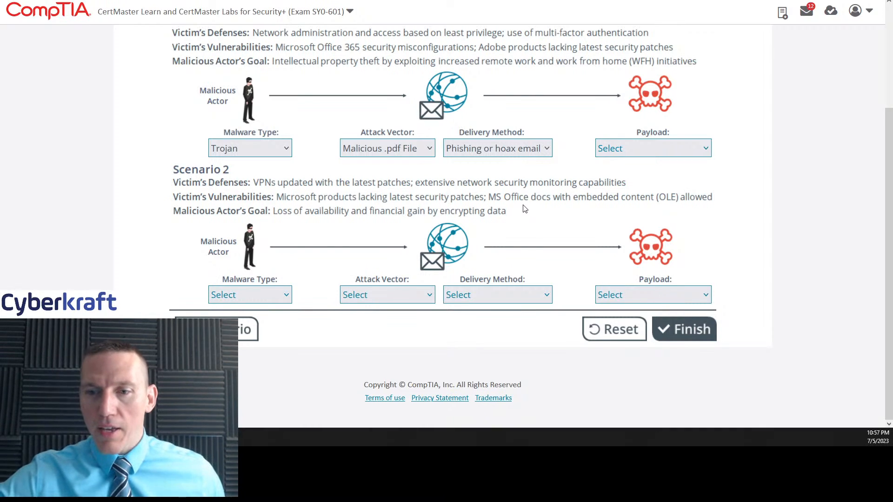
mouse_move(511, 45)
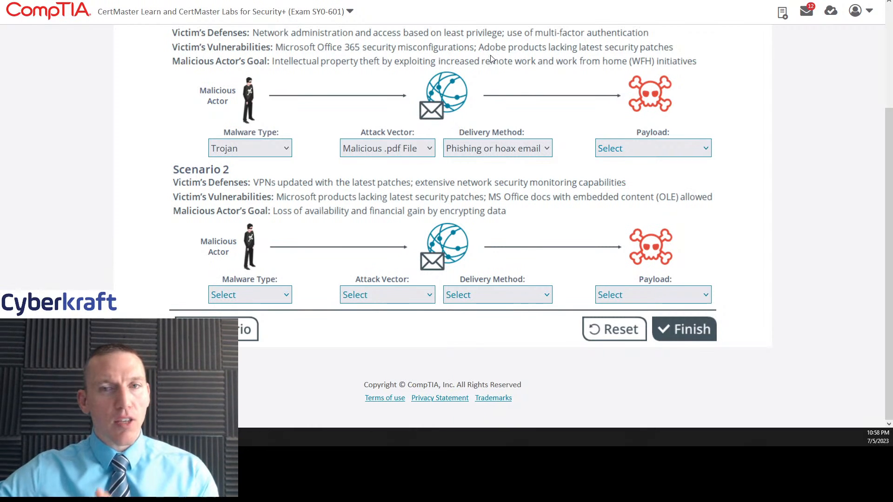
mouse_move(385, 132)
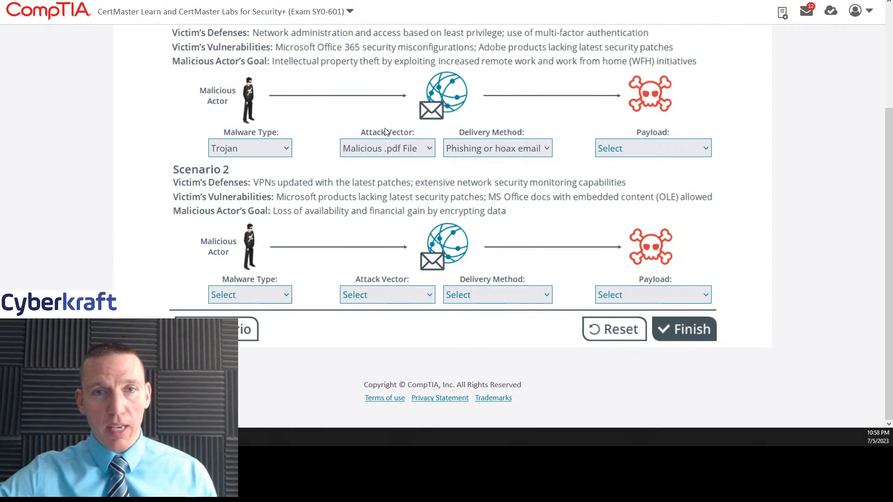
left_click(387, 148)
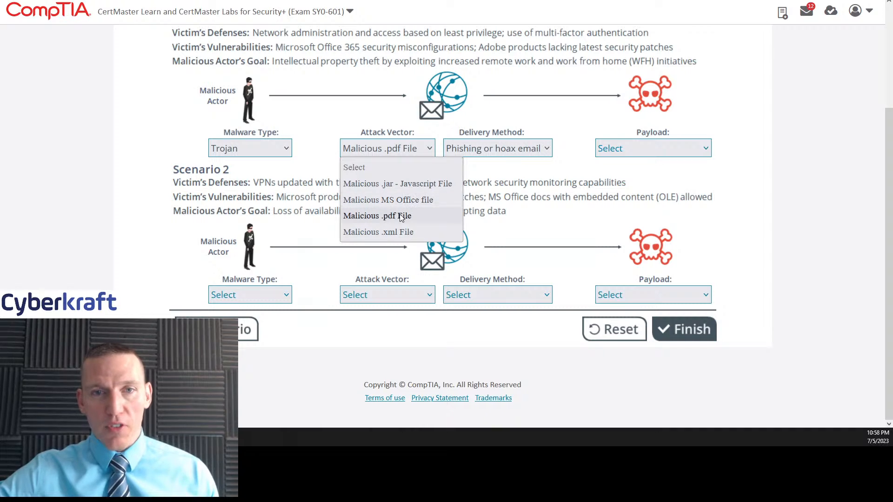
left_click(376, 215)
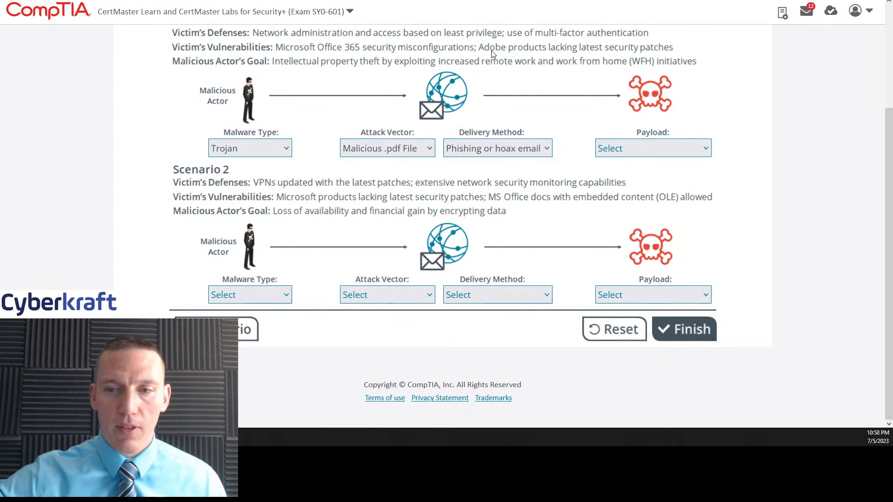
mouse_move(739, 109)
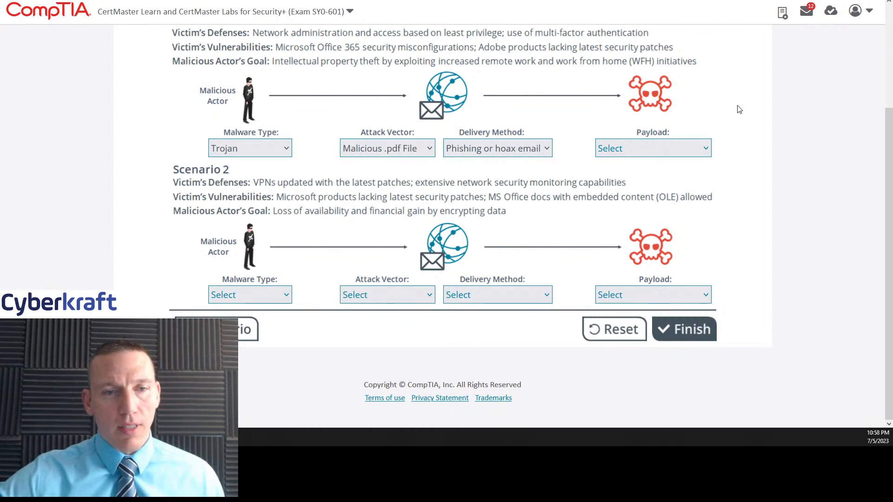
mouse_move(665, 145)
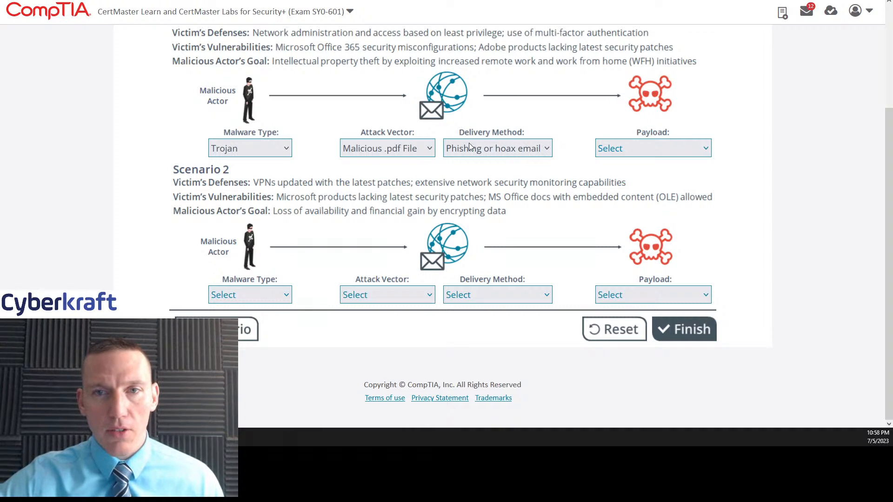
- Review the payload options for Scenario 1 without choosing one yet
left_click(653, 148)
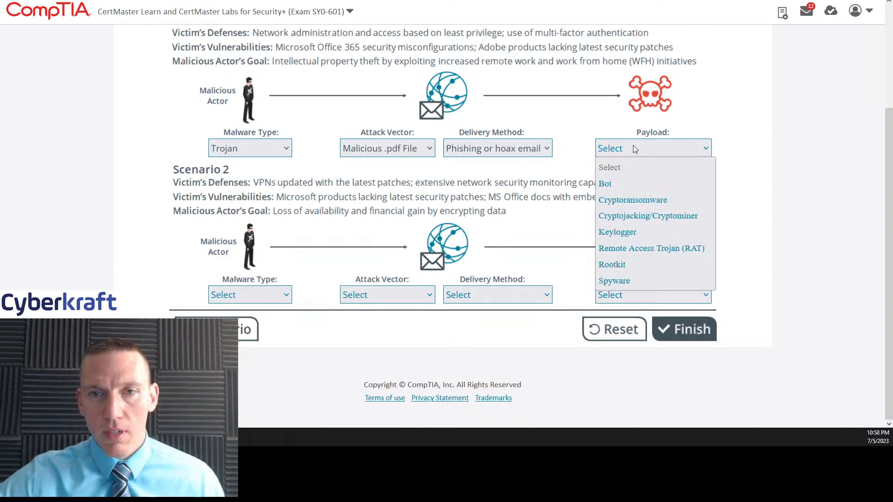
mouse_move(651, 248)
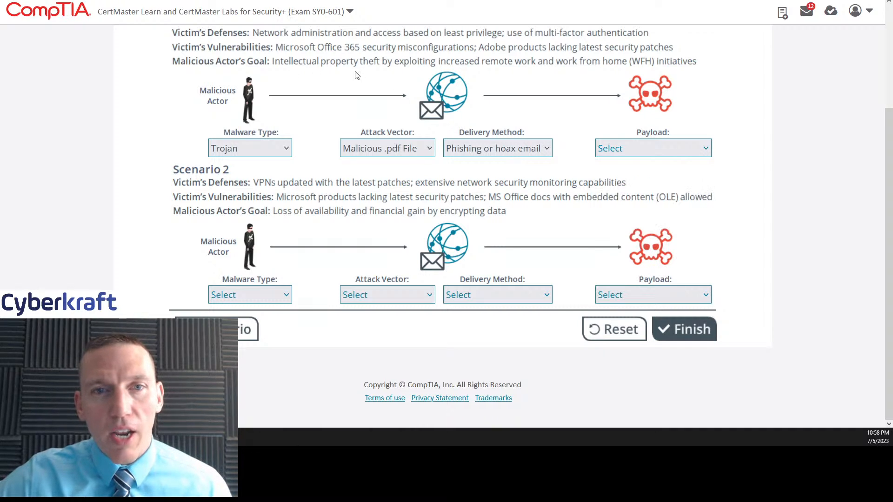
mouse_move(640, 130)
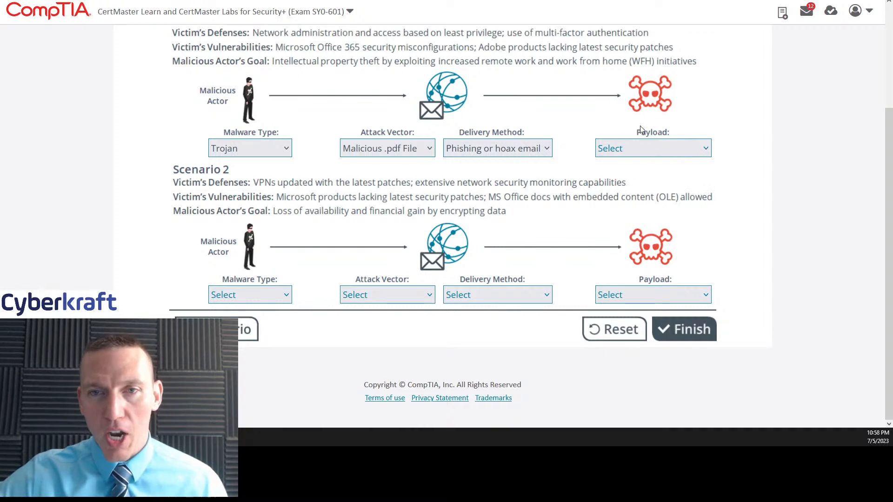
mouse_move(605, 142)
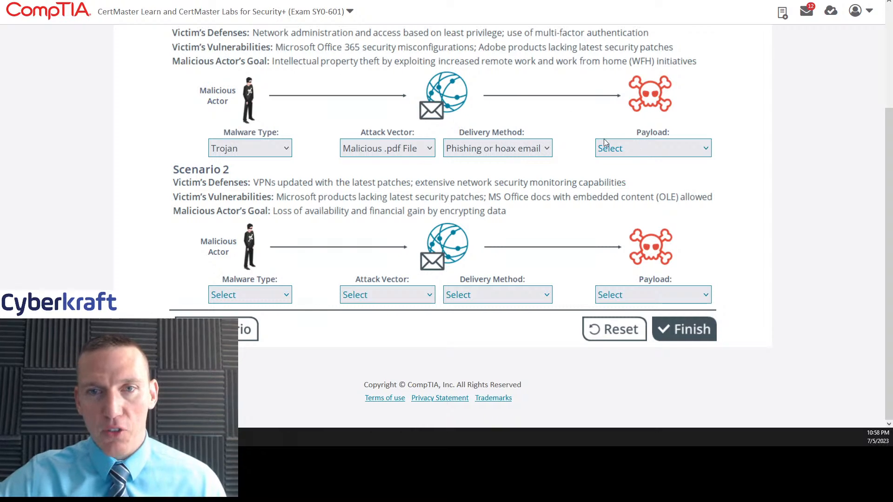
left_click(651, 148)
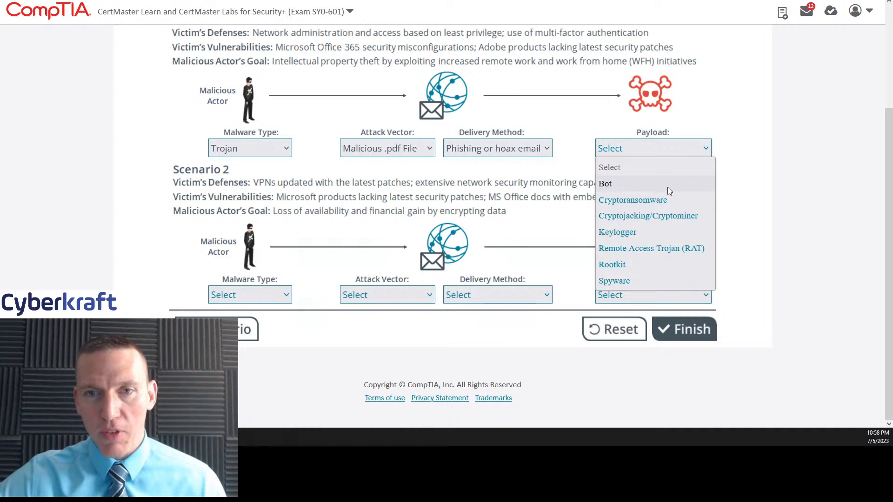
mouse_move(675, 200)
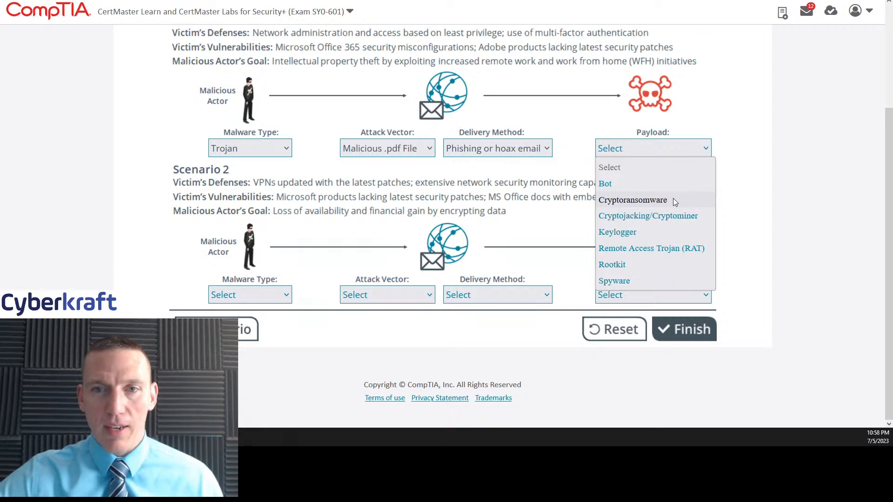
mouse_move(648, 214)
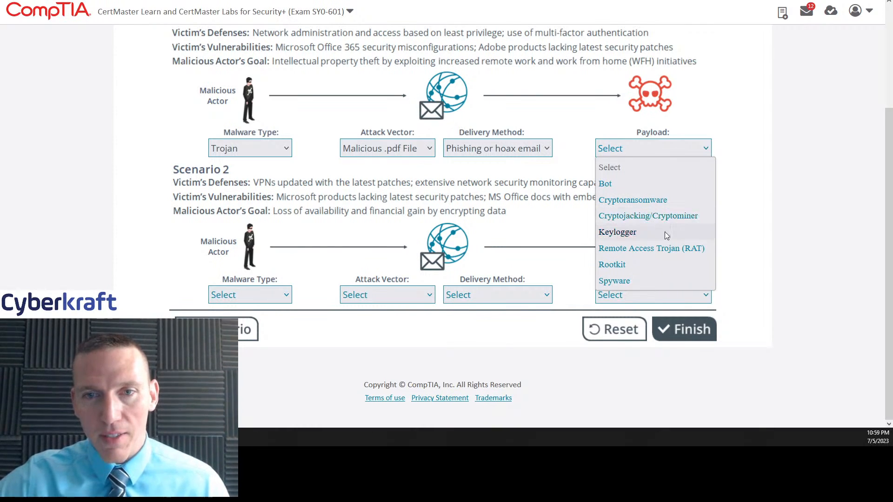
mouse_move(646, 242)
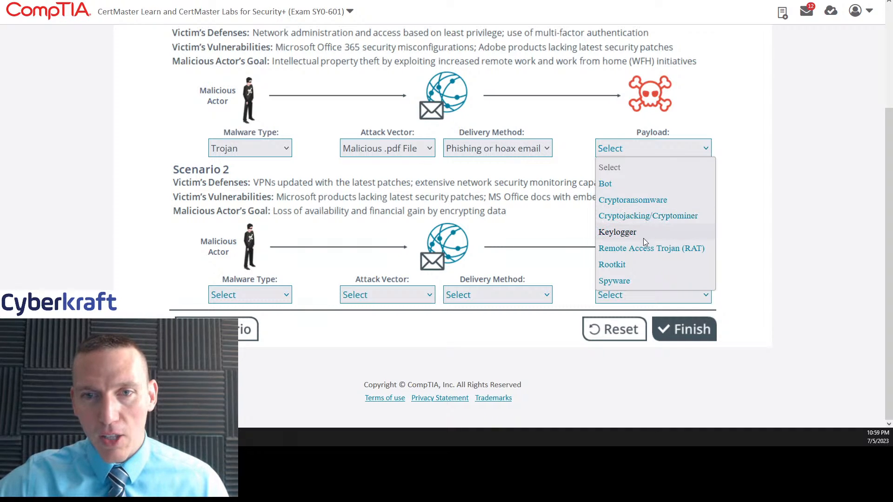
mouse_move(633, 264)
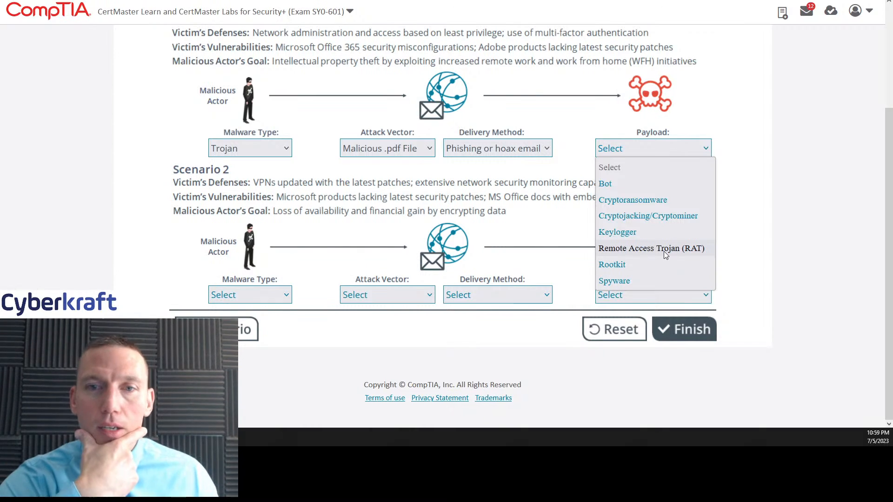
mouse_move(612, 264)
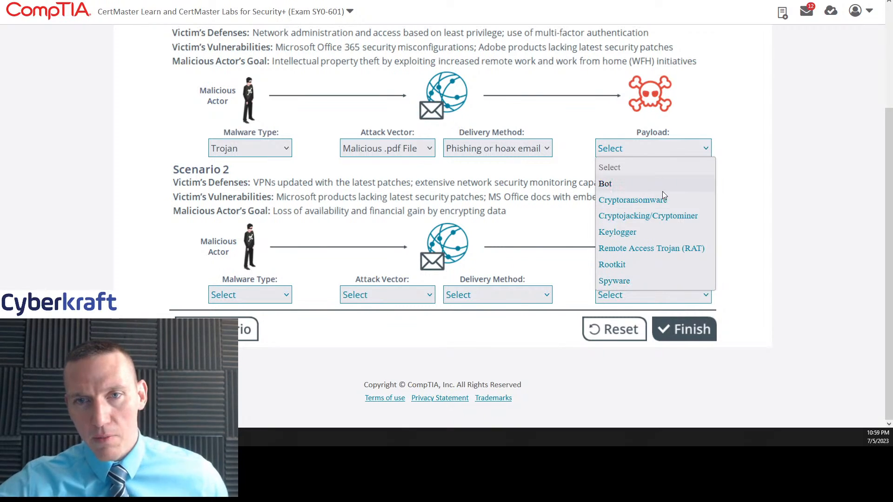
mouse_move(633, 264)
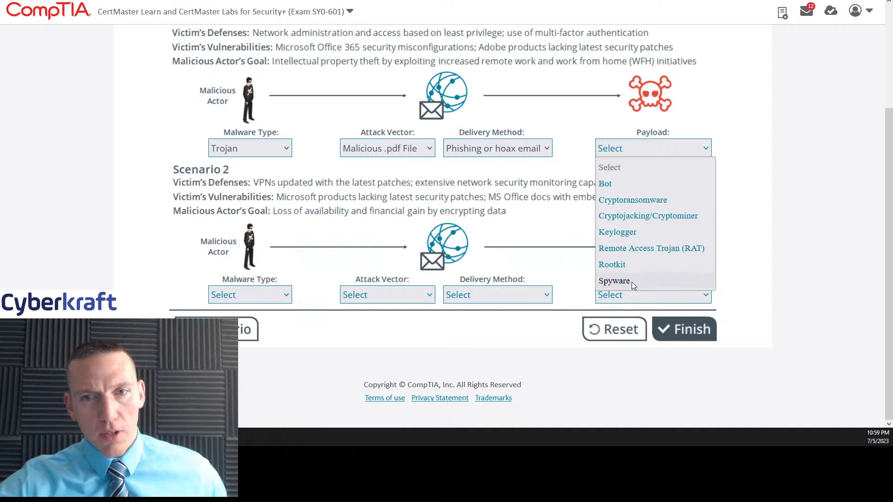
mouse_move(651, 248)
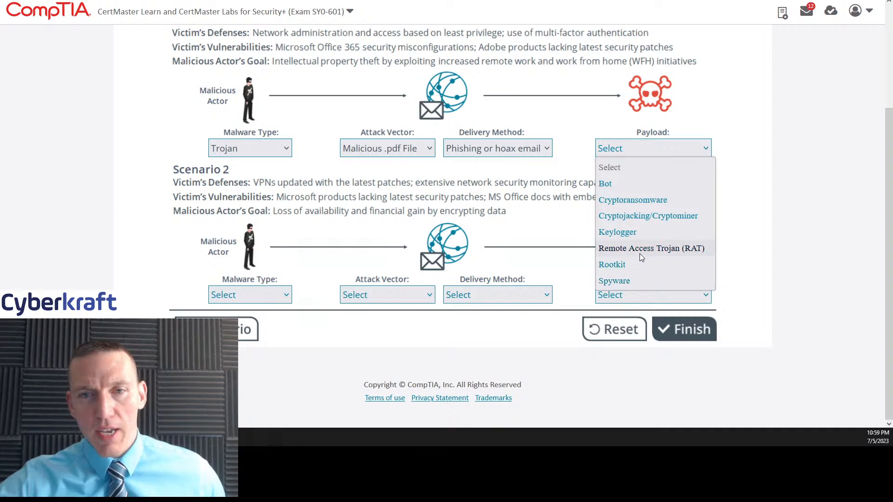
mouse_move(612, 264)
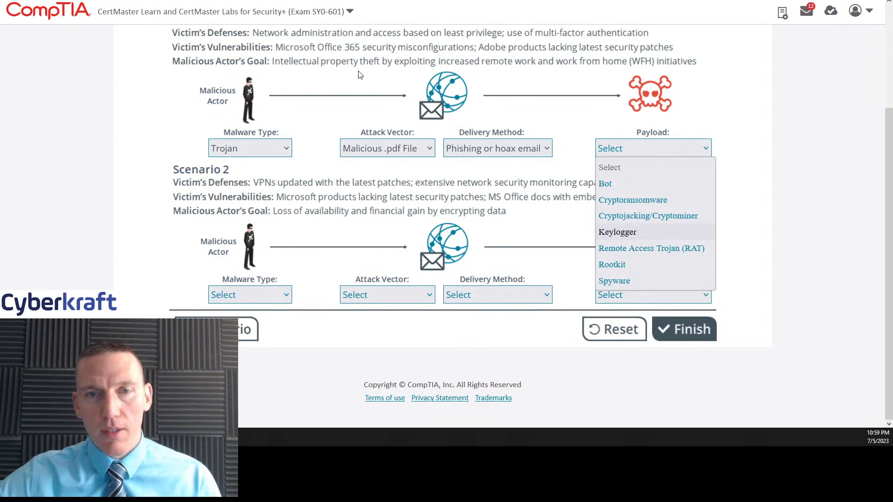
mouse_move(612, 264)
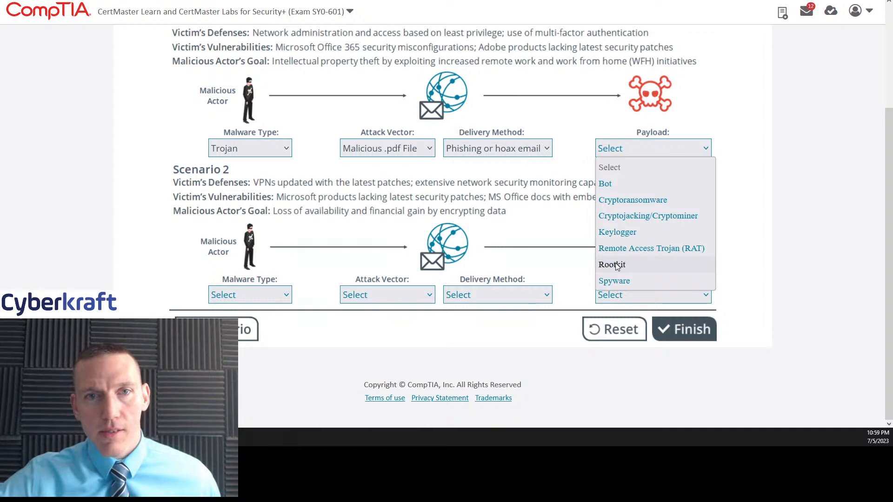
mouse_move(614, 280)
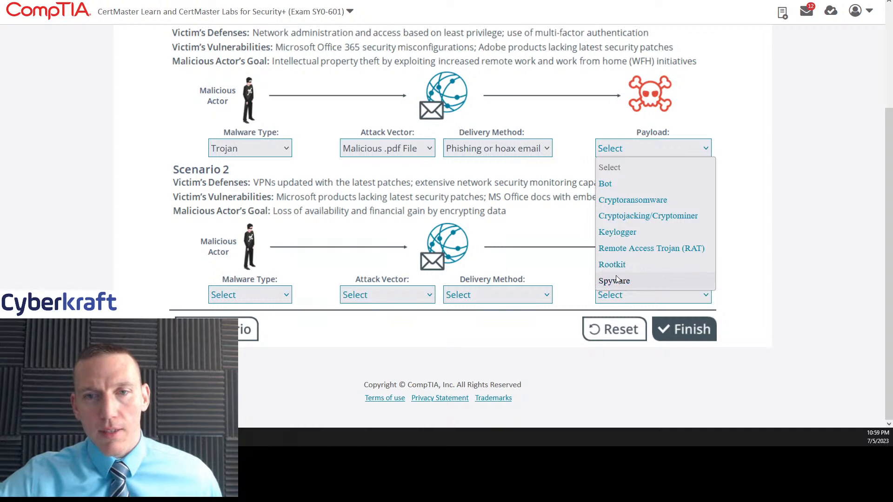
mouse_move(612, 264)
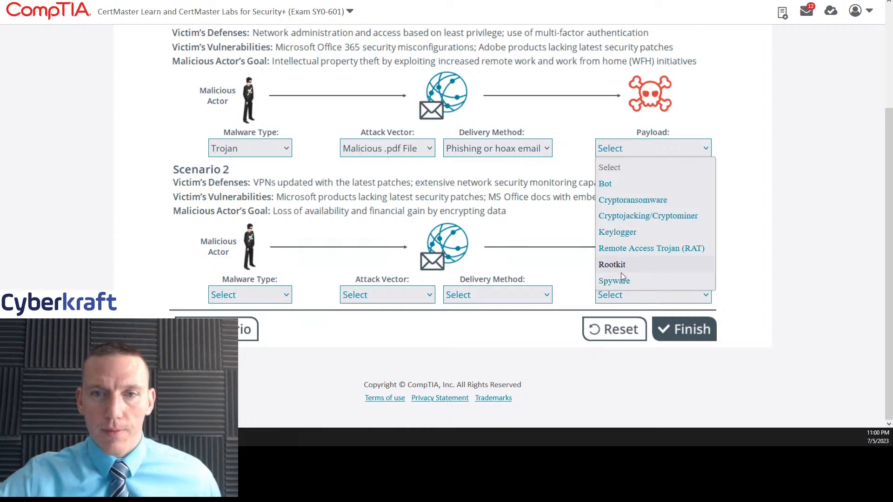
left_click(614, 280)
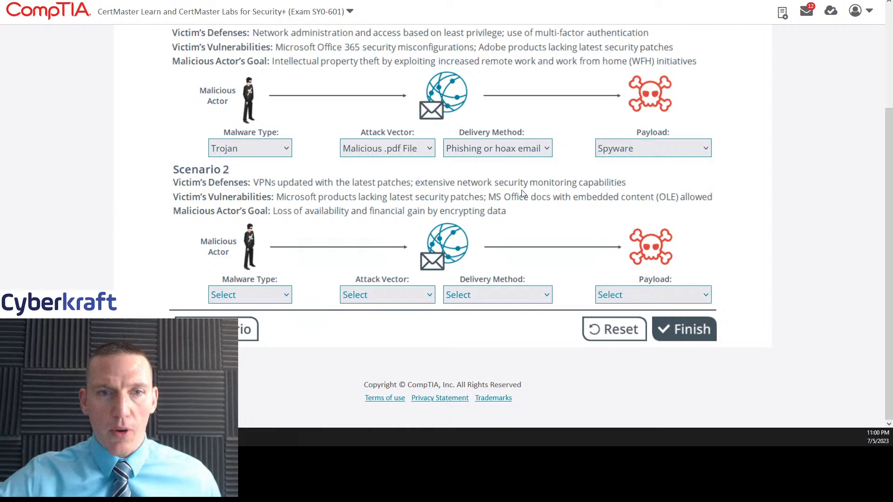
mouse_move(449, 192)
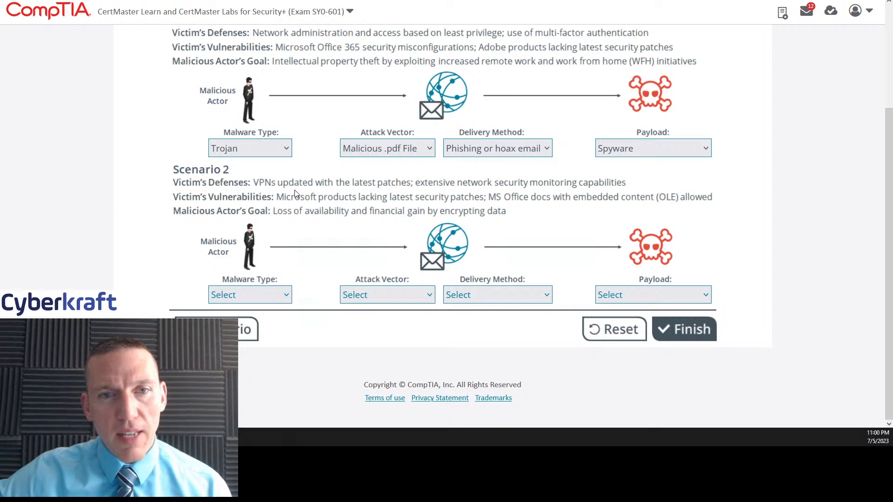
mouse_move(514, 195)
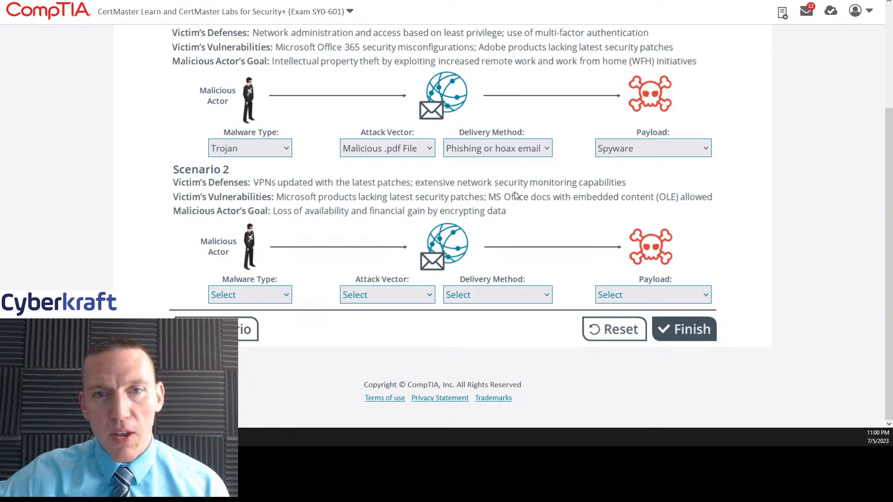
mouse_move(646, 193)
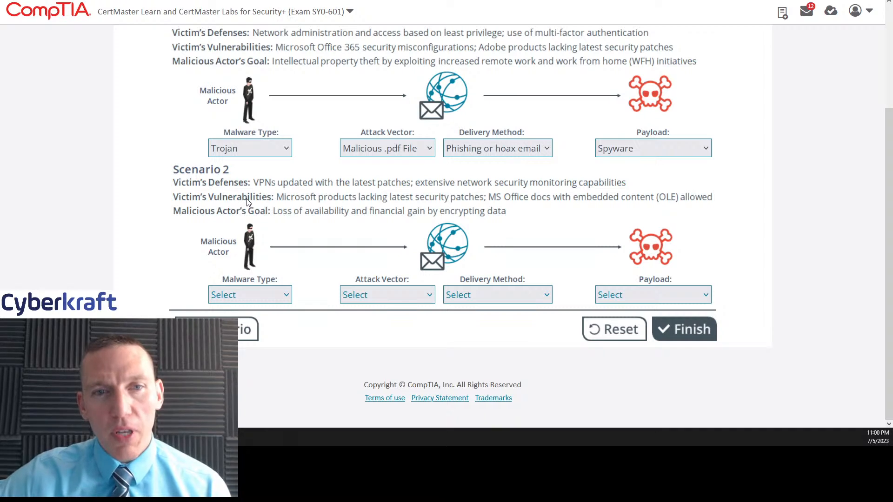
mouse_move(378, 205)
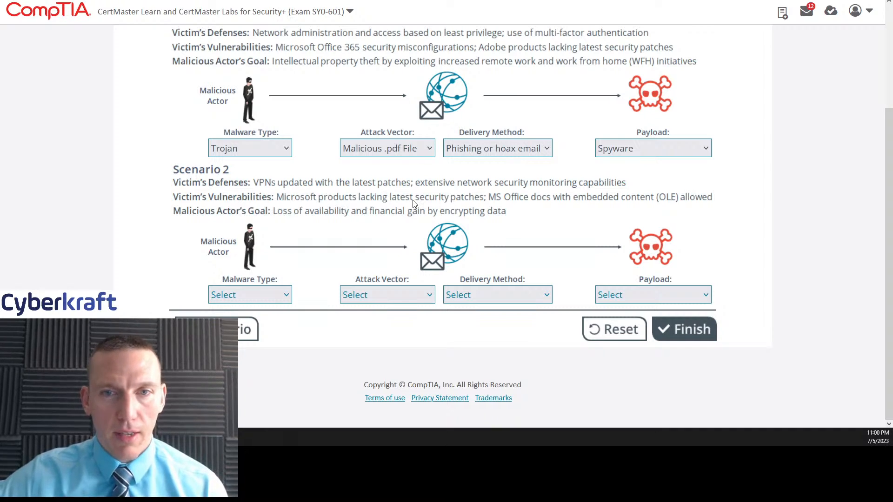
mouse_move(645, 207)
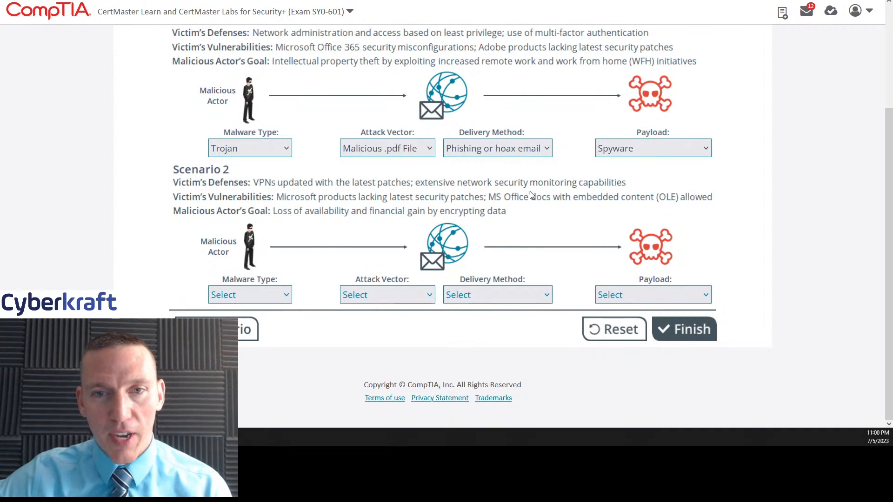
mouse_move(523, 204)
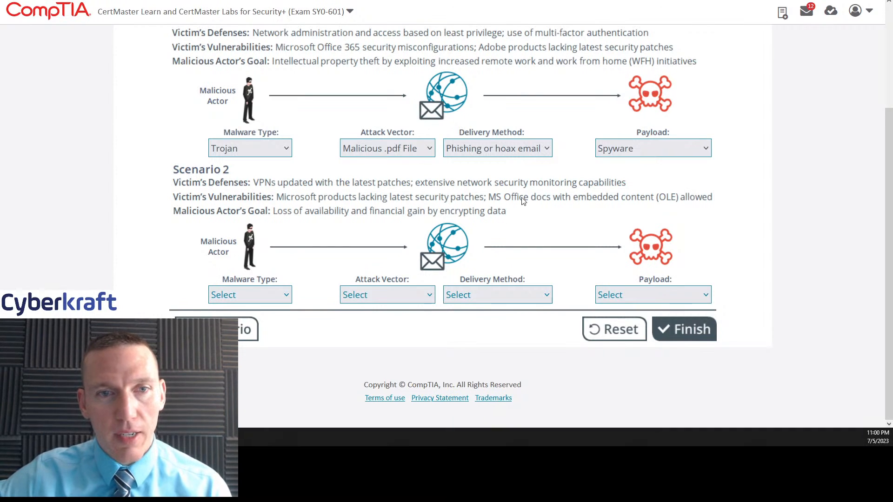
mouse_move(298, 221)
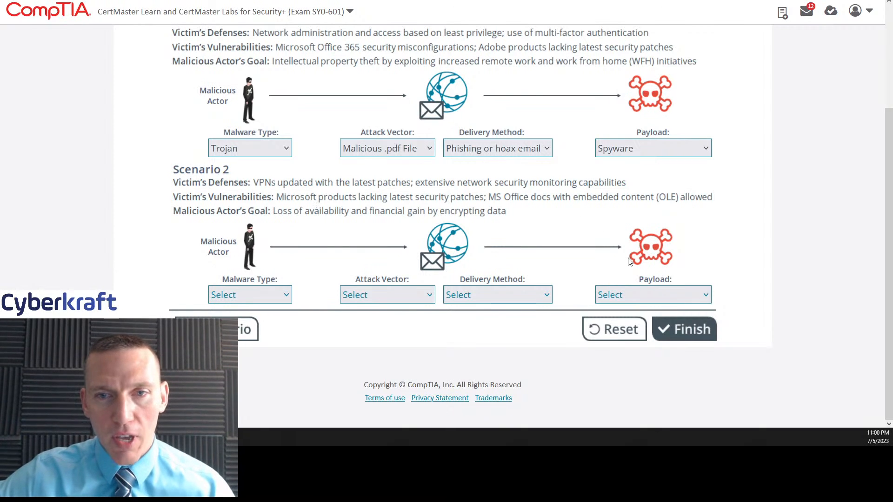
- Set Scenario 2's payload to Cryptoransomware
left_click(653, 148)
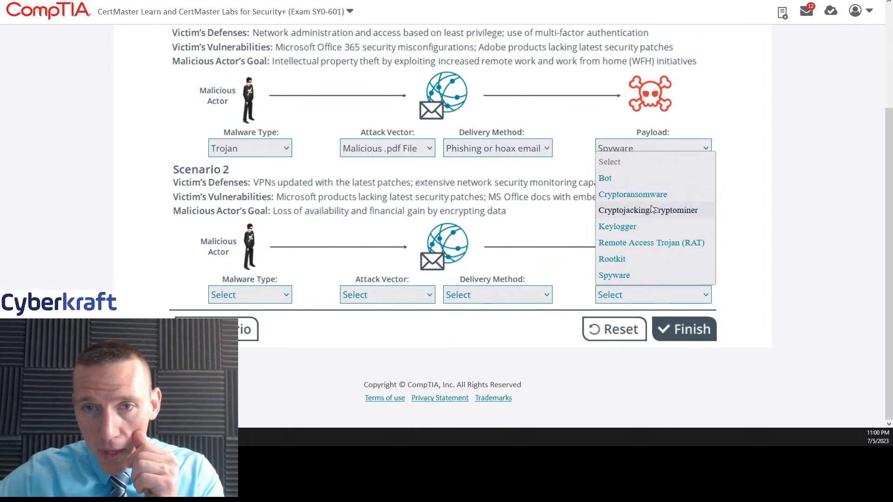
left_click(632, 195)
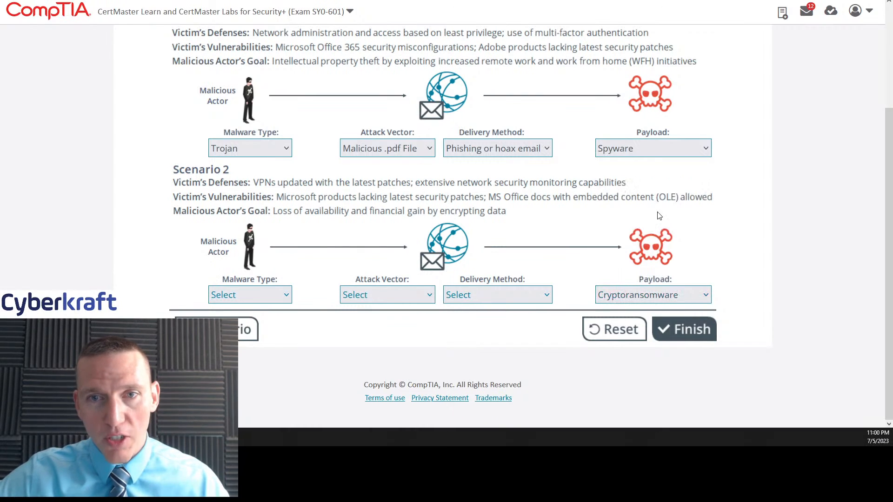
mouse_move(595, 237)
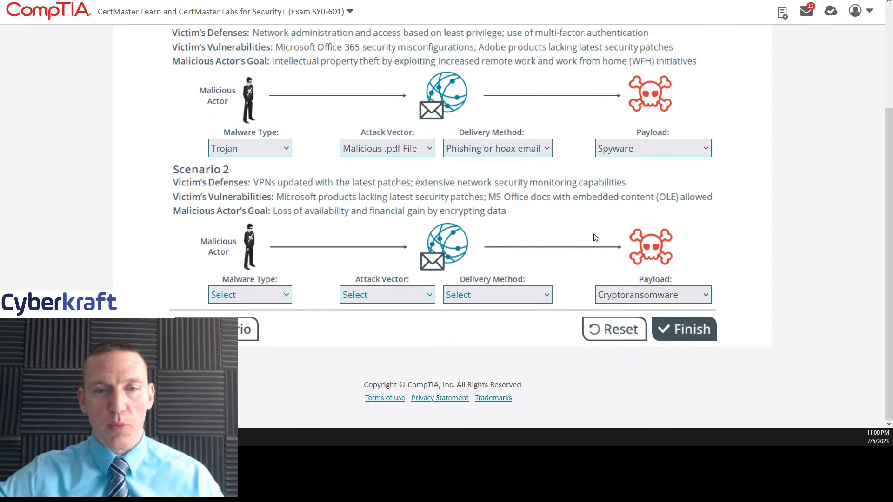
mouse_move(282, 280)
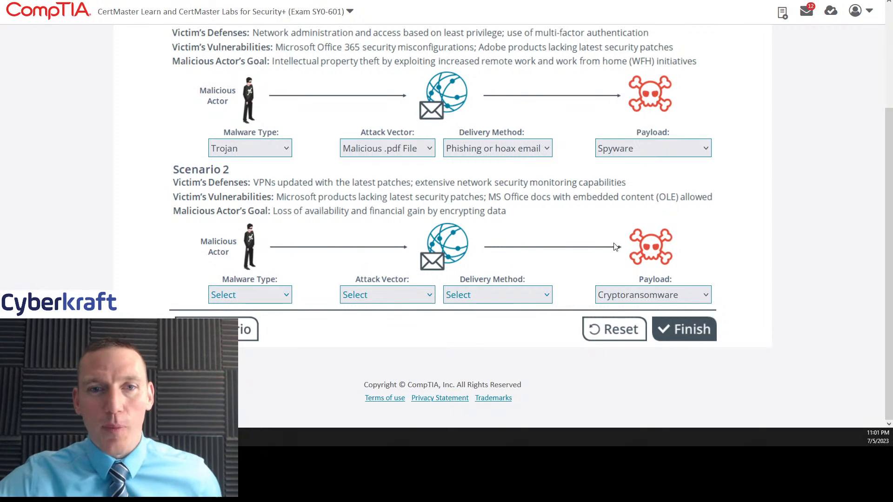
mouse_move(552, 221)
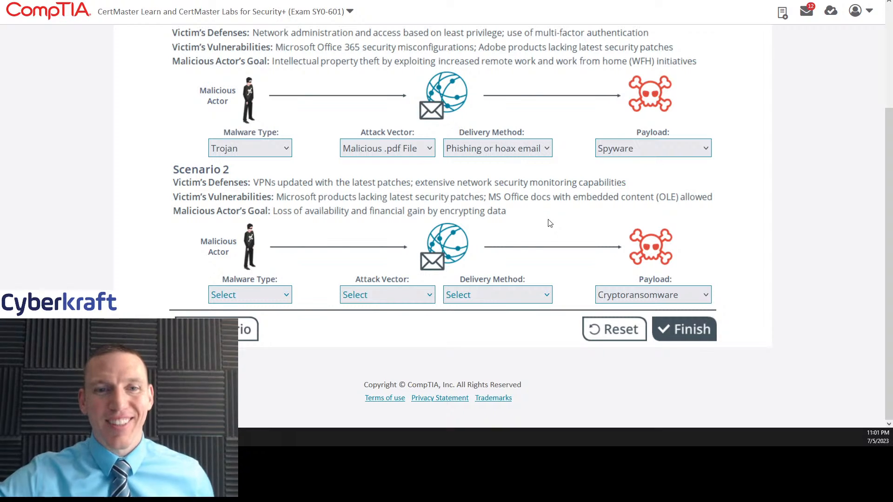
mouse_move(549, 256)
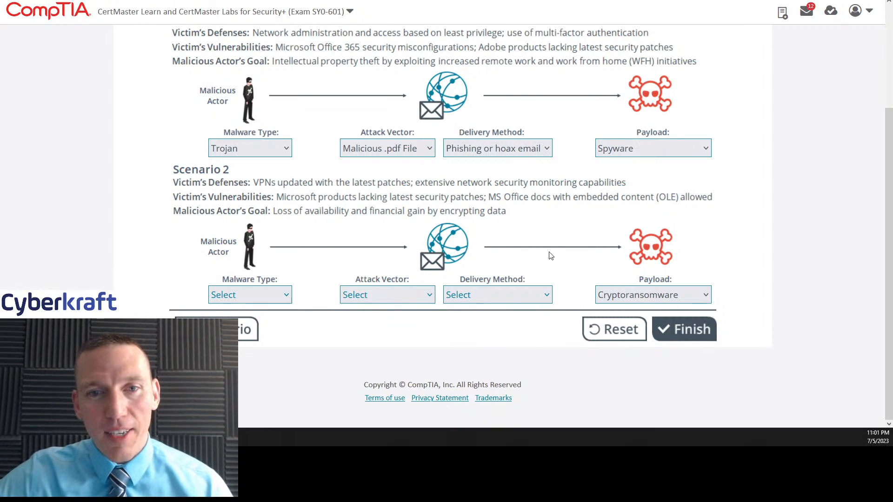
mouse_move(351, 215)
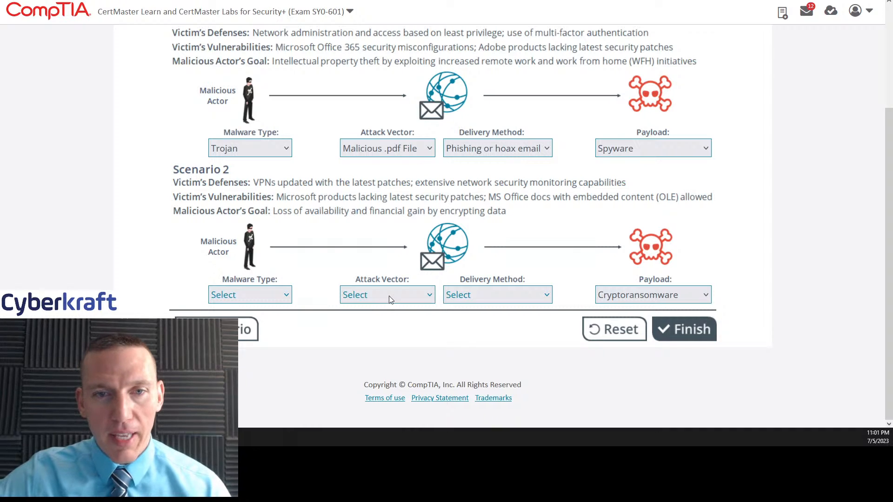
- Set Scenario 2's attack vector to Malicious MS Office file and confirm it
left_click(387, 295)
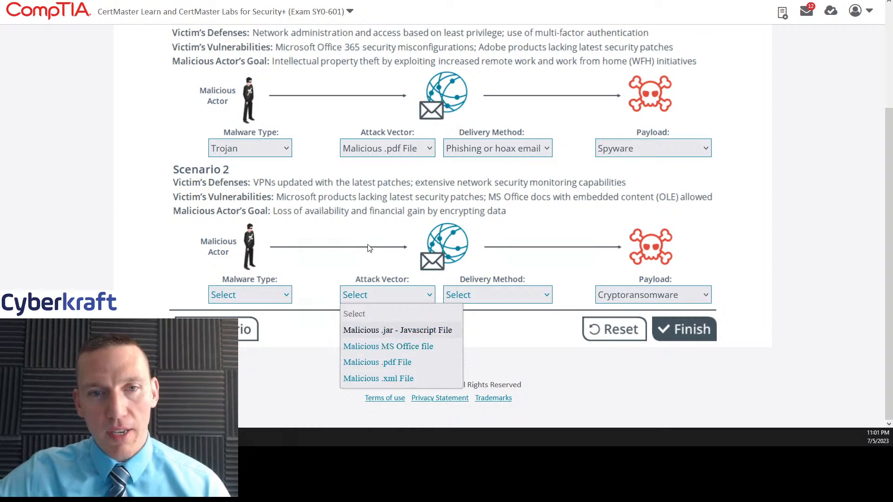
left_click(387, 346)
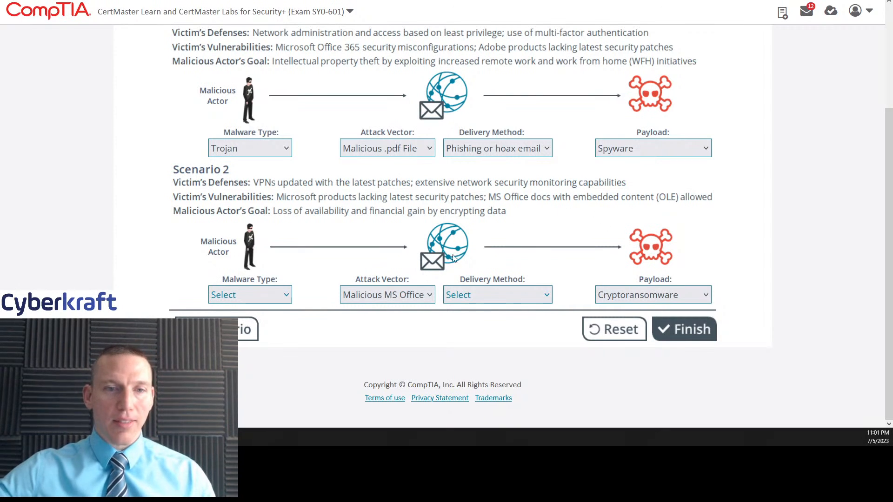
left_click(387, 294)
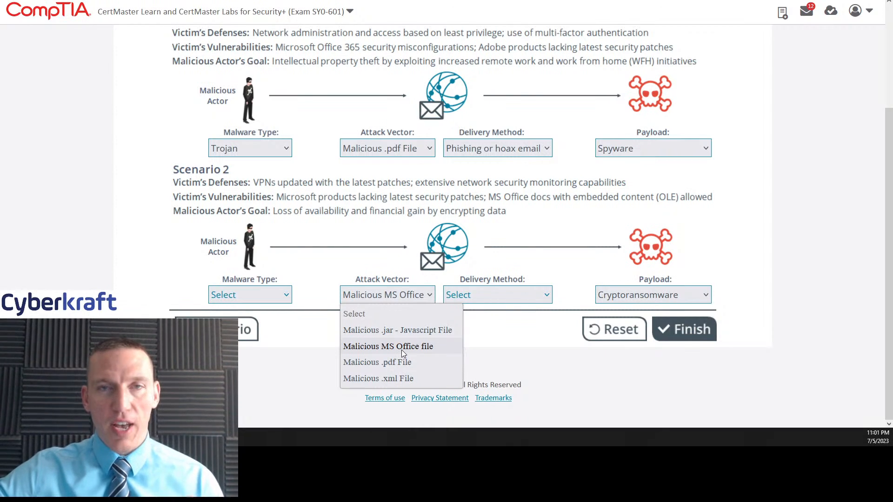
left_click(387, 346)
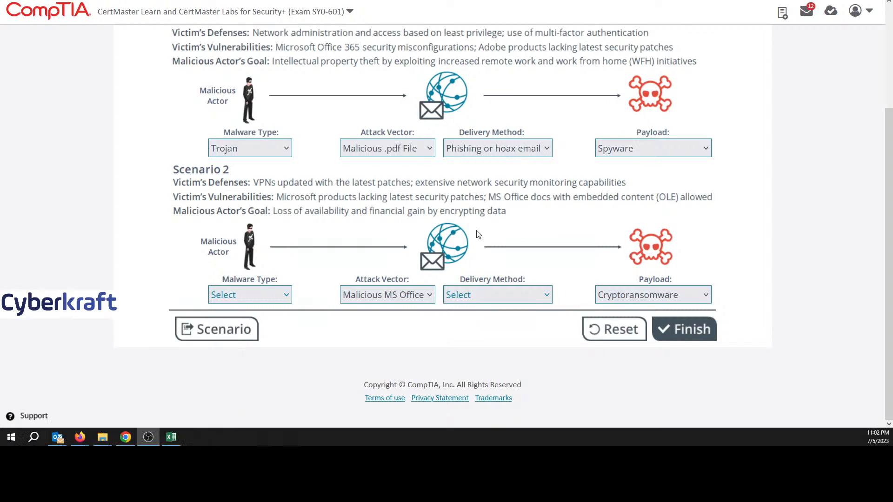
- Set Scenario 2's malware type to Fileless
left_click(249, 295)
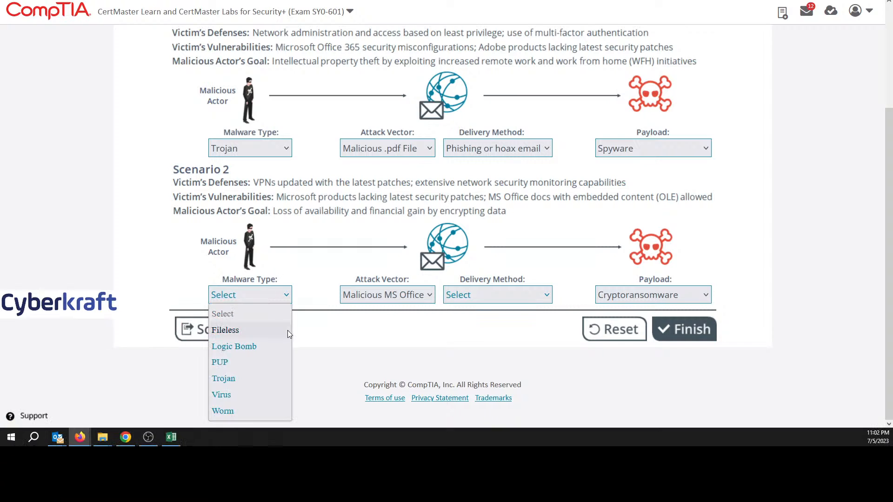
mouse_move(263, 395)
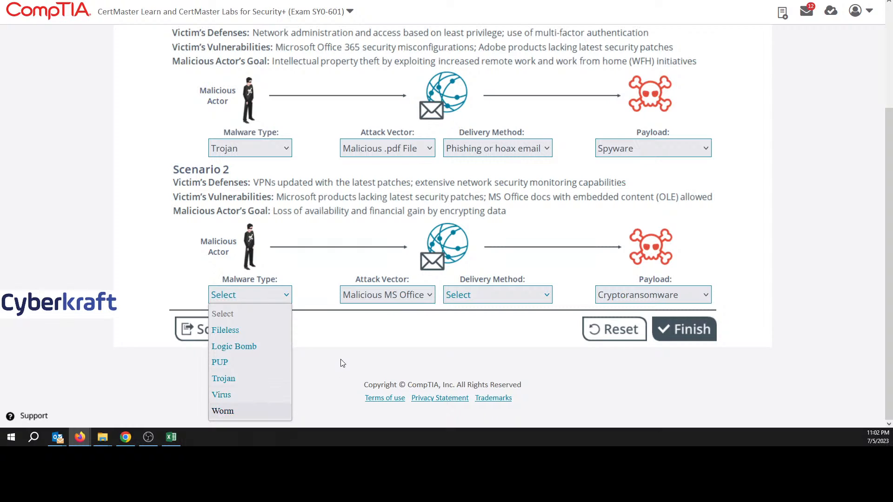
mouse_move(369, 313)
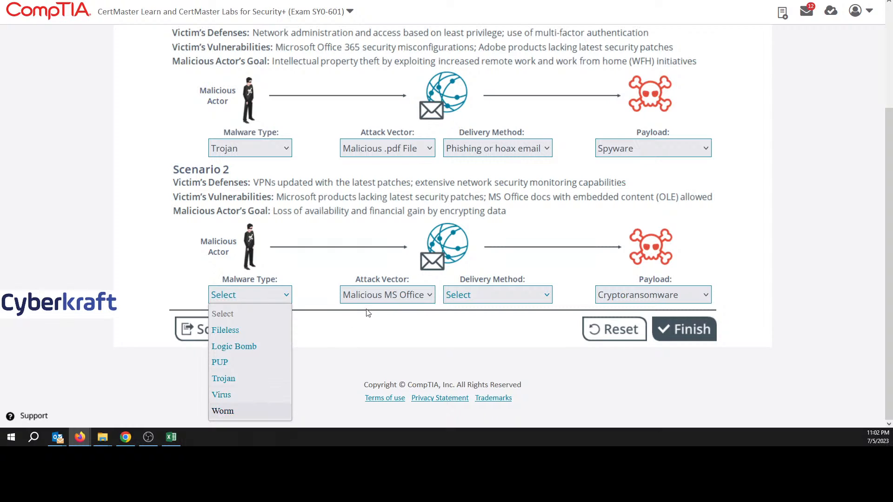
mouse_move(274, 335)
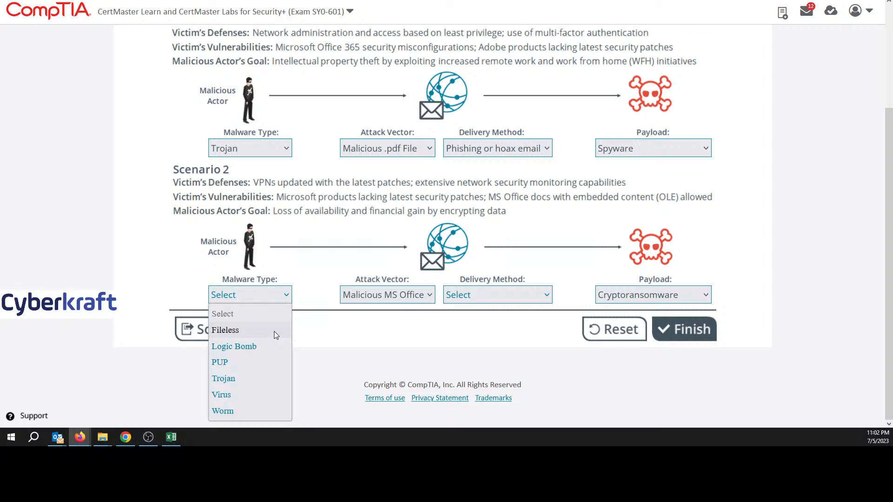
mouse_move(532, 196)
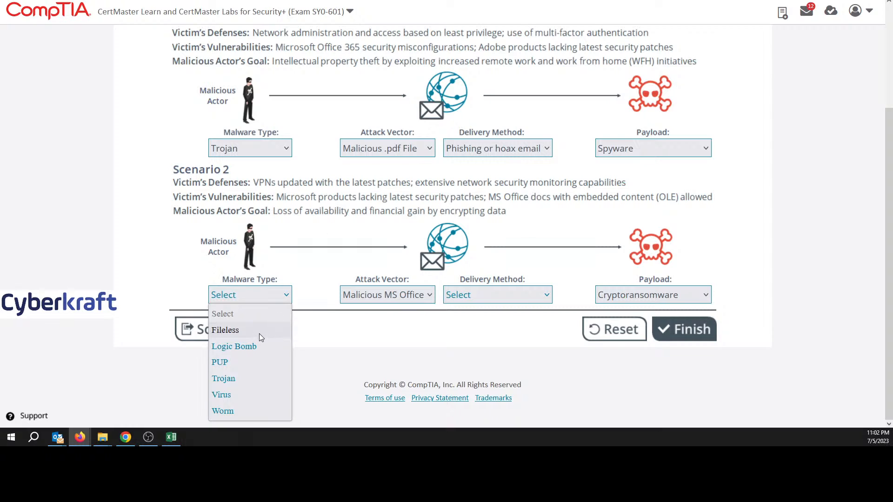
mouse_move(259, 357)
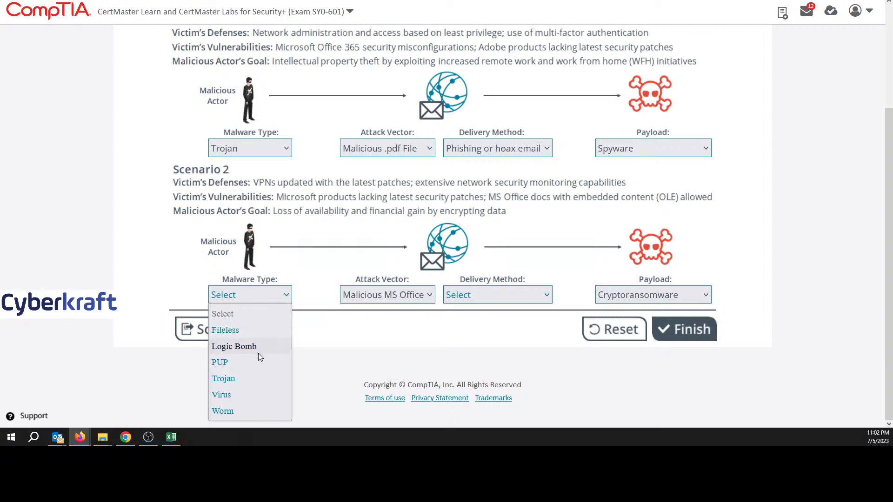
mouse_move(255, 330)
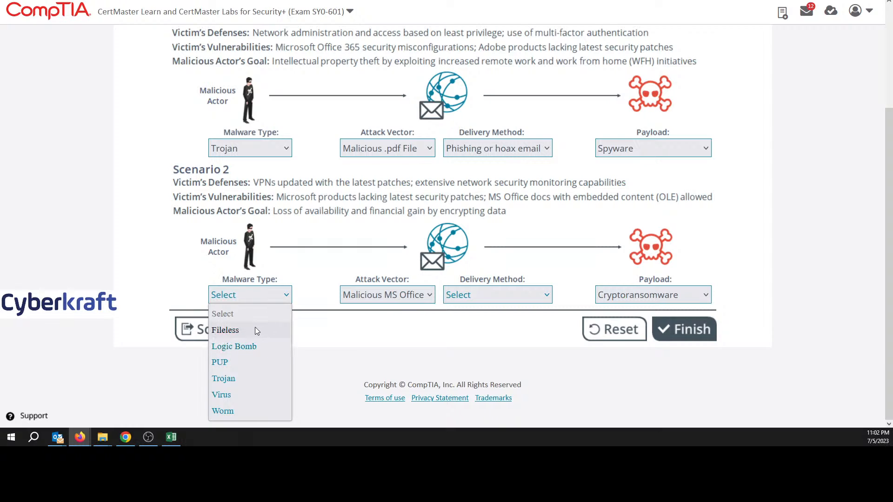
mouse_move(255, 342)
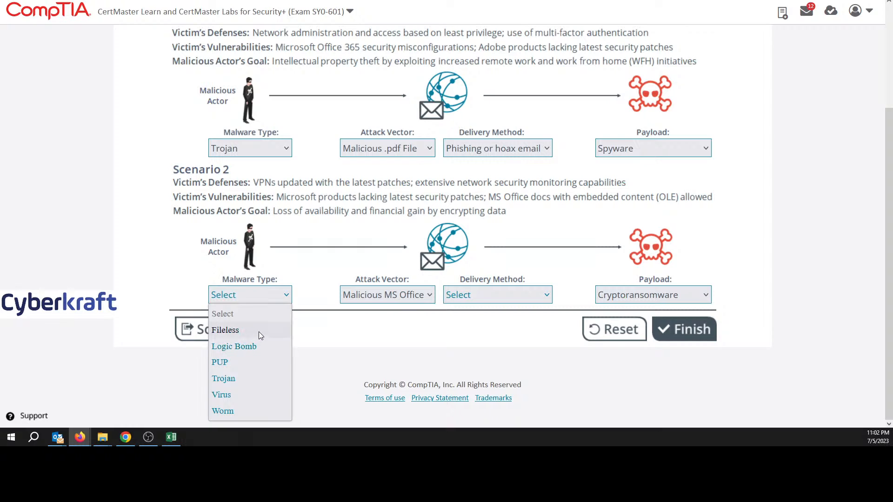
left_click(225, 330)
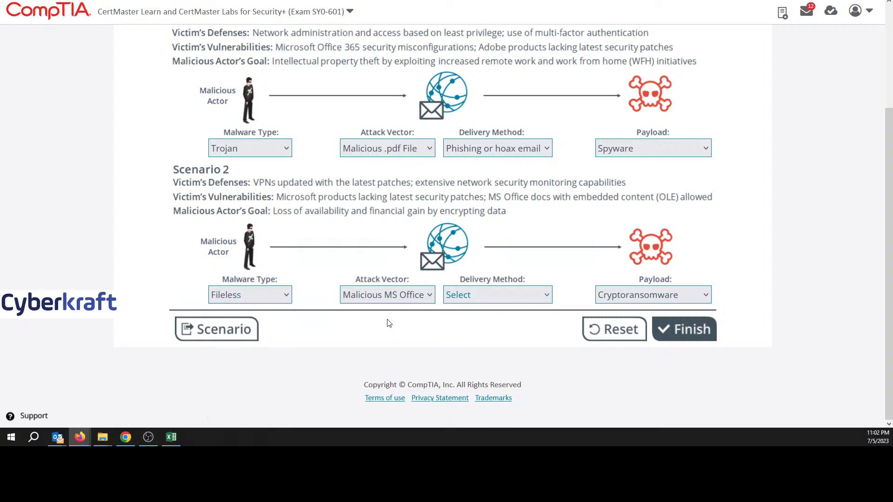
left_click(250, 294)
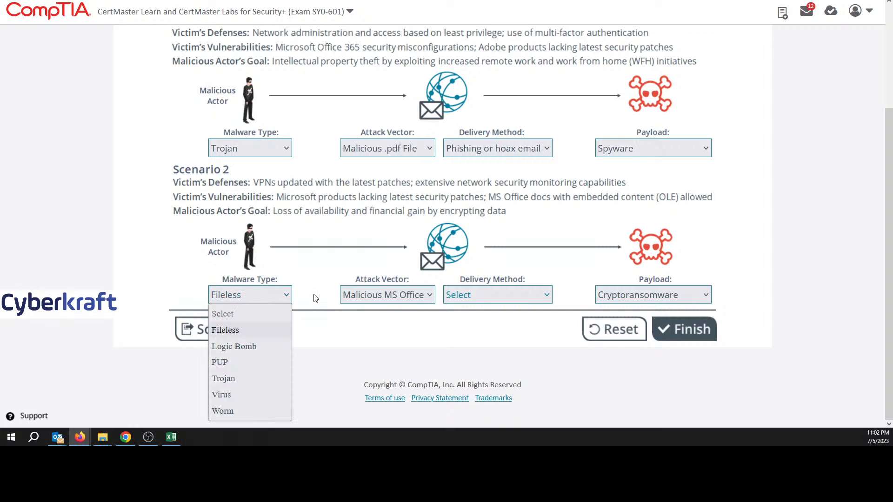
- Set Scenario 2's delivery method to Spear-phishing email and confirm it
left_click(497, 294)
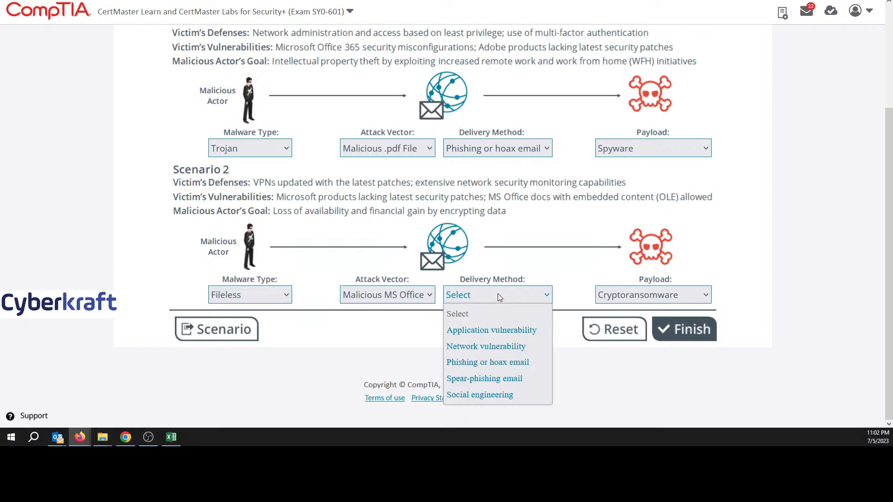
mouse_move(447, 247)
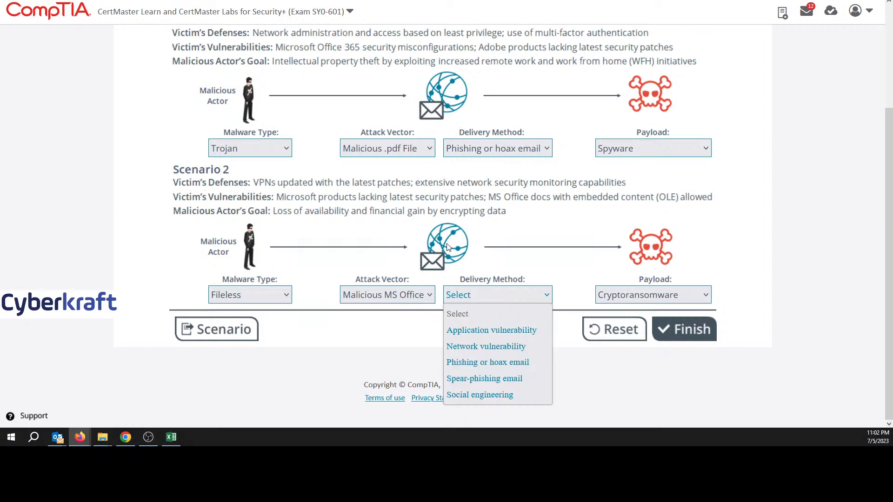
mouse_move(491, 329)
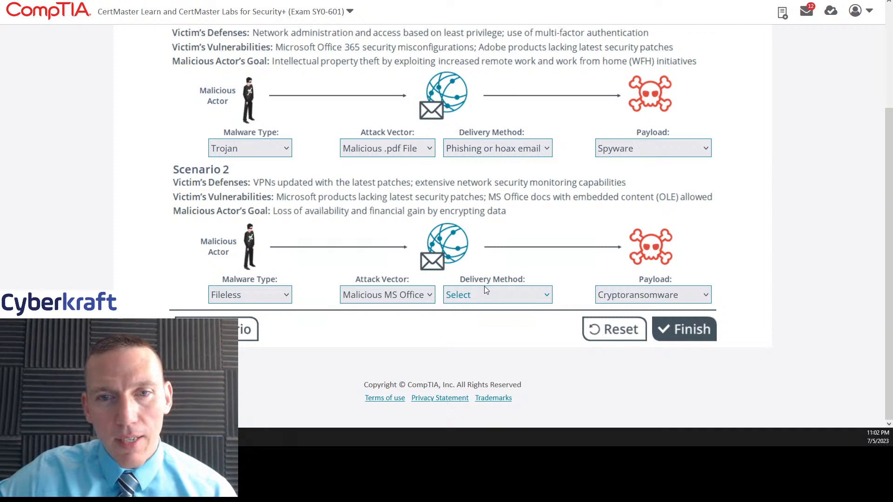
left_click(496, 294)
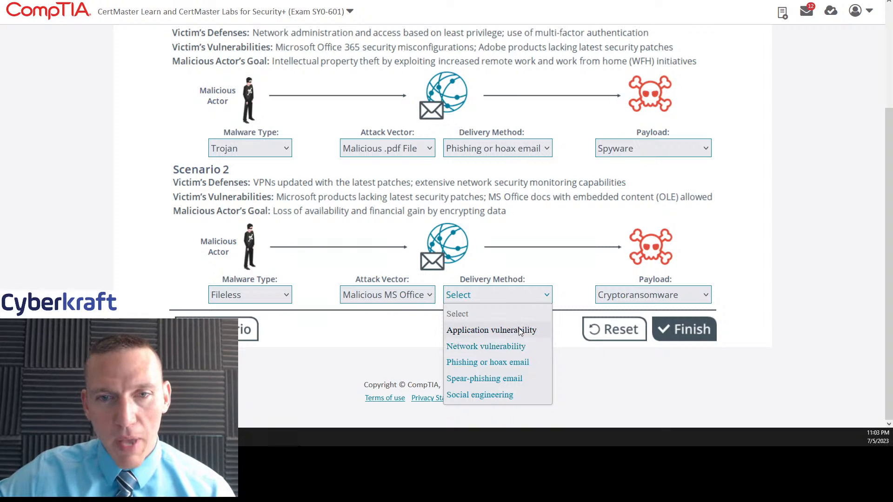
mouse_move(486, 346)
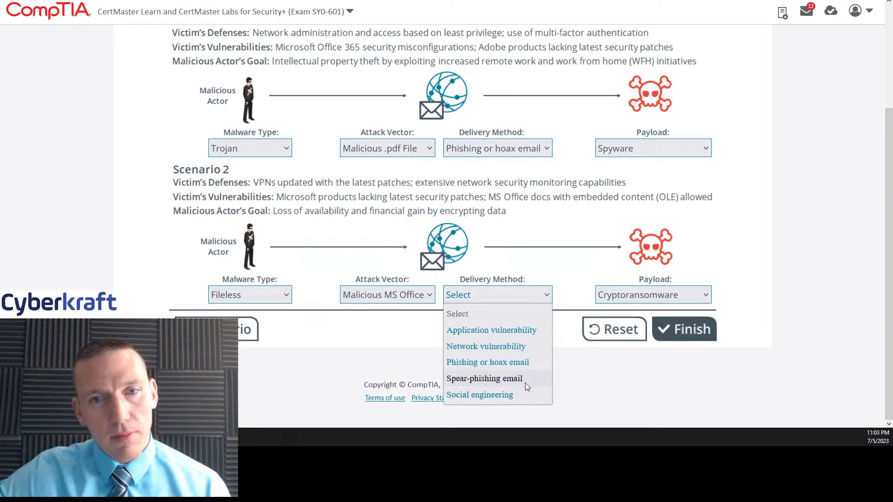
mouse_move(476, 215)
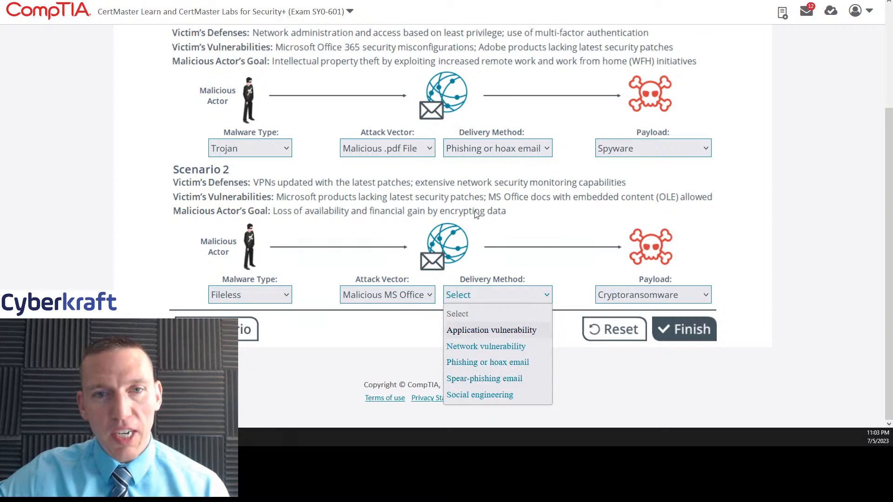
mouse_move(487, 190)
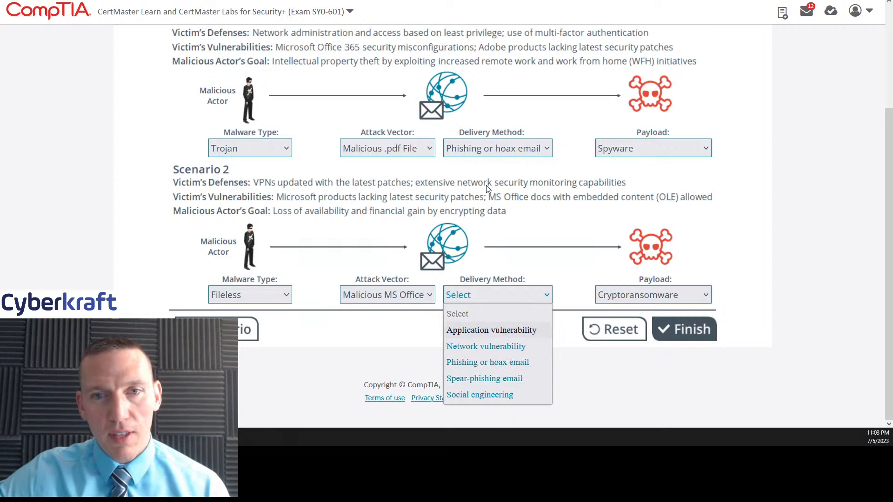
mouse_move(542, 190)
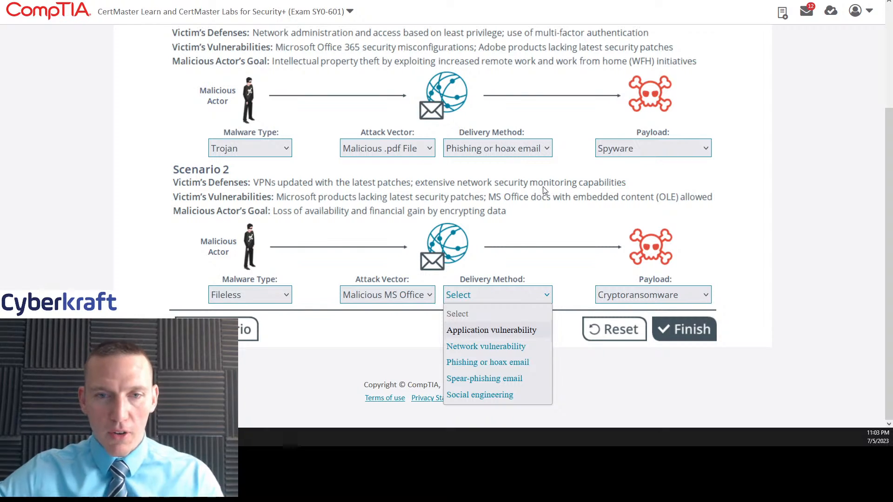
mouse_move(482, 395)
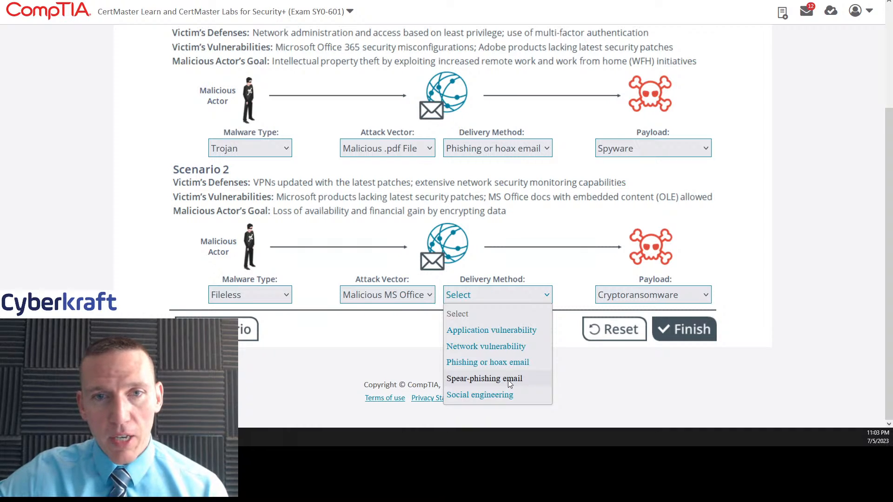
left_click(483, 379)
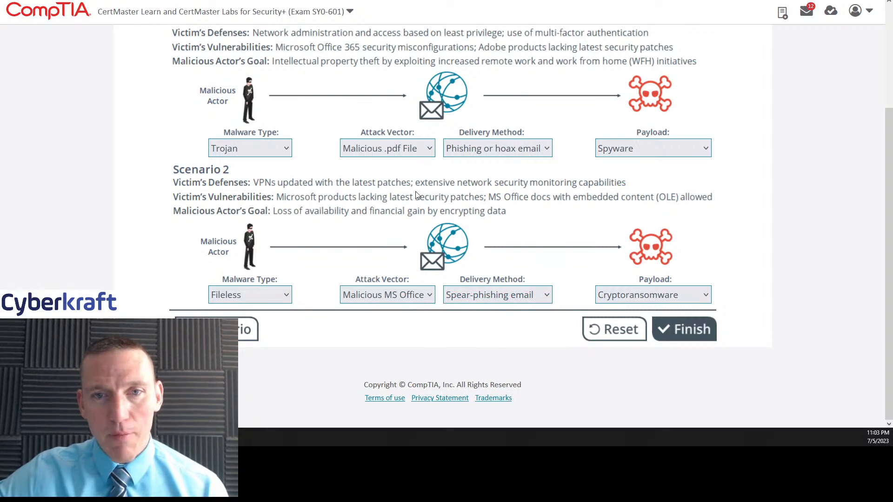
mouse_move(579, 200)
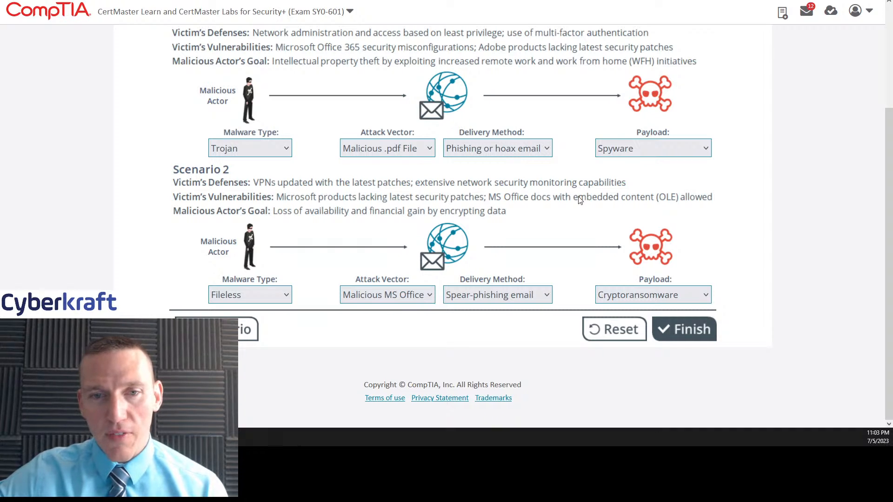
left_click(496, 295)
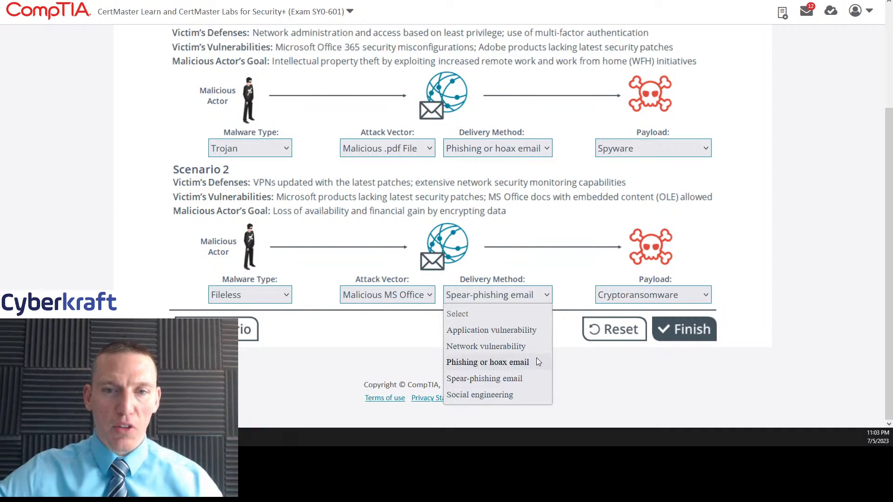
left_click(489, 379)
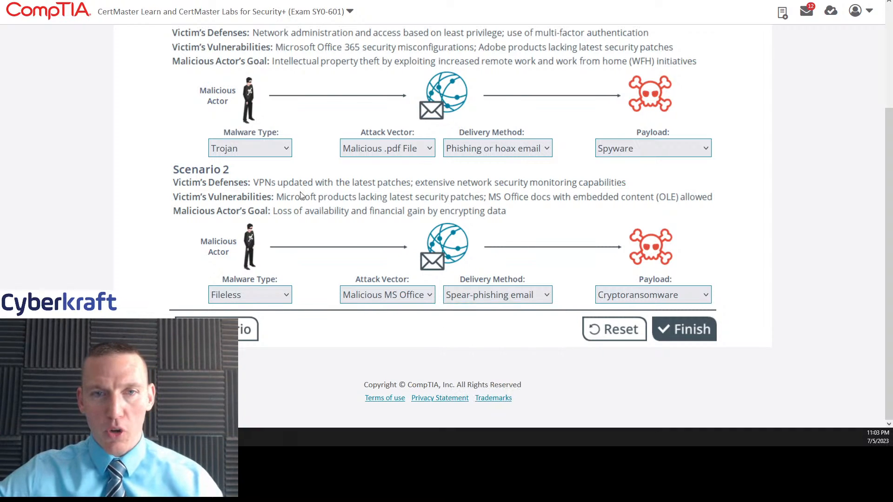
mouse_move(557, 253)
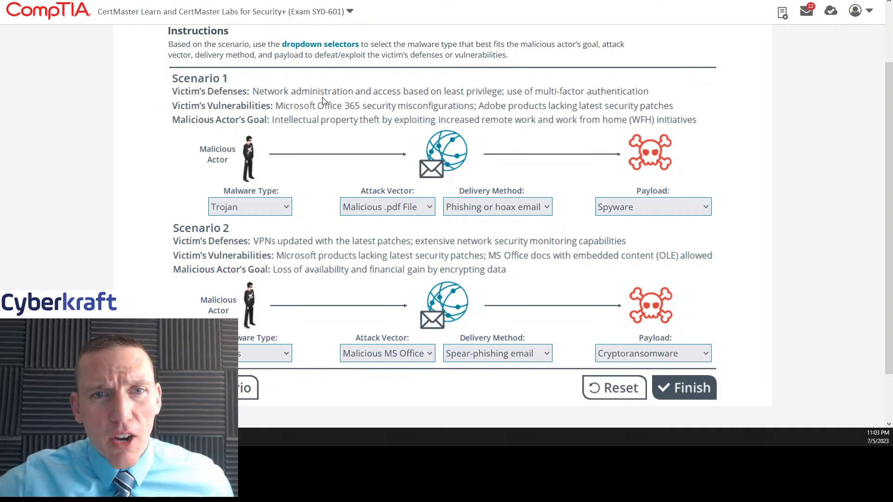
mouse_move(369, 104)
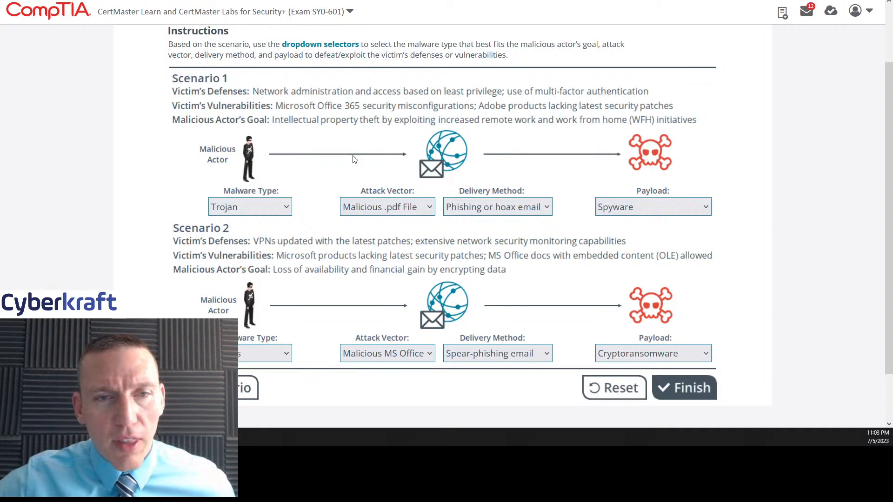
mouse_move(427, 112)
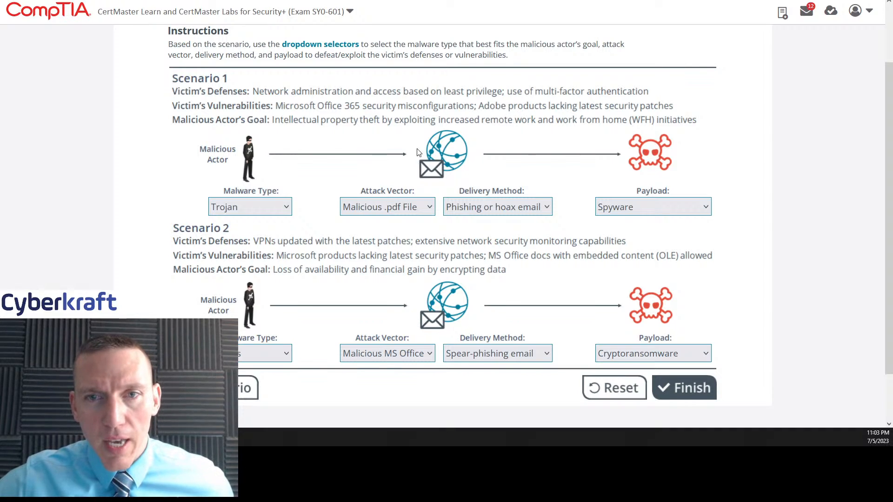
mouse_move(344, 123)
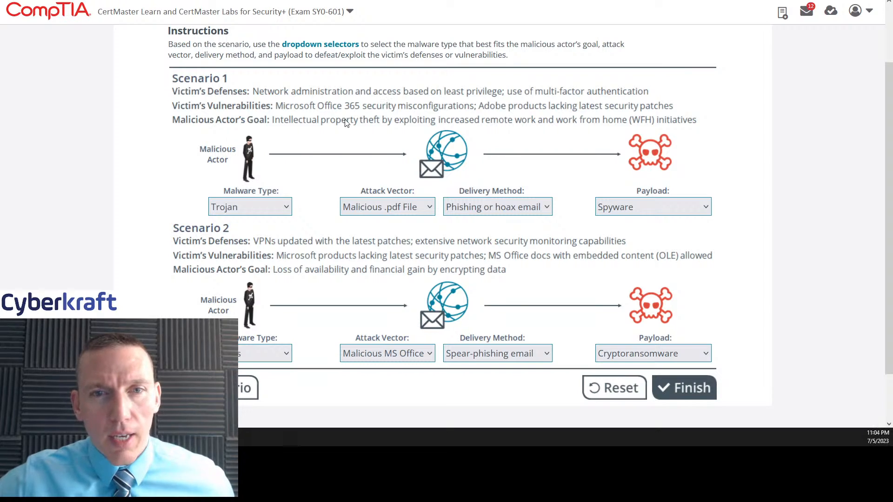
mouse_move(605, 202)
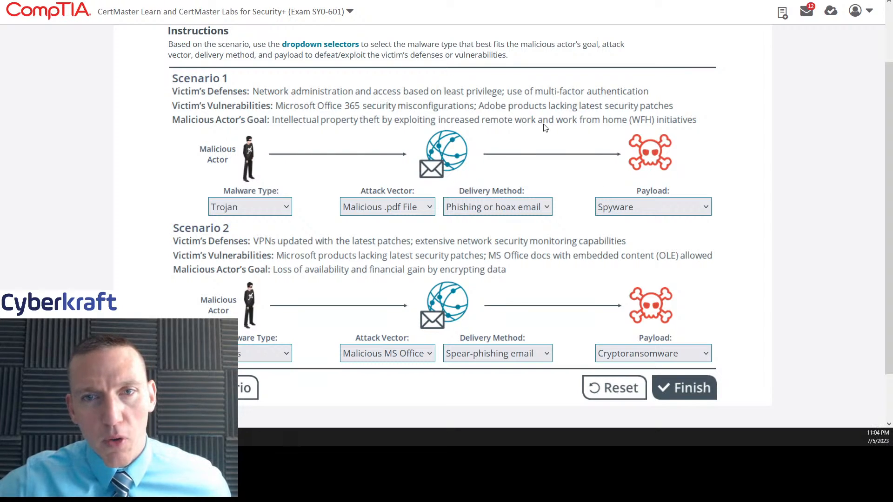
- Switch Scenario 1's payload from Spyware to Keylogger
left_click(652, 206)
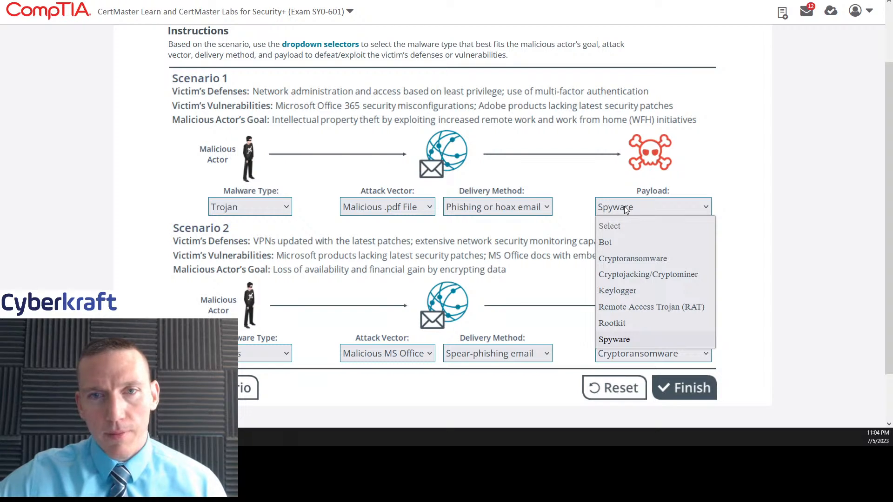
mouse_move(391, 143)
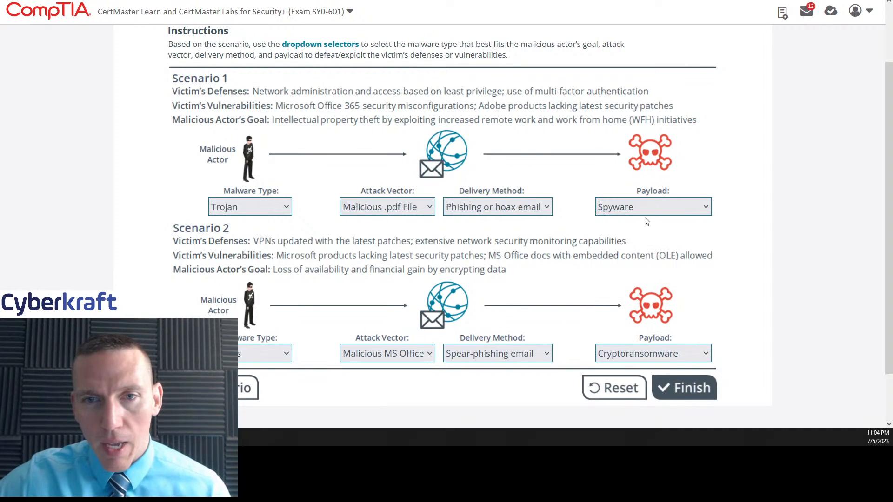
left_click(652, 206)
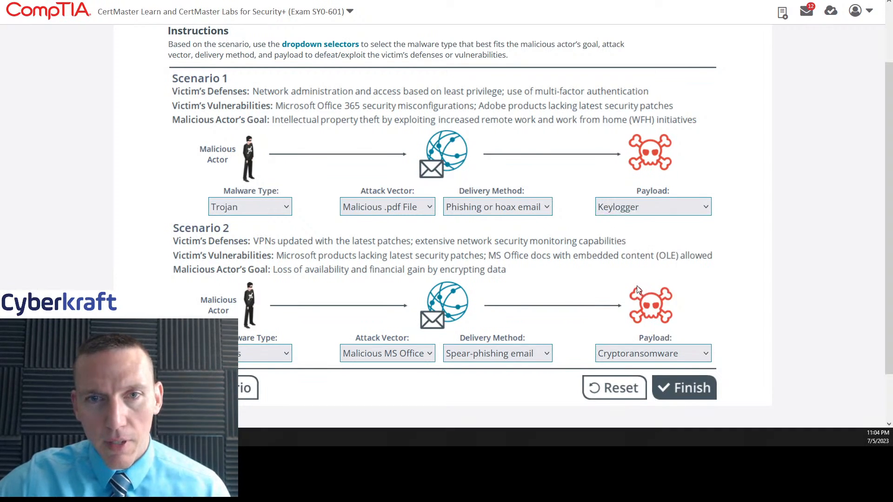
scroll("down", 3)
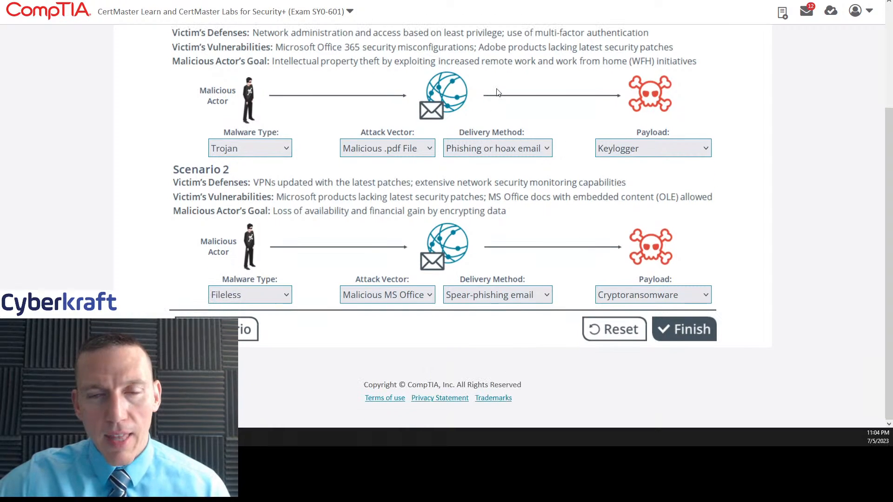
left_click(651, 148)
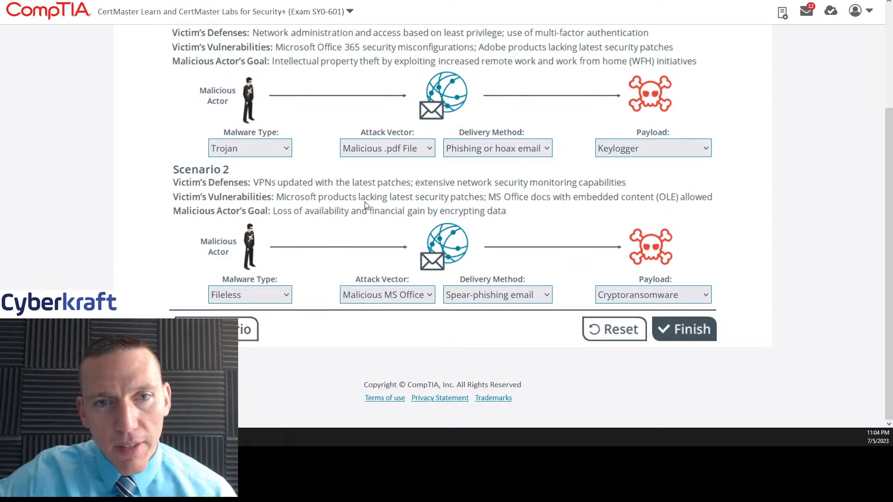
mouse_move(439, 210)
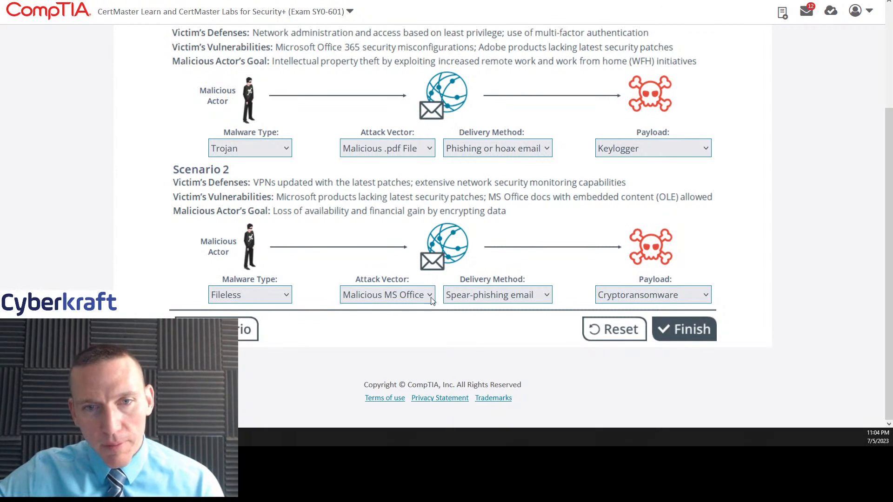
left_click(494, 295)
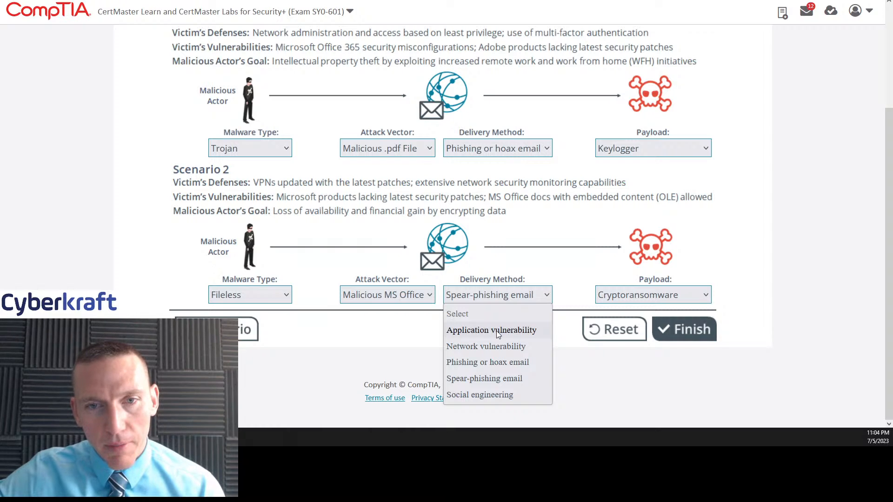
mouse_move(430, 260)
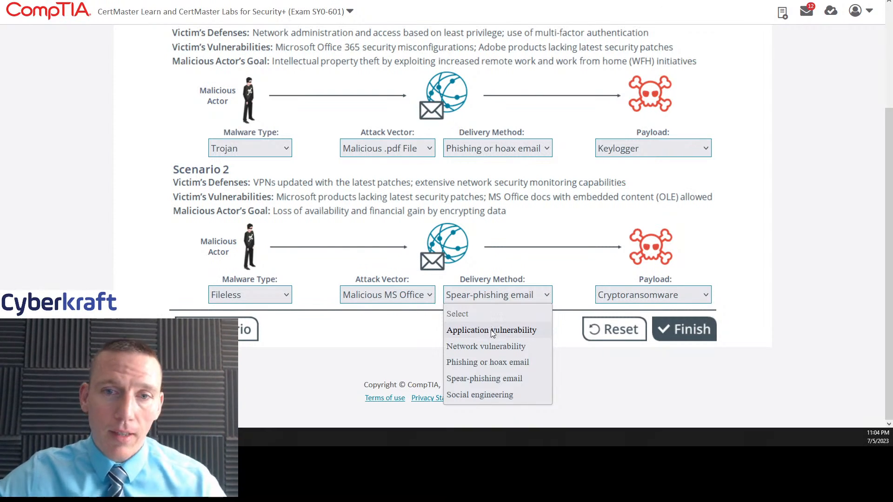
mouse_move(496, 336)
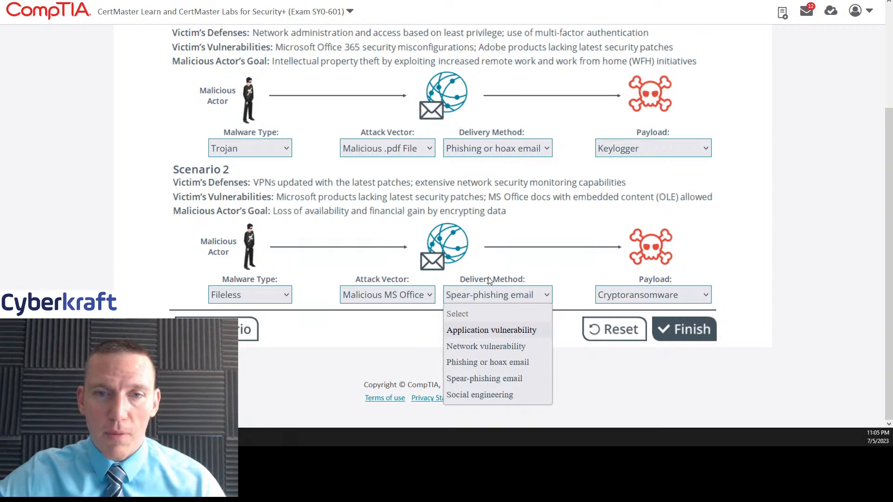
left_click(387, 295)
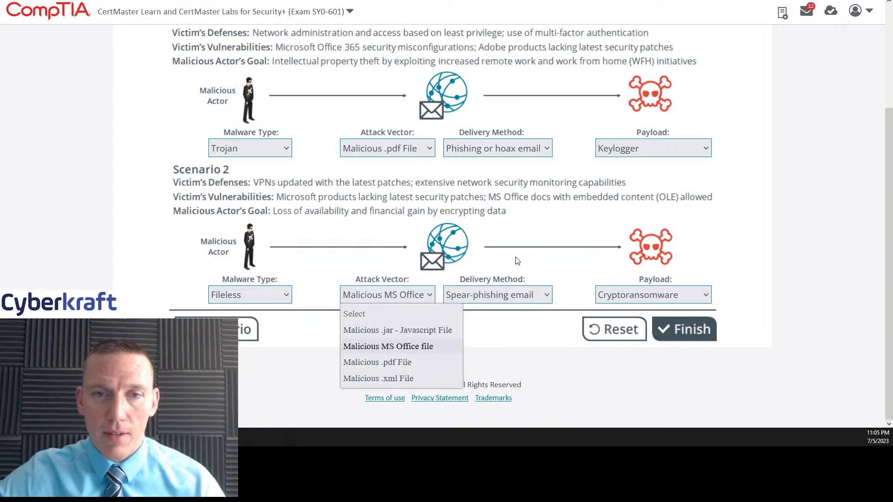
left_click(495, 295)
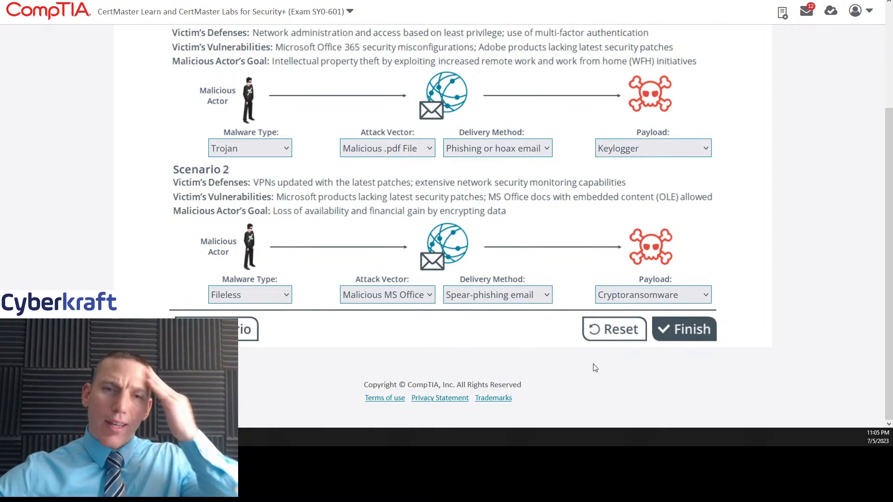
mouse_move(541, 369)
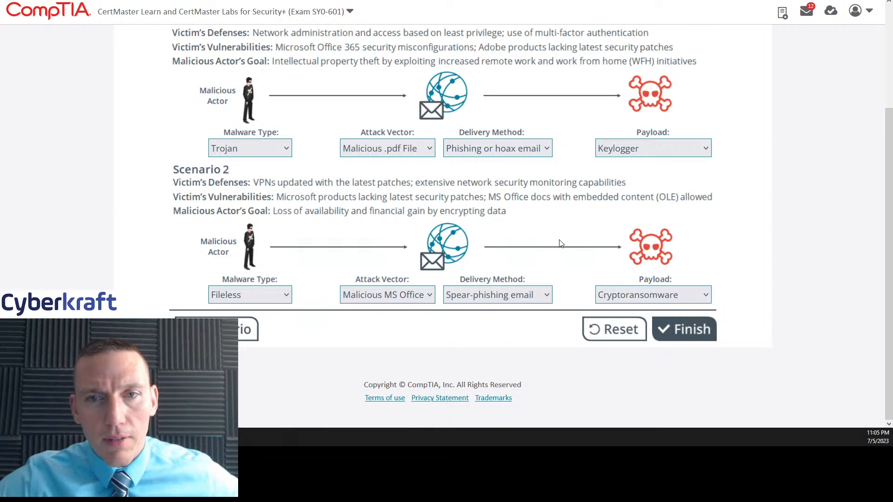
mouse_move(508, 204)
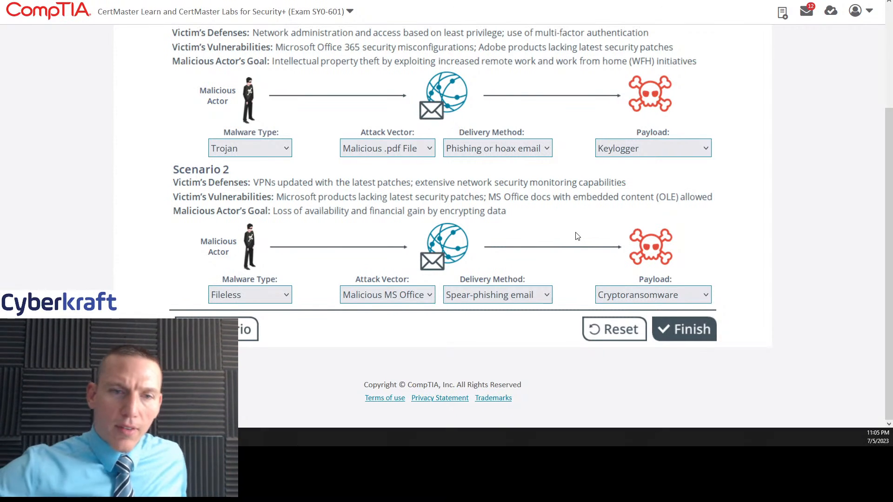
mouse_move(683, 329)
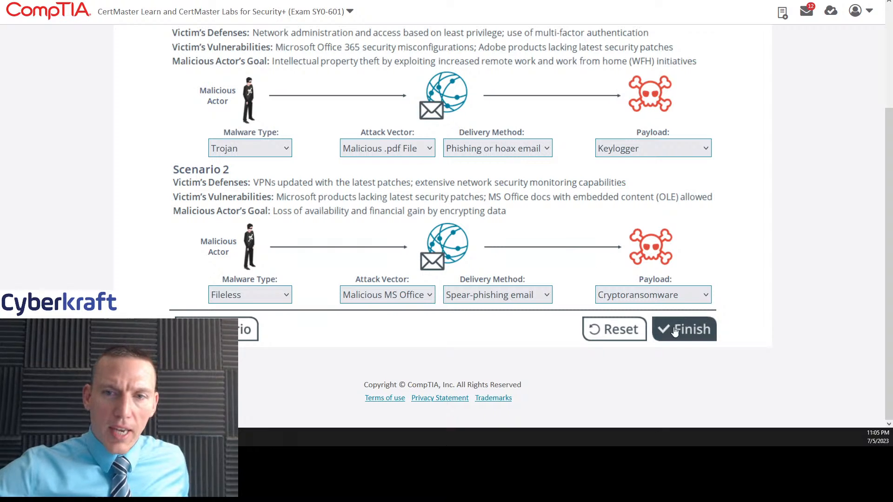
- Submit the malware question for scoring and expand the feedback explanation for the 7 of 8 result
left_click(683, 329)
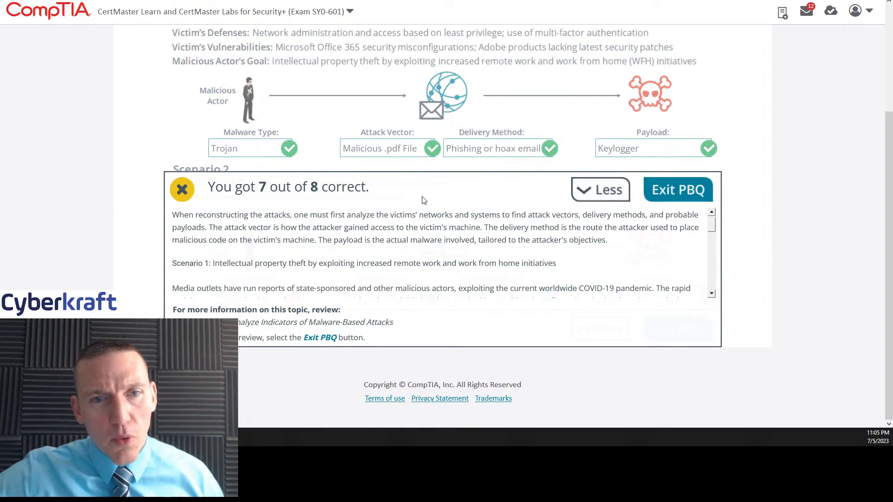
left_click(599, 190)
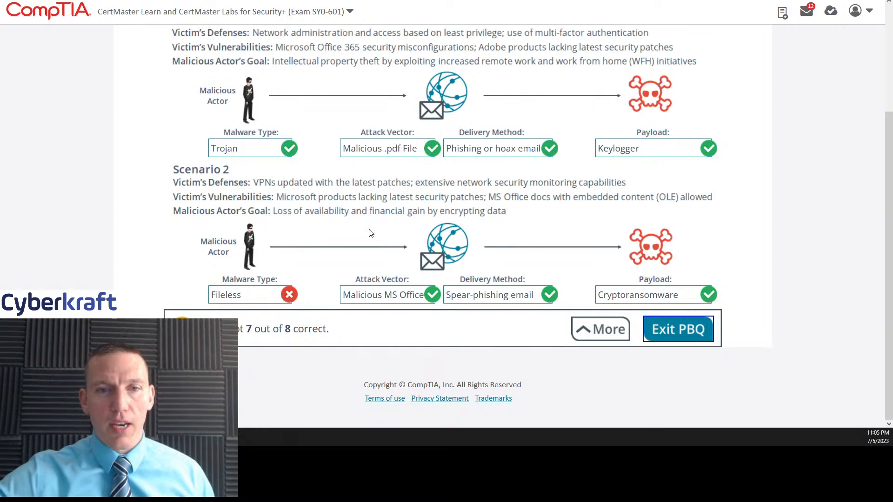
mouse_move(290, 179)
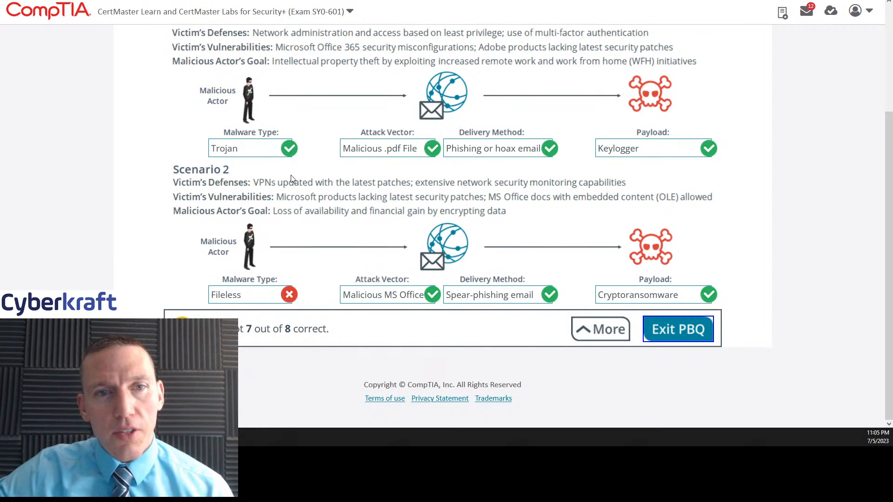
left_click(600, 329)
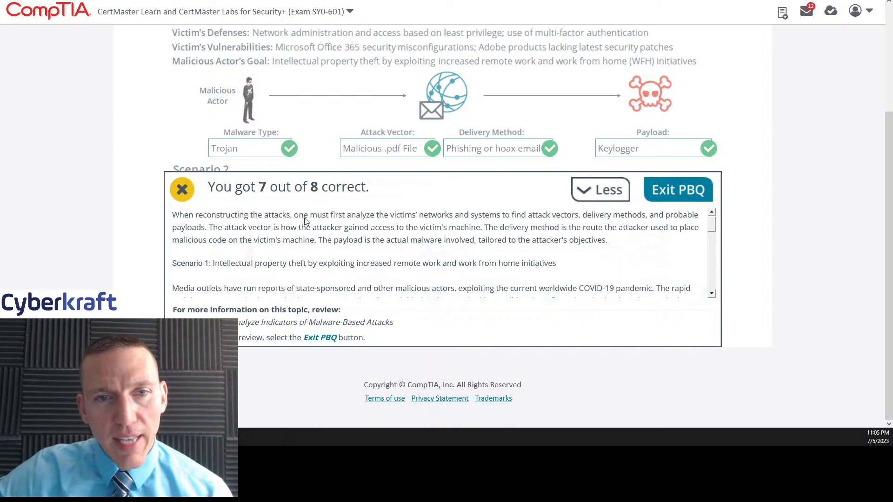
mouse_move(403, 233)
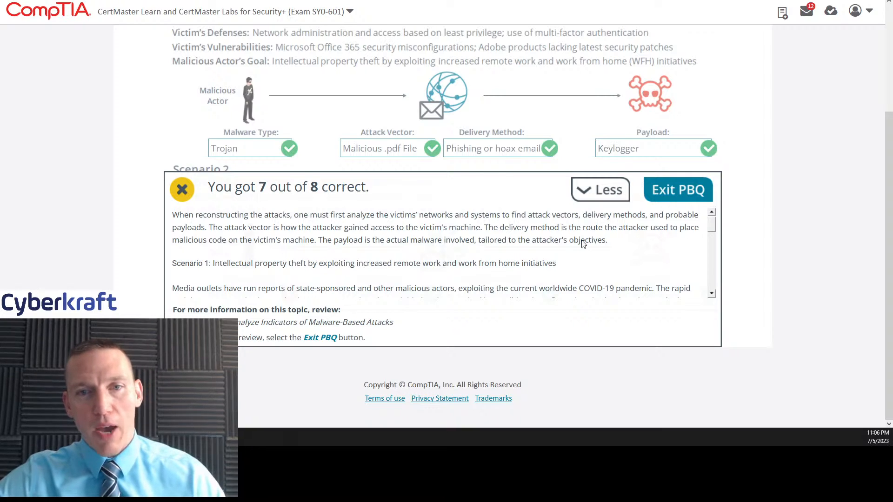
- Scroll the feedback to read why Scenario 1 is a trojan keylogger via a phishing email with a malicious PDF
scroll("down", 3)
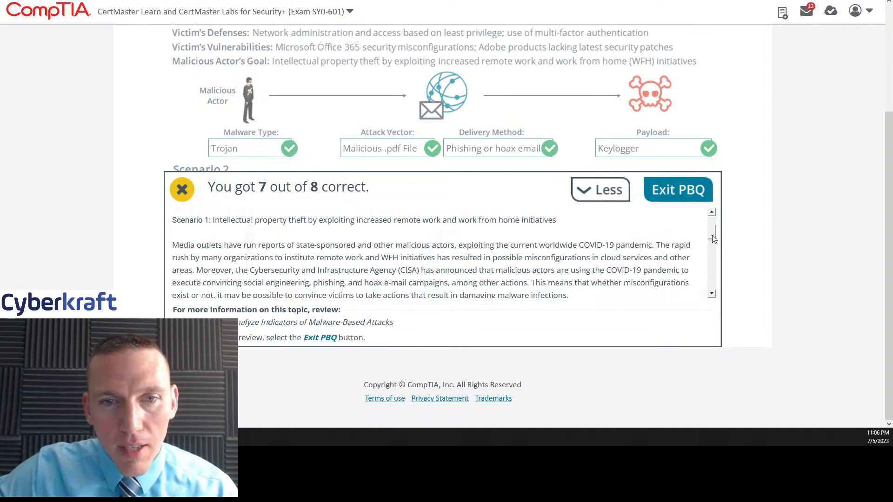
scroll("down", 3)
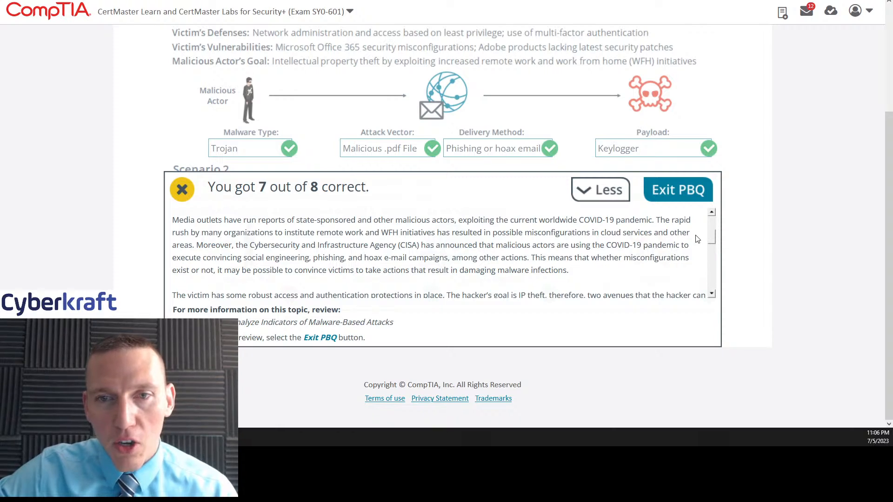
mouse_move(642, 269)
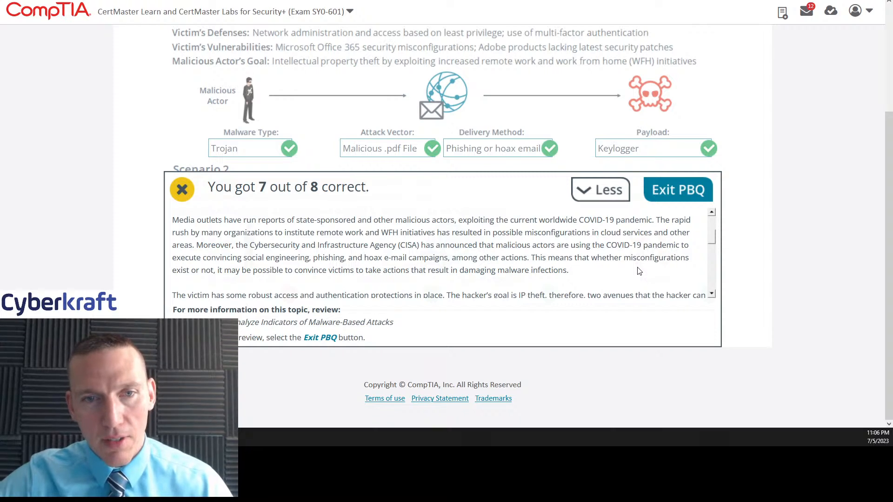
mouse_move(631, 273)
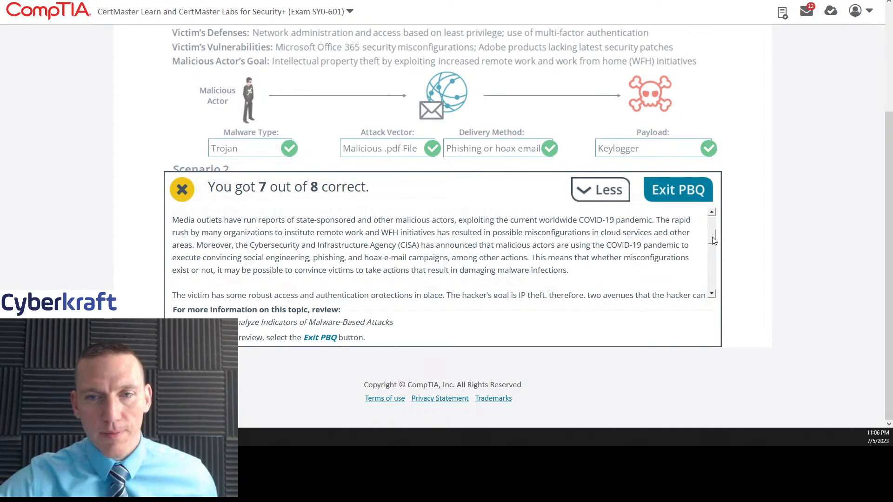
scroll("down", 3)
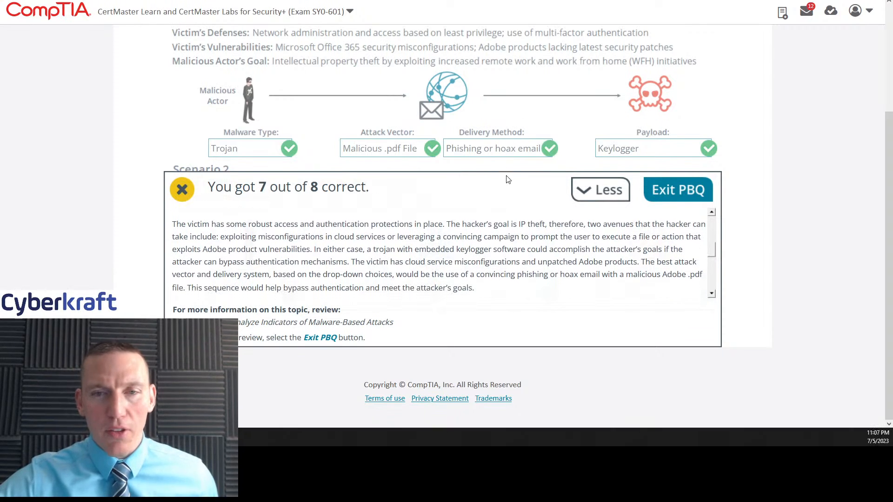
mouse_move(353, 240)
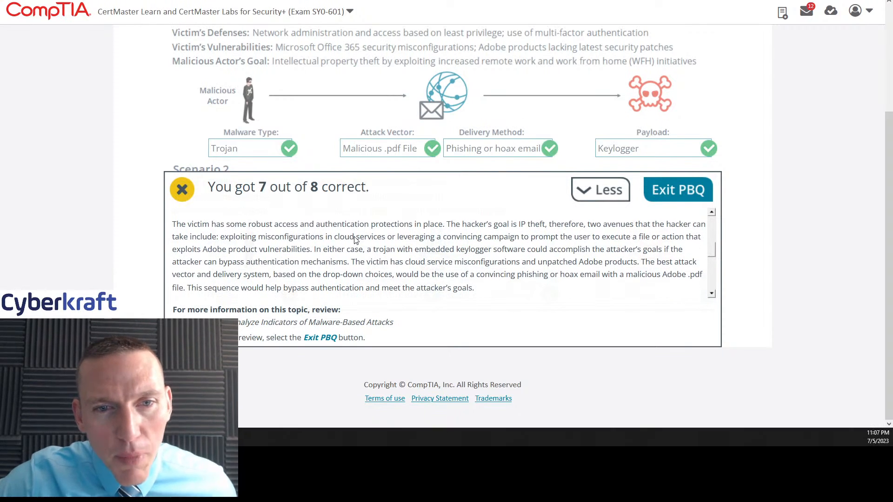
mouse_move(296, 227)
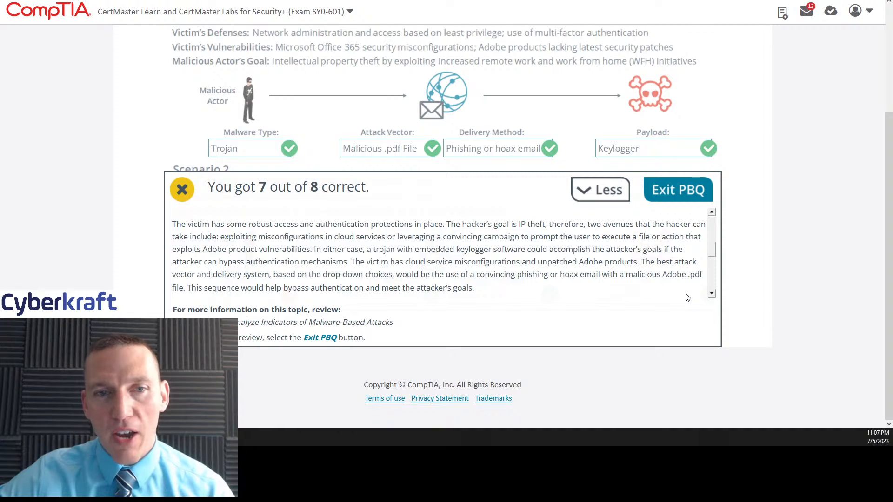
mouse_move(380, 264)
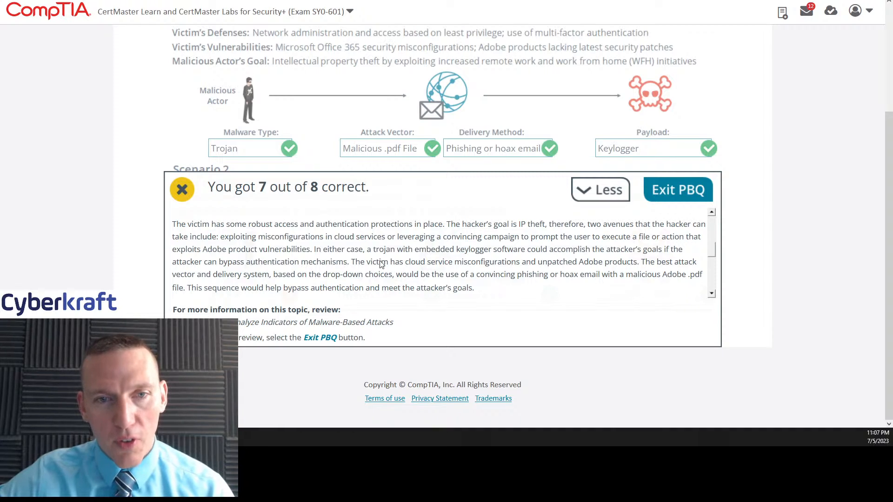
mouse_move(391, 263)
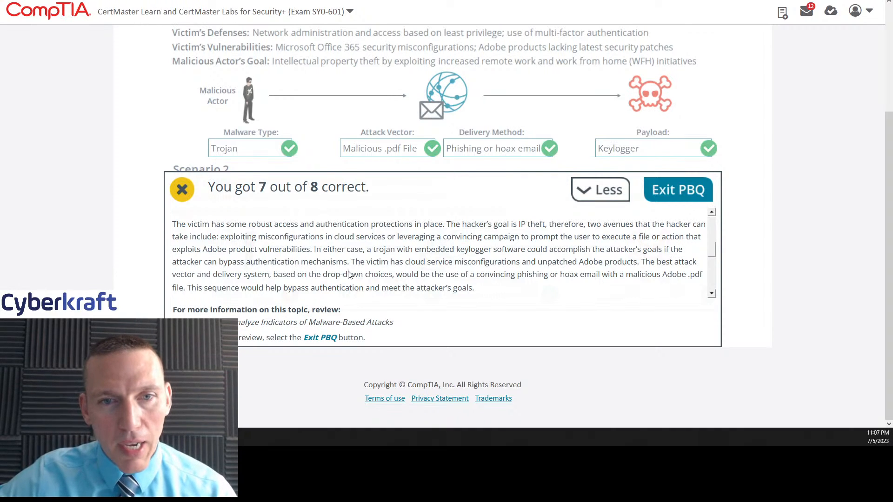
mouse_move(470, 272)
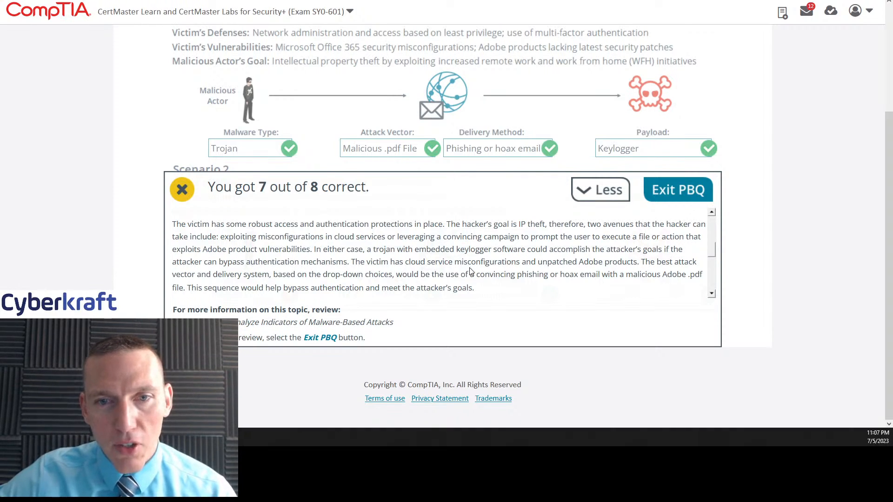
mouse_move(710, 244)
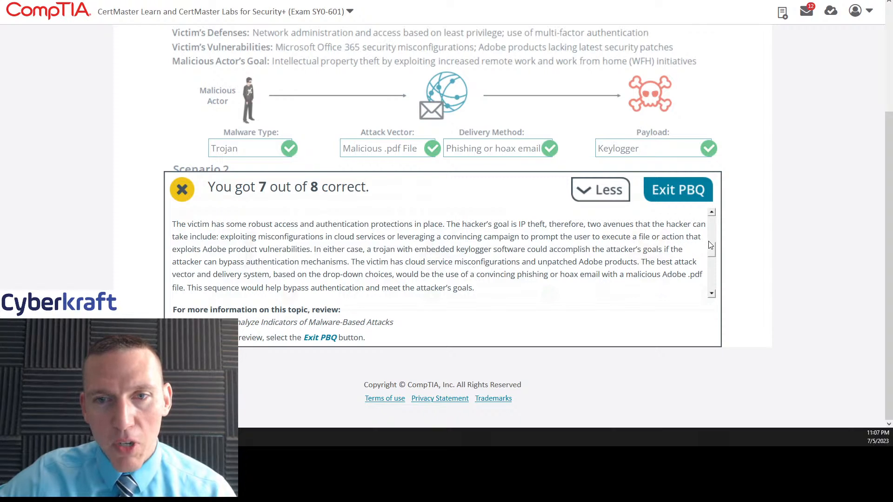
- Scroll through the Scenario 2 rationale for cryptoransomware via a spear-phishing email with a malicious MS Office file
scroll("down", 3)
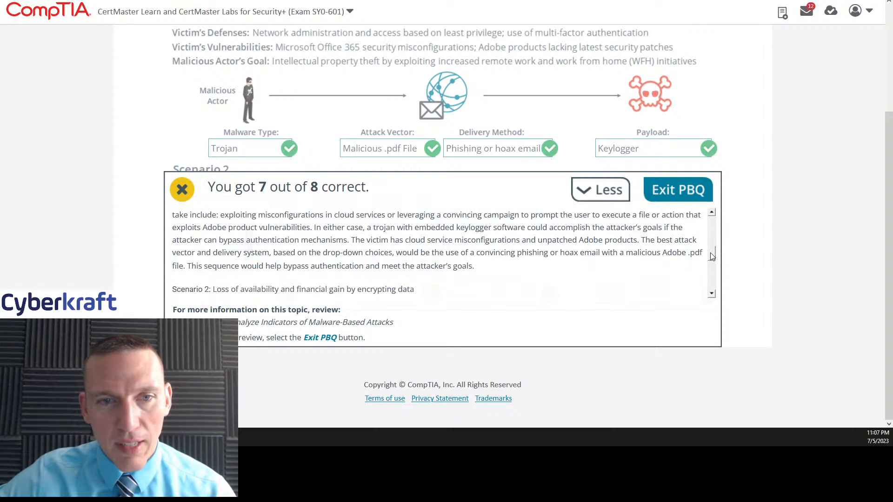
scroll("down", 3)
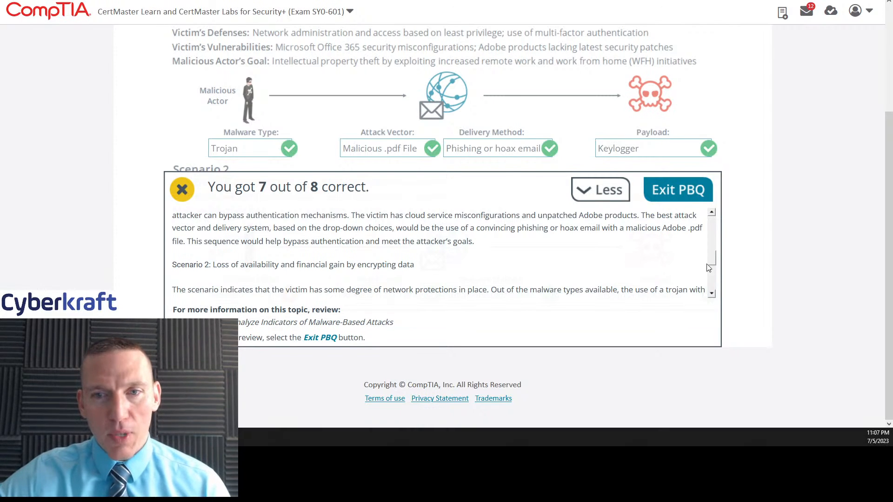
scroll("down", 3)
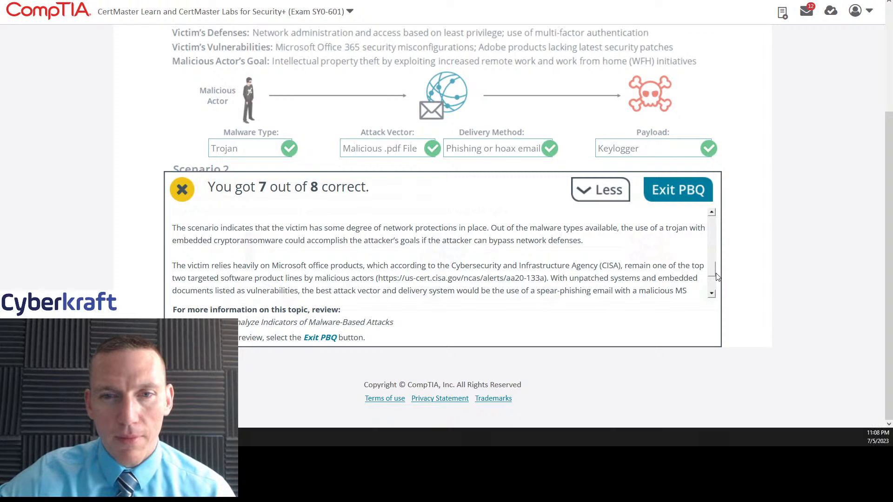
scroll("down", 3)
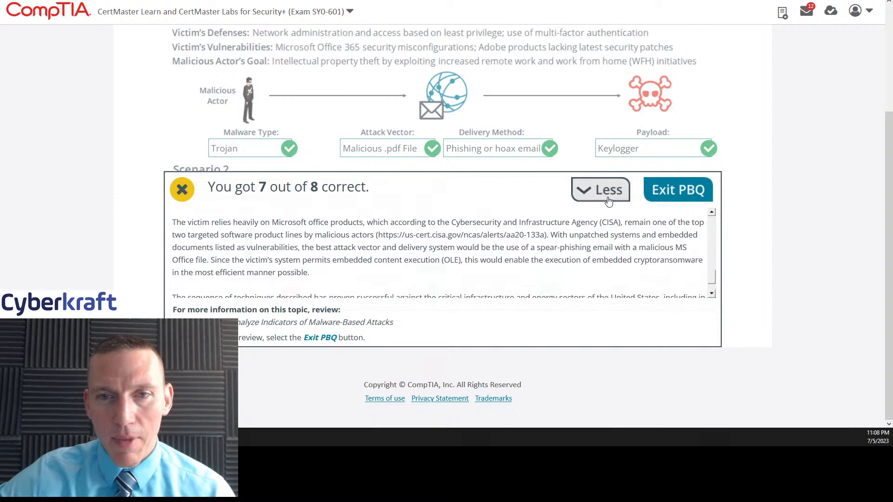
left_click(599, 190)
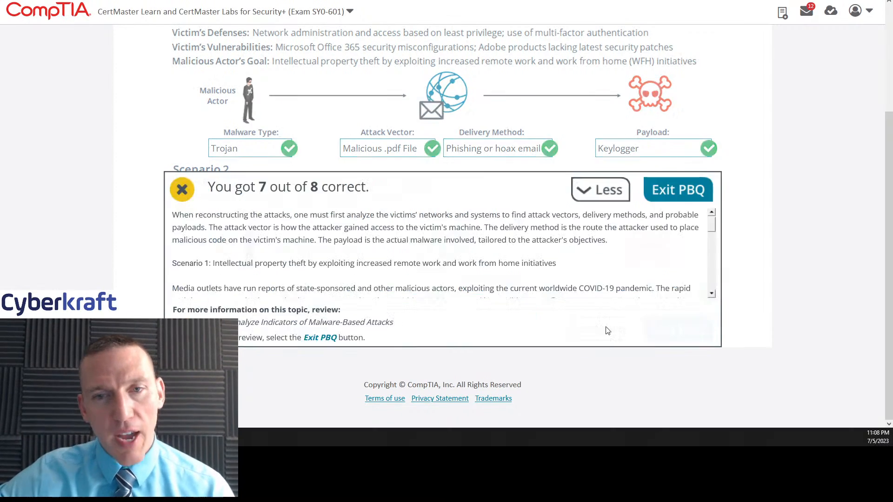
scroll("down", 3)
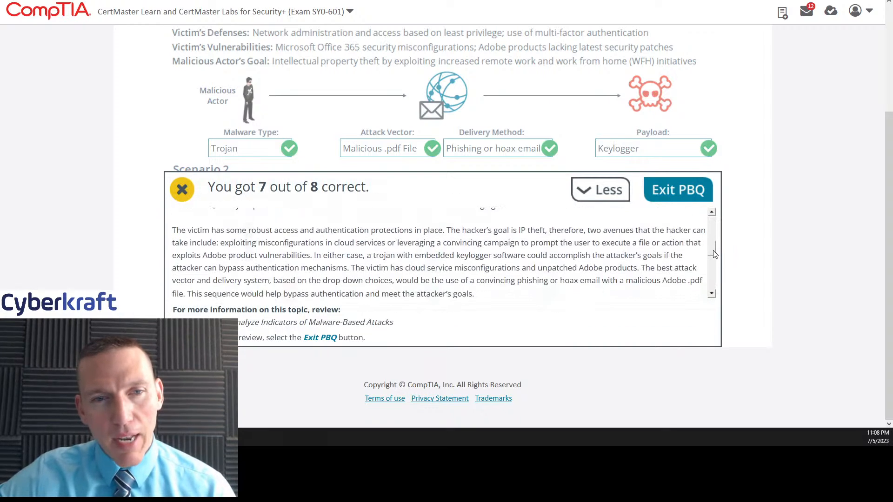
scroll("down", 3)
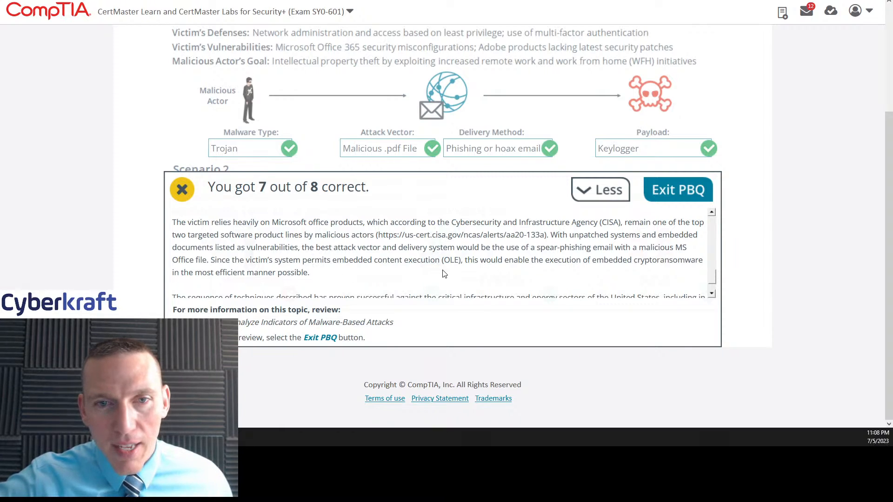
mouse_move(518, 279)
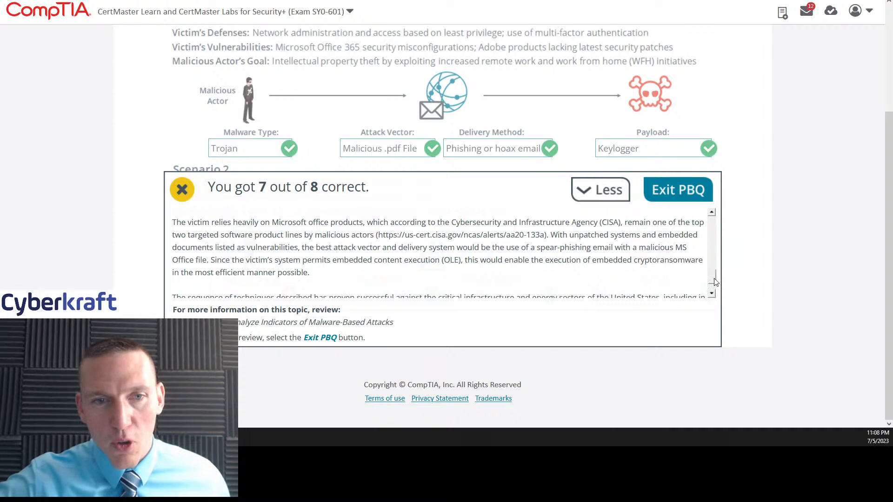
scroll("down", 3)
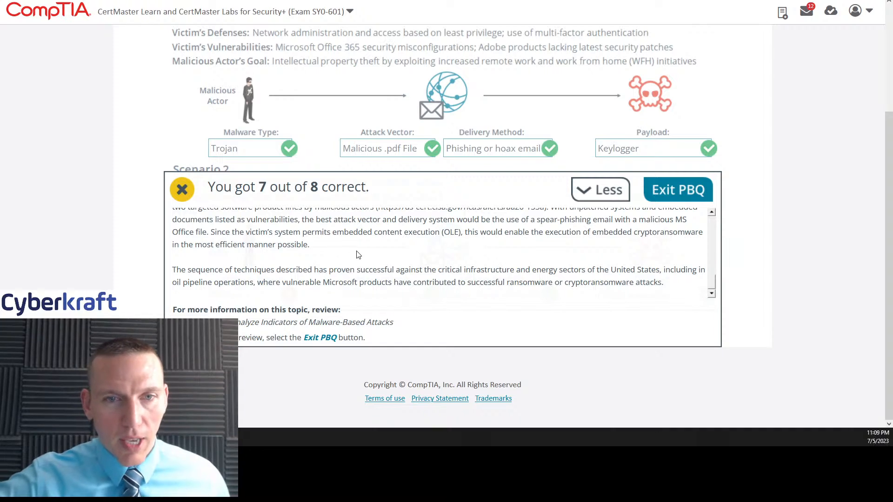
mouse_move(391, 260)
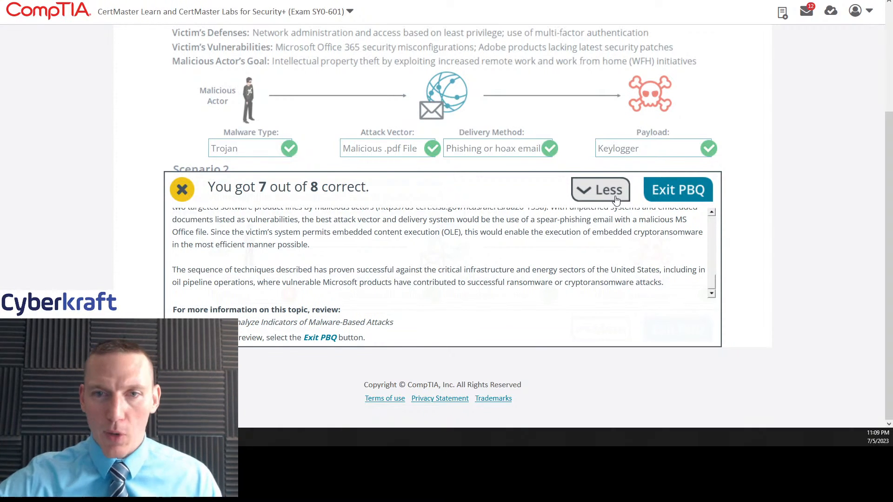
- Collapse the explanation and review the graded answers with Scenario 2's Fileless malware type marked wrong
left_click(600, 189)
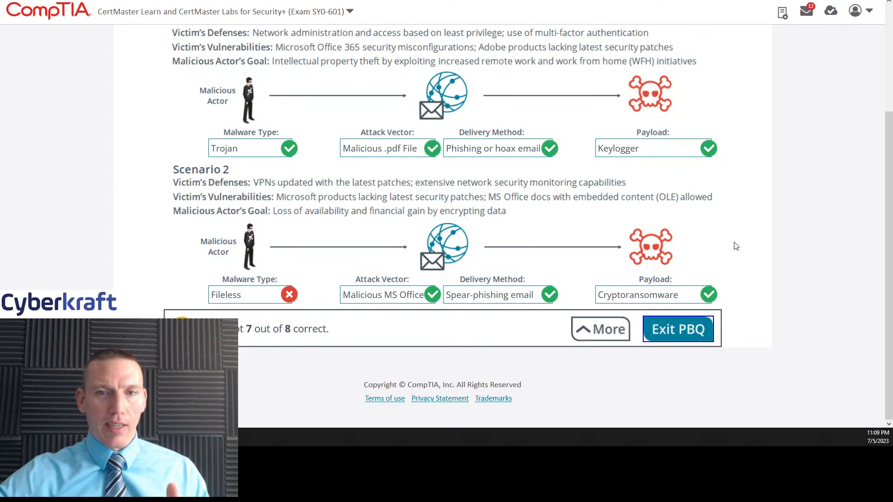
mouse_move(739, 259)
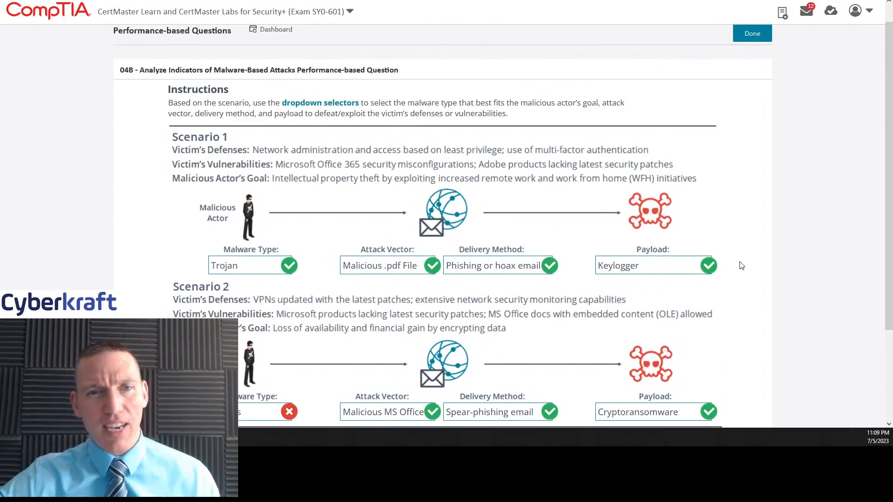
scroll("down", 3)
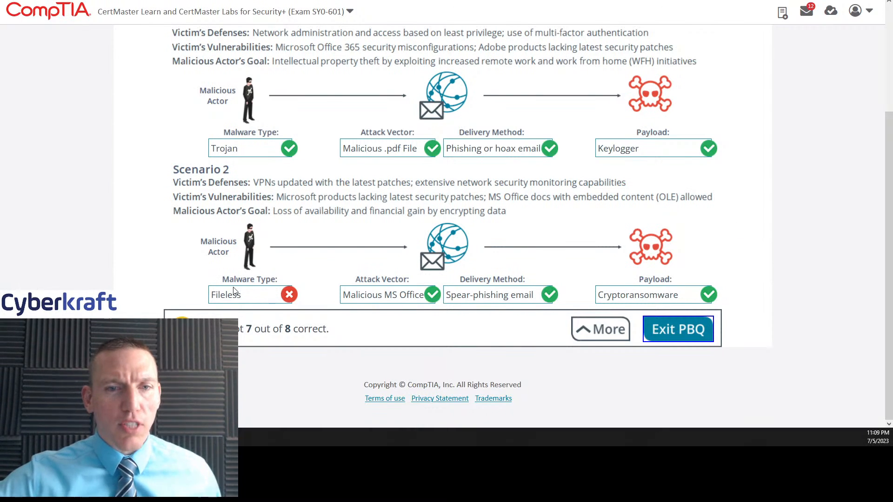
mouse_move(715, 245)
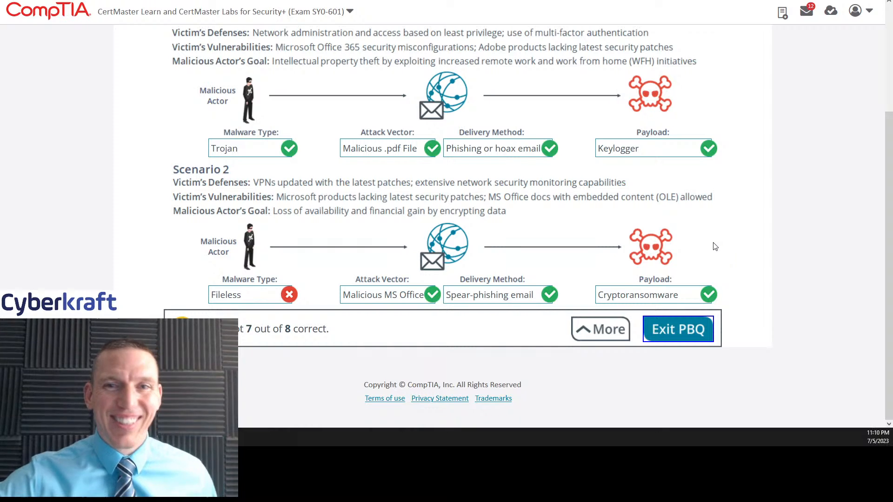